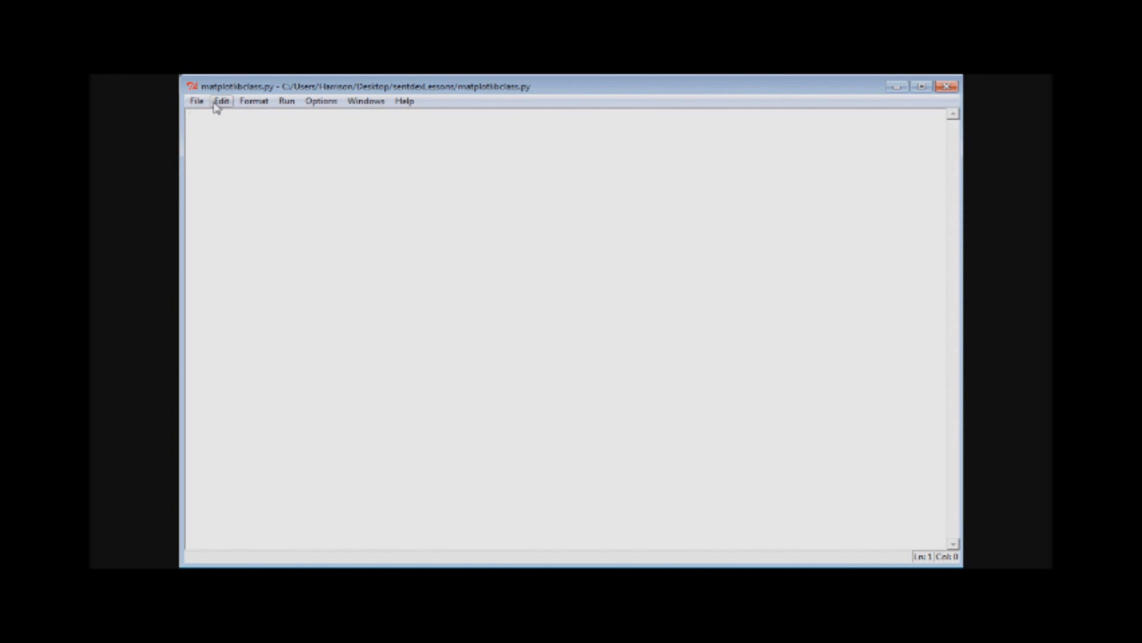
mouse_move(243, 136)
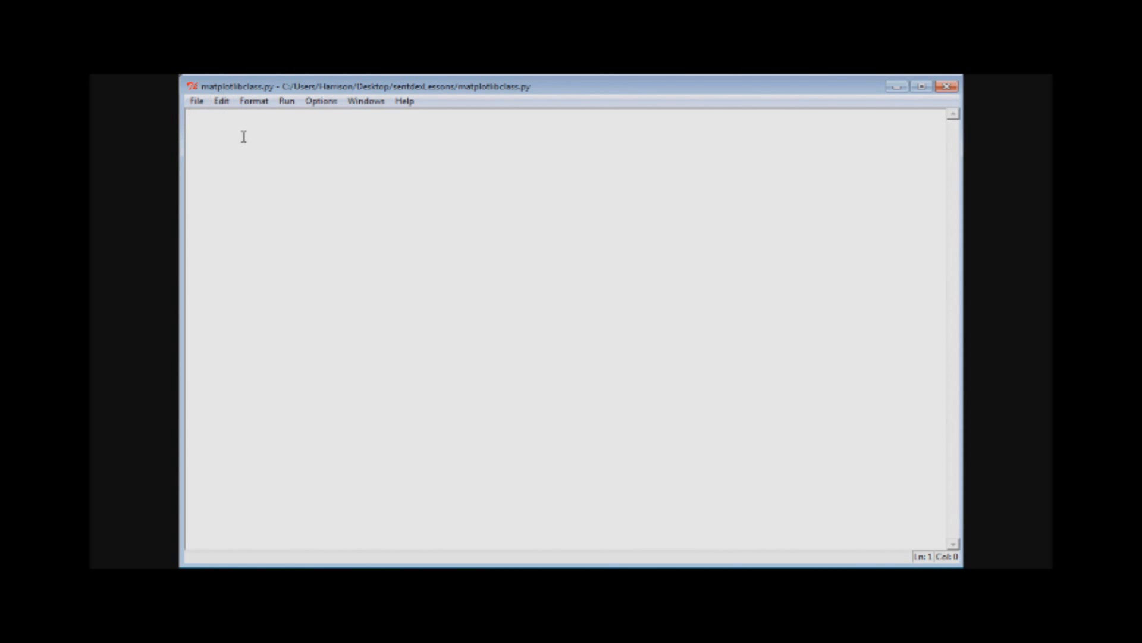
Write 'import matplotlib.pyplot as plt' on line 1, correcting the alias typo, and move to line 2.
type("import")
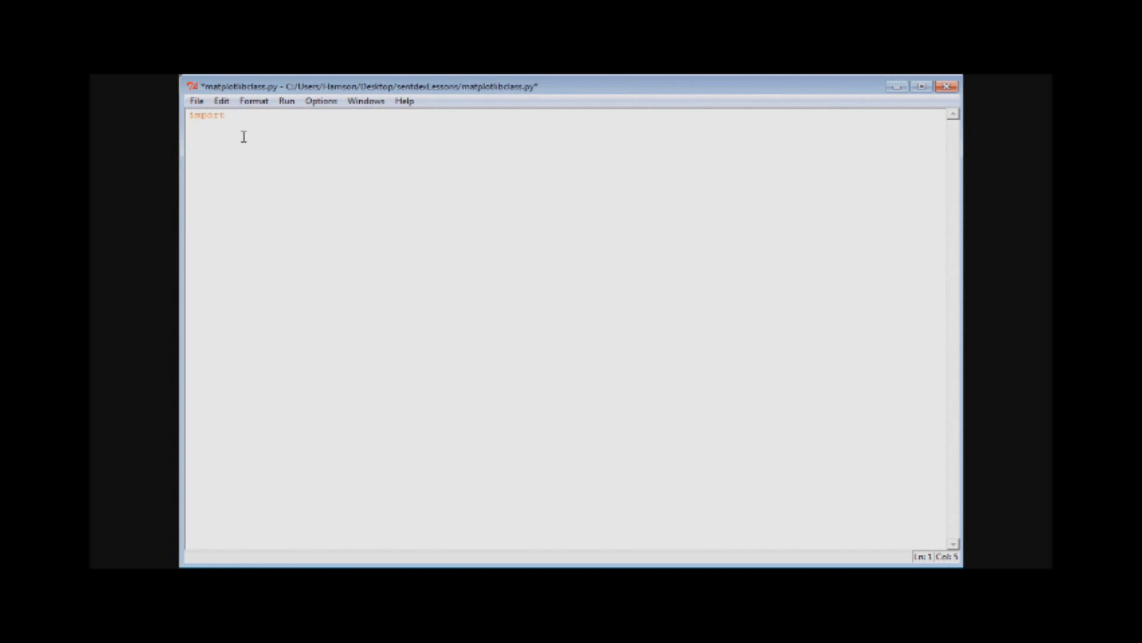
type("matplotlib")
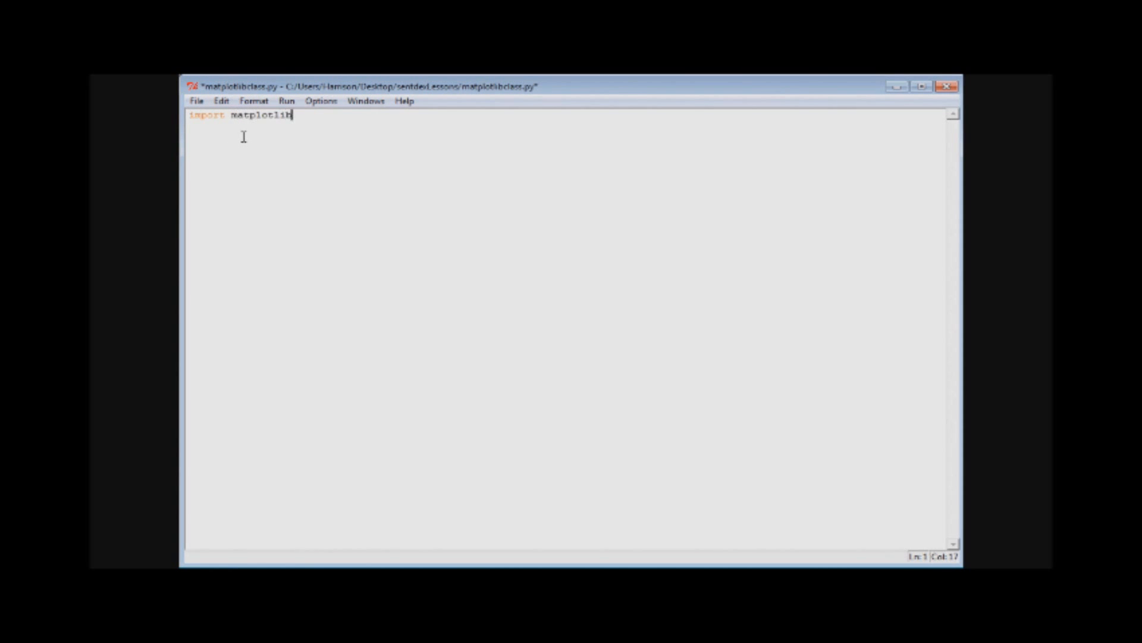
type(".py")
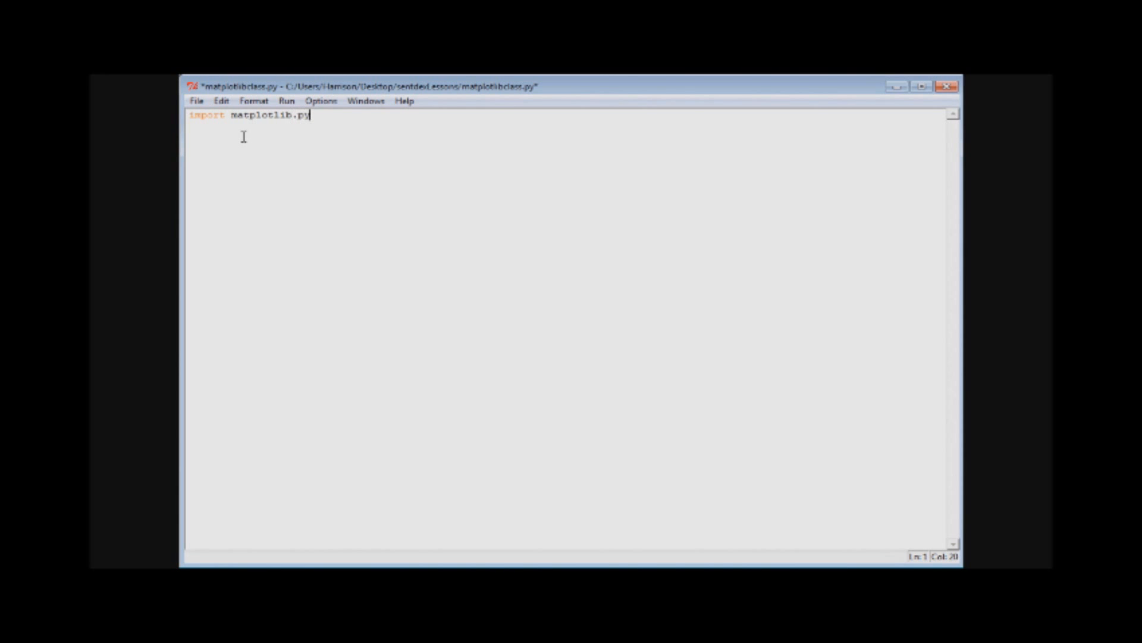
type("lot")
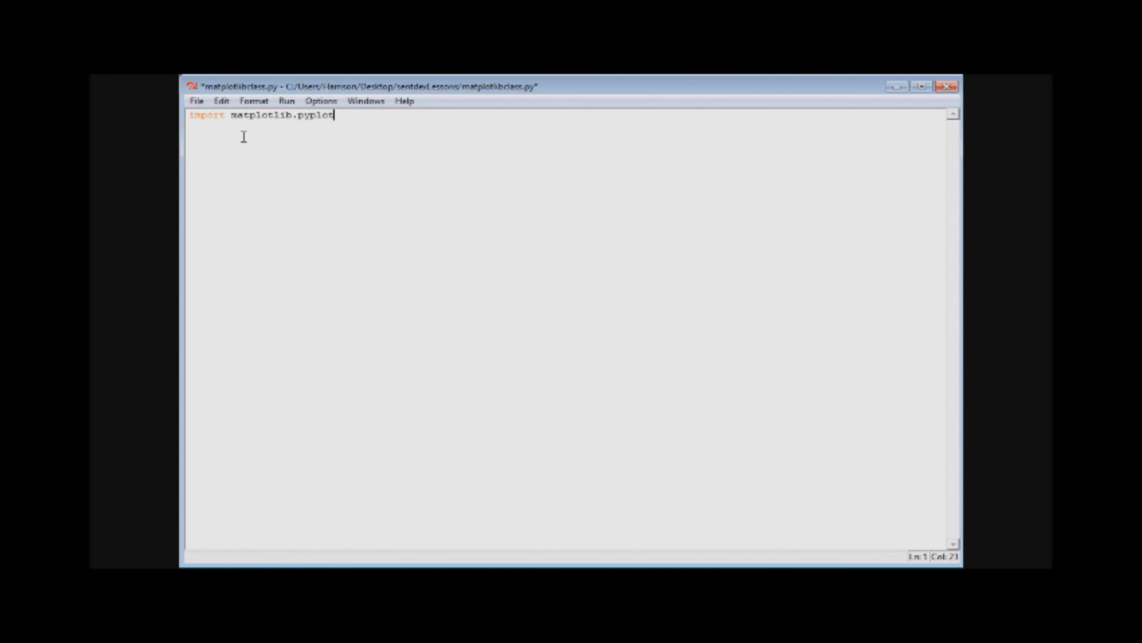
type("as pl")
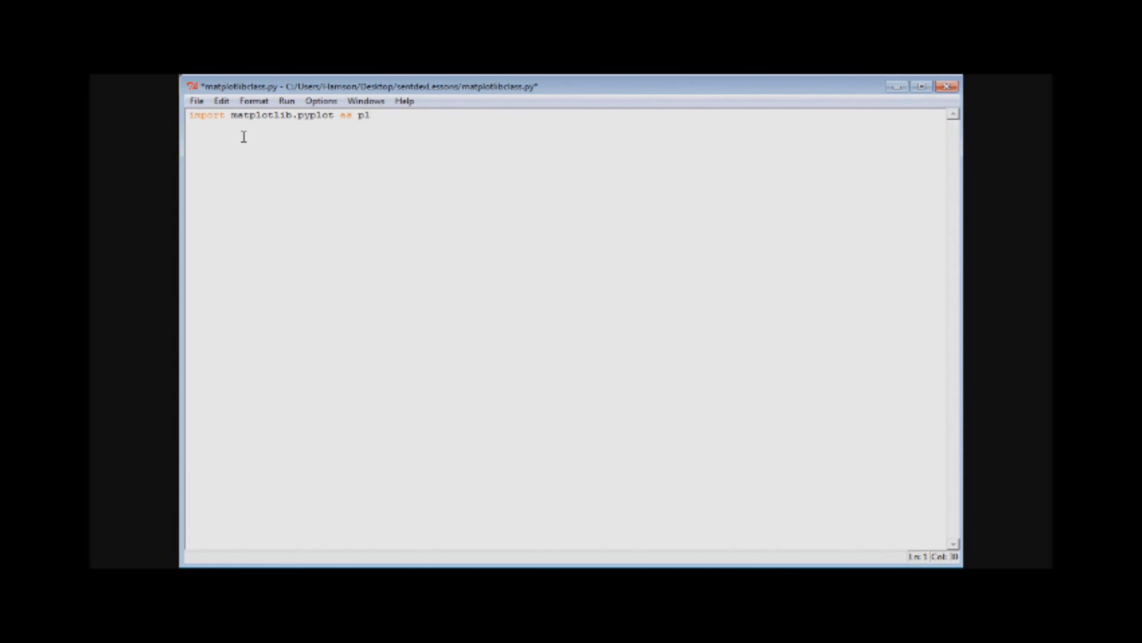
type("t")
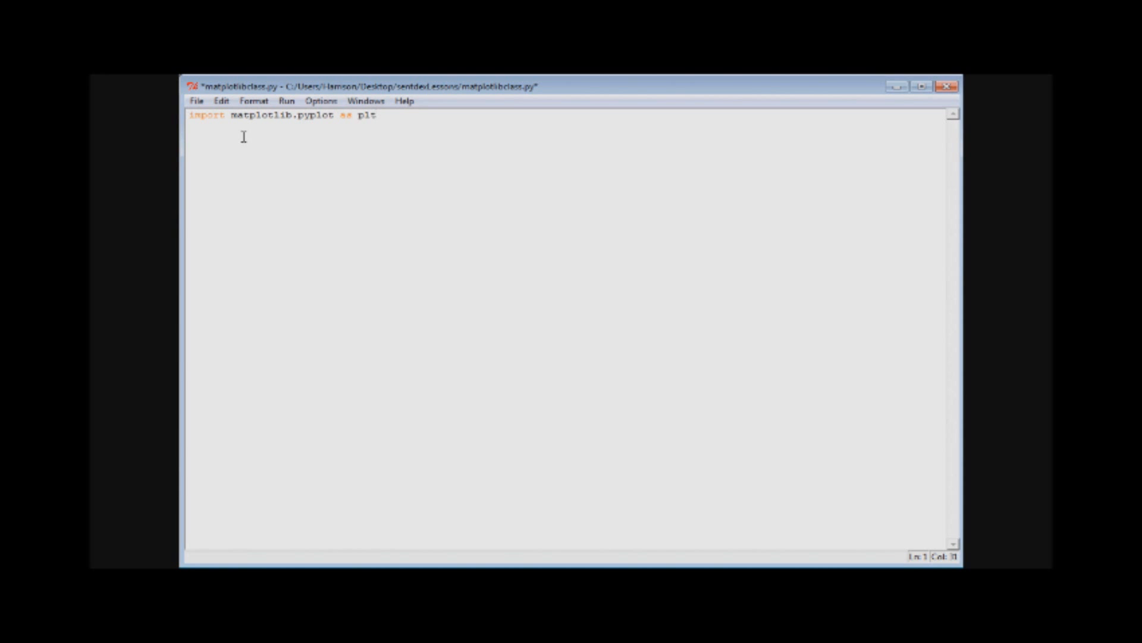
key("BackSpace")
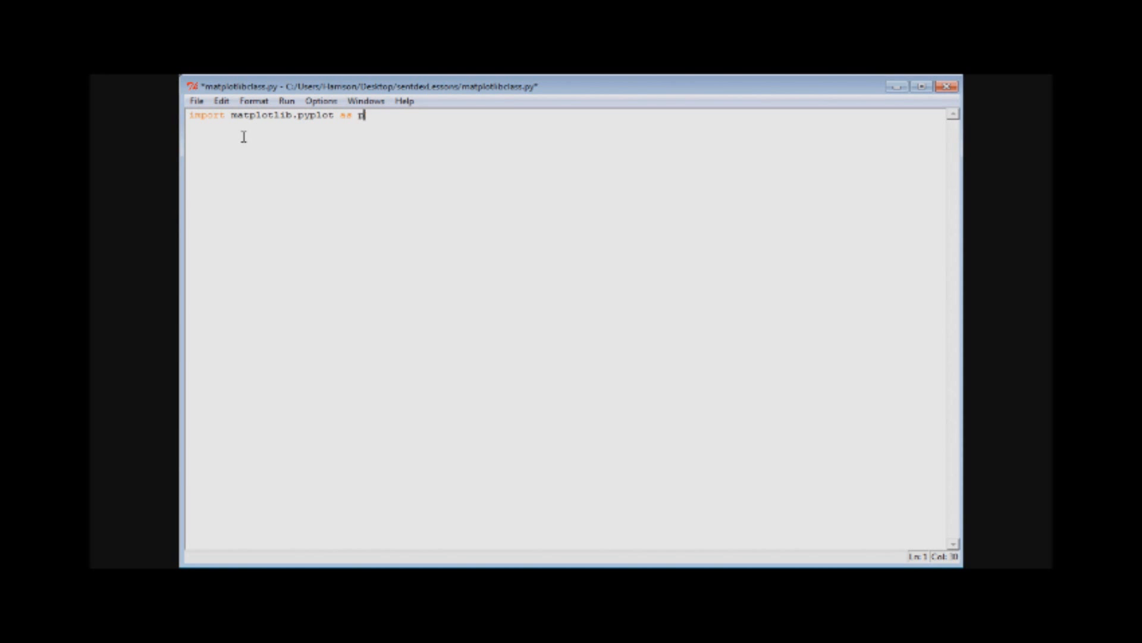
type("t")
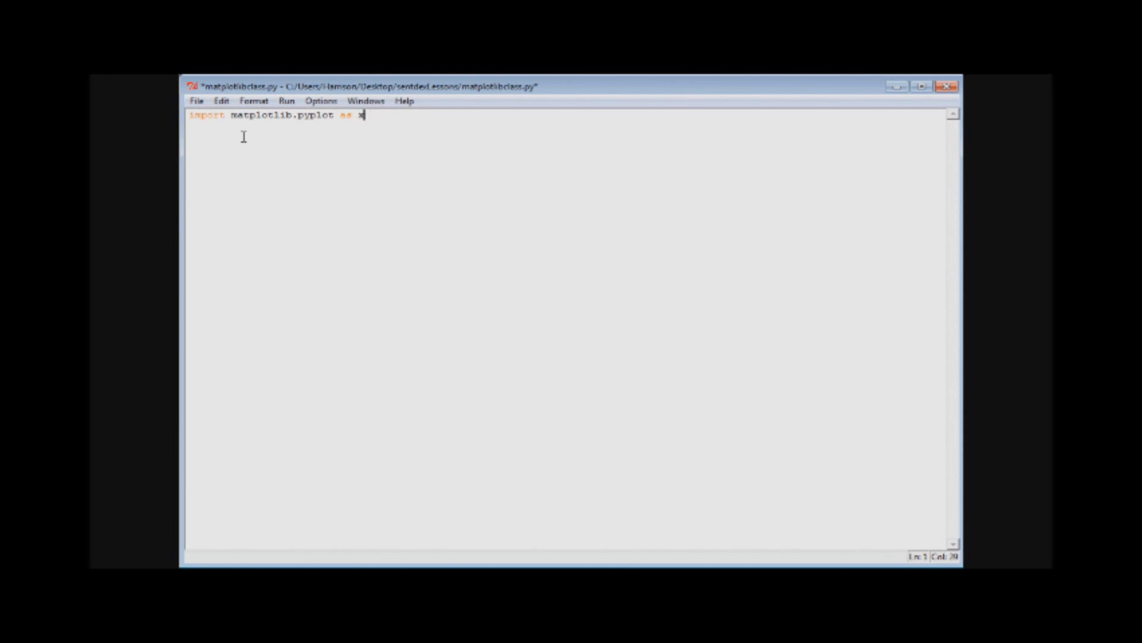
type("lt")
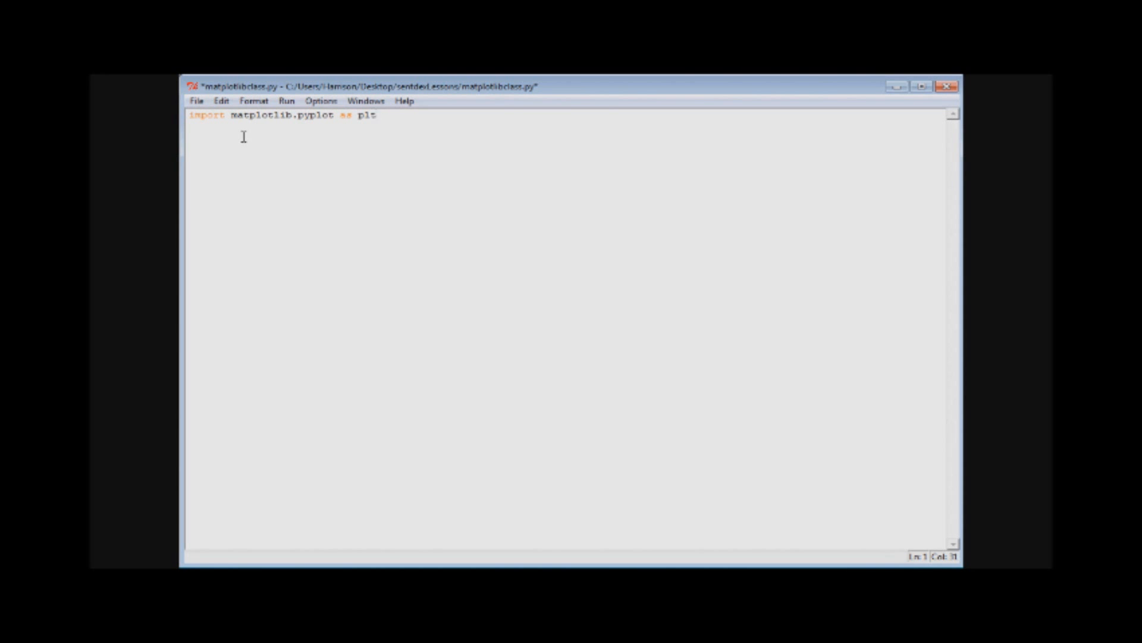
left_click(377, 115)
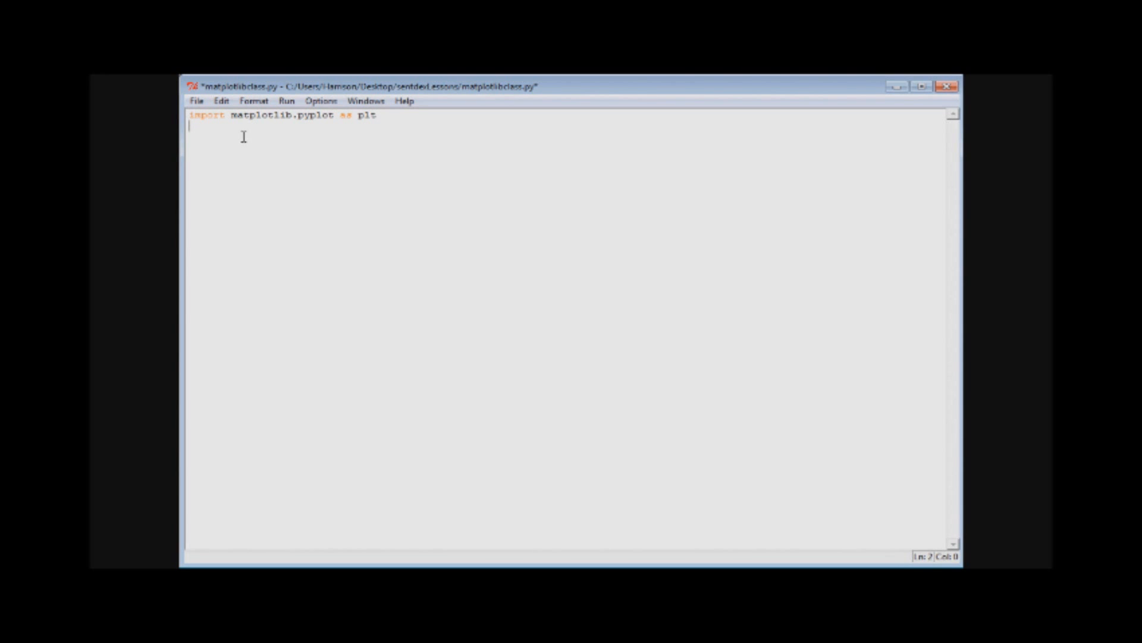
Write 'import numpy as np' on line 2 and comment it out via Comment Out Region.
type("mu")
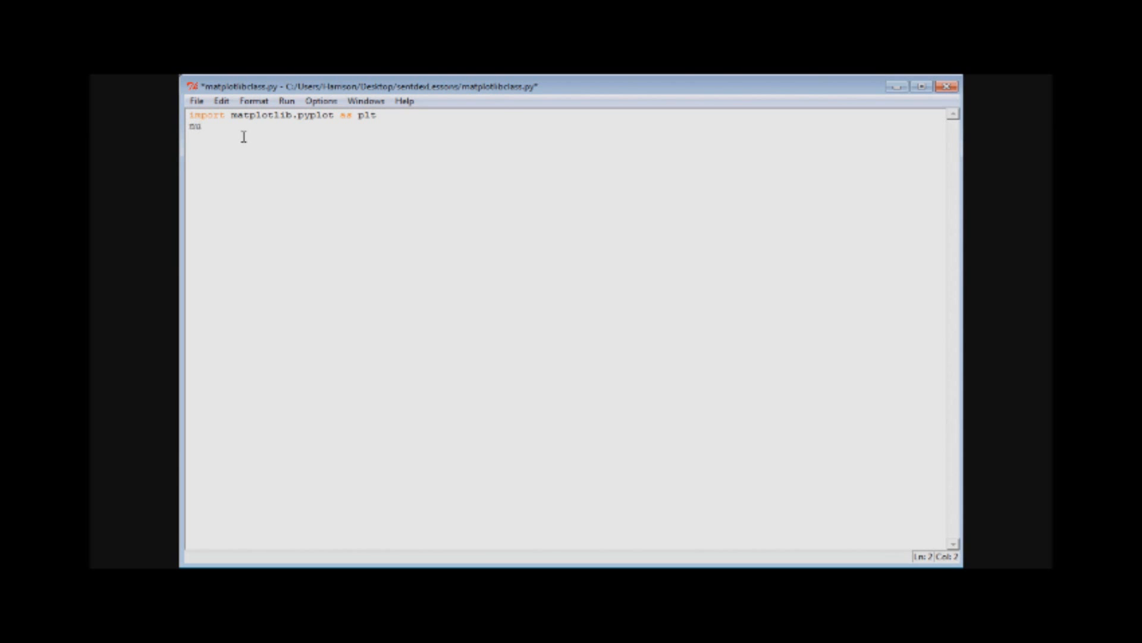
type("import")
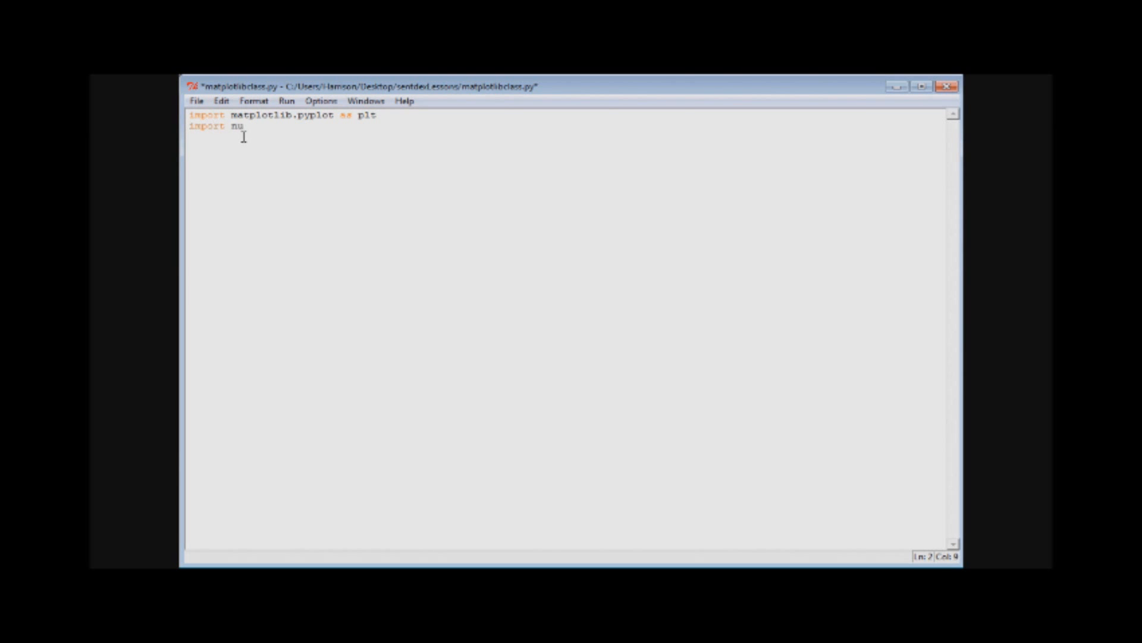
type("mpy as np")
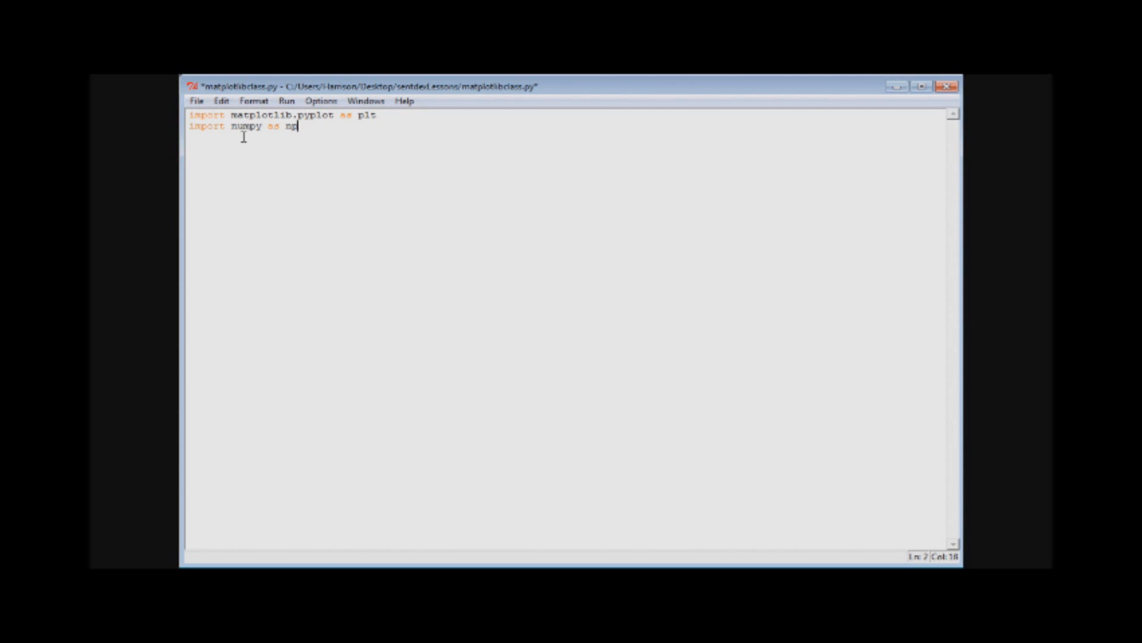
left_click(189, 128)
type("#")
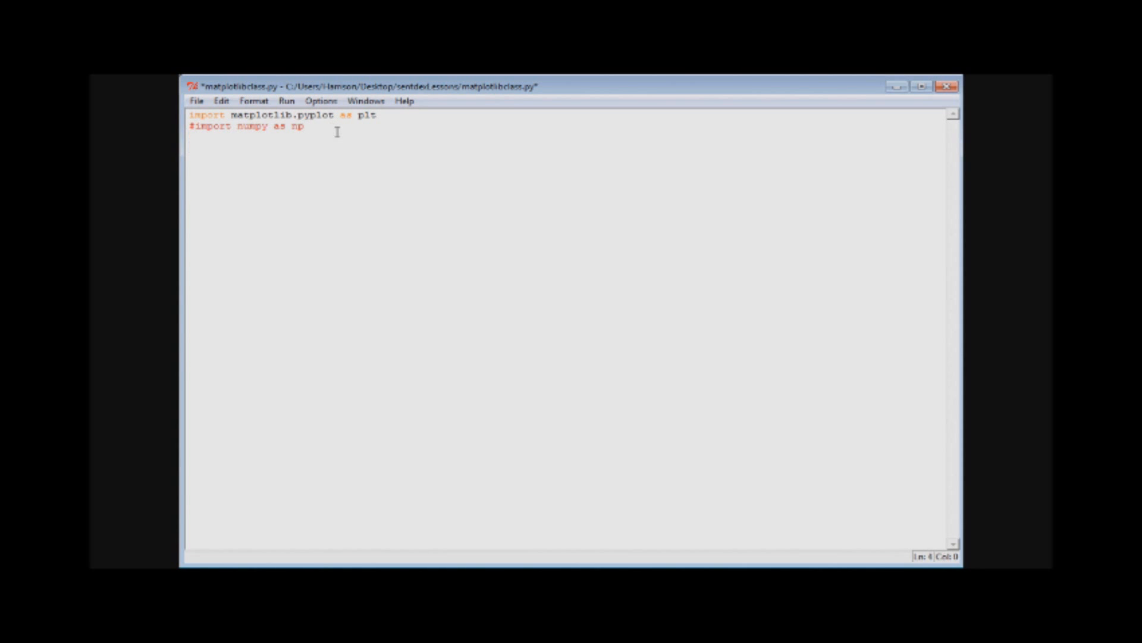
key("Return")
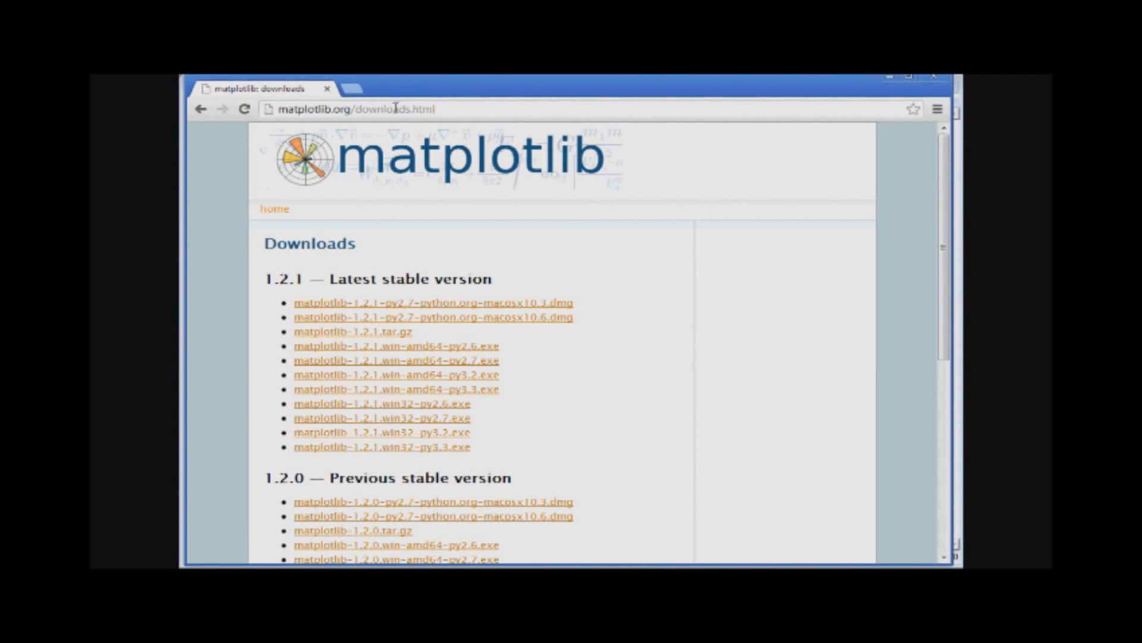
Go to the matplotlib.org home page and then its downloads page listing the 1.2.1 installers.
left_click(275, 208)
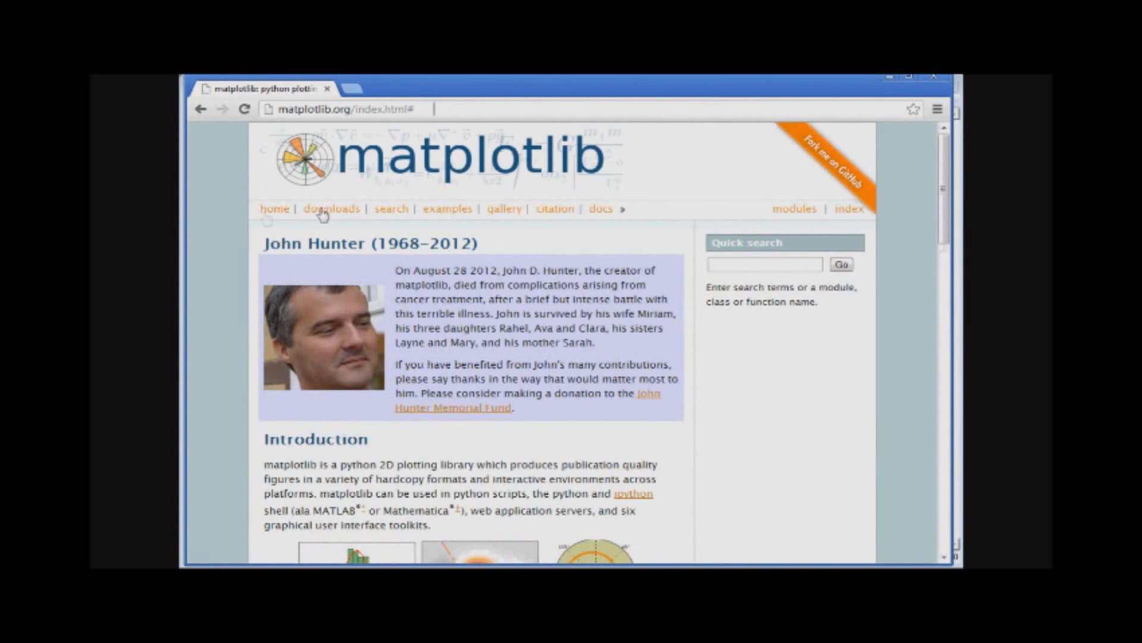
left_click(331, 208)
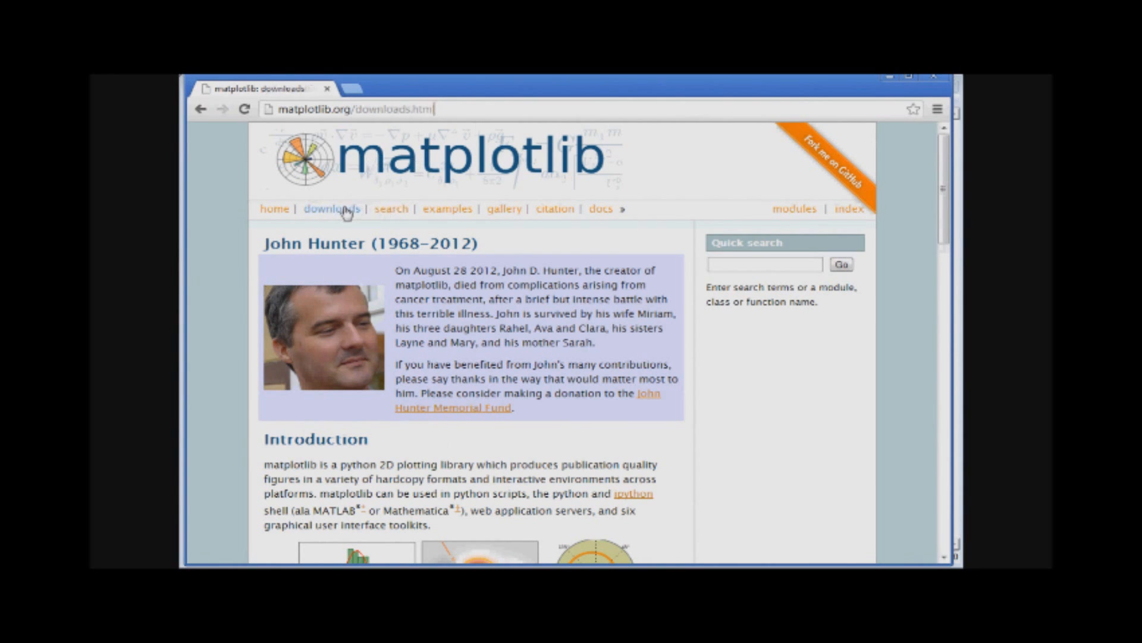
left_click(332, 209)
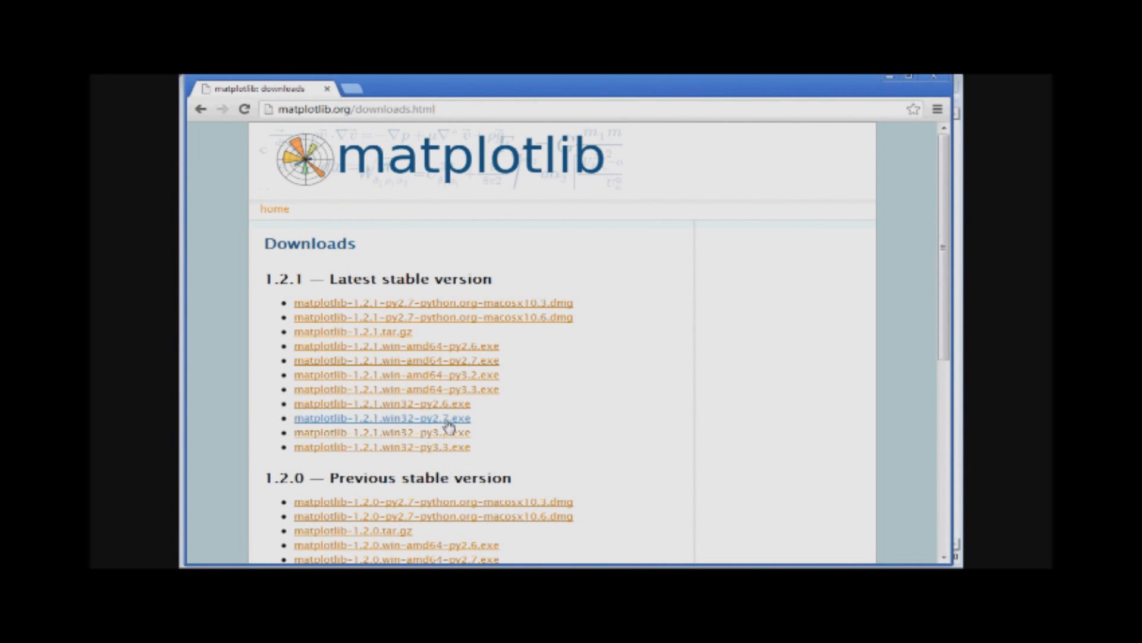
mouse_move(444, 416)
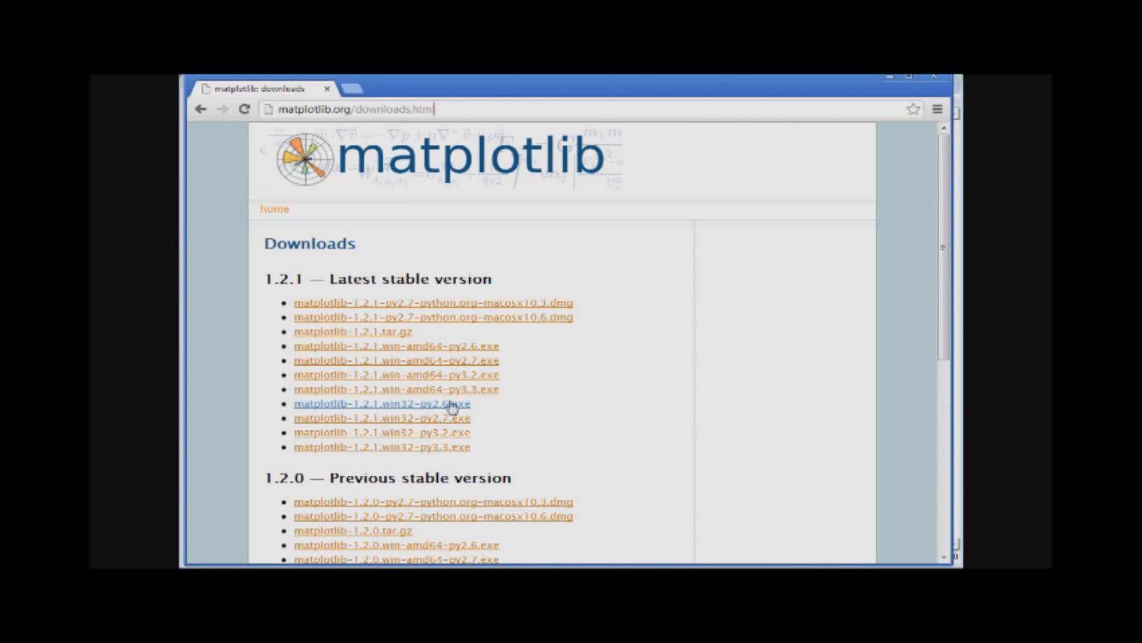
mouse_move(497, 452)
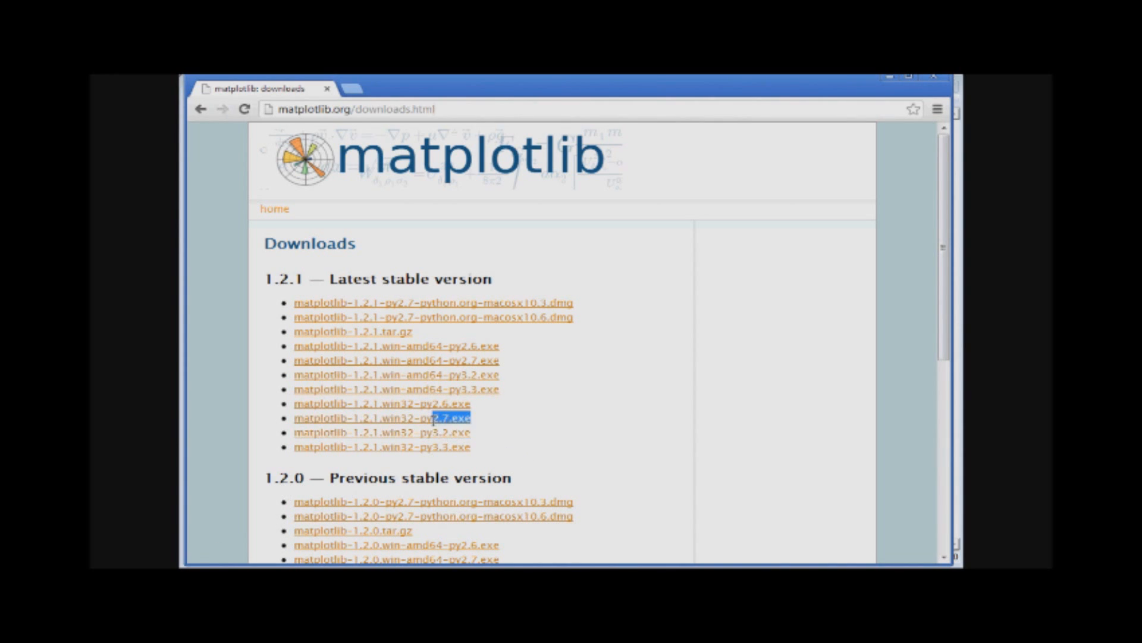
mouse_move(498, 347)
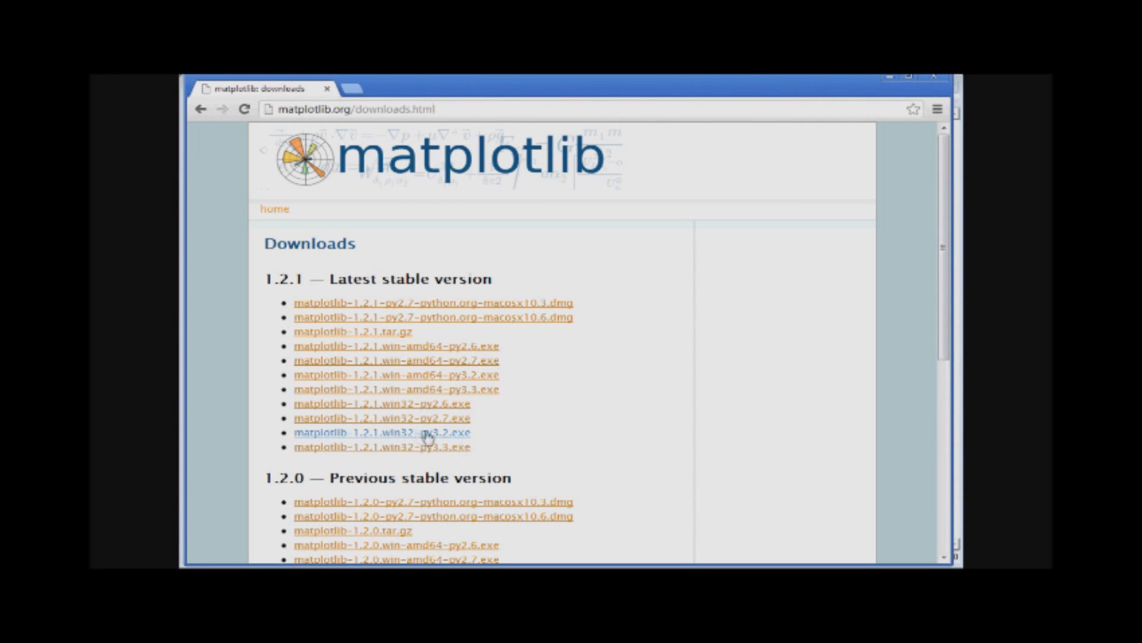
mouse_move(484, 359)
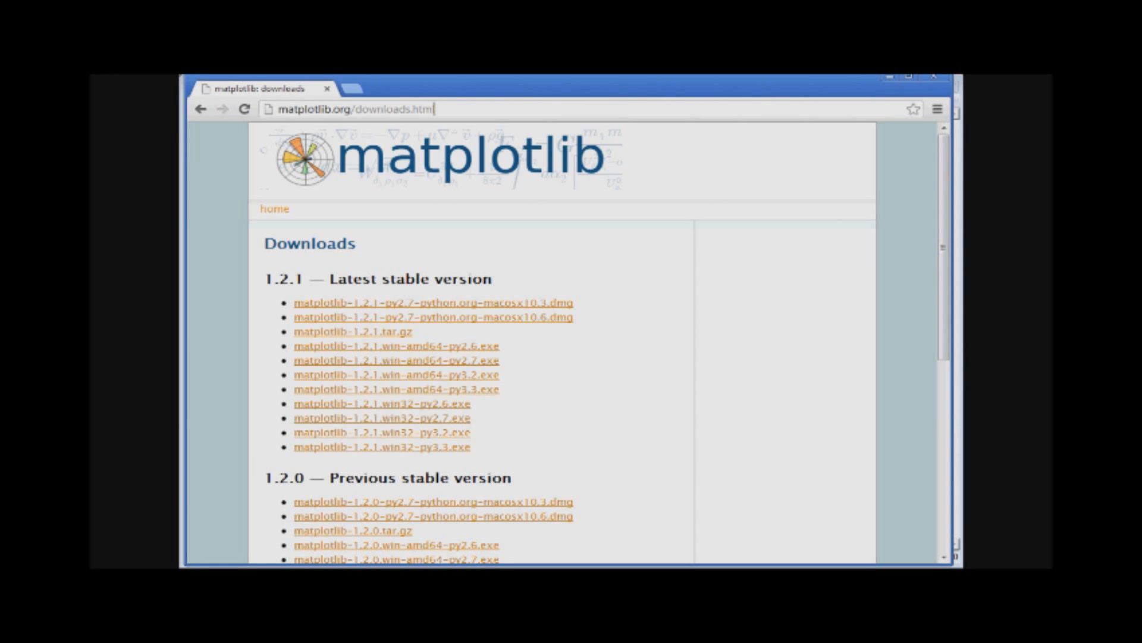
mouse_move(620, 406)
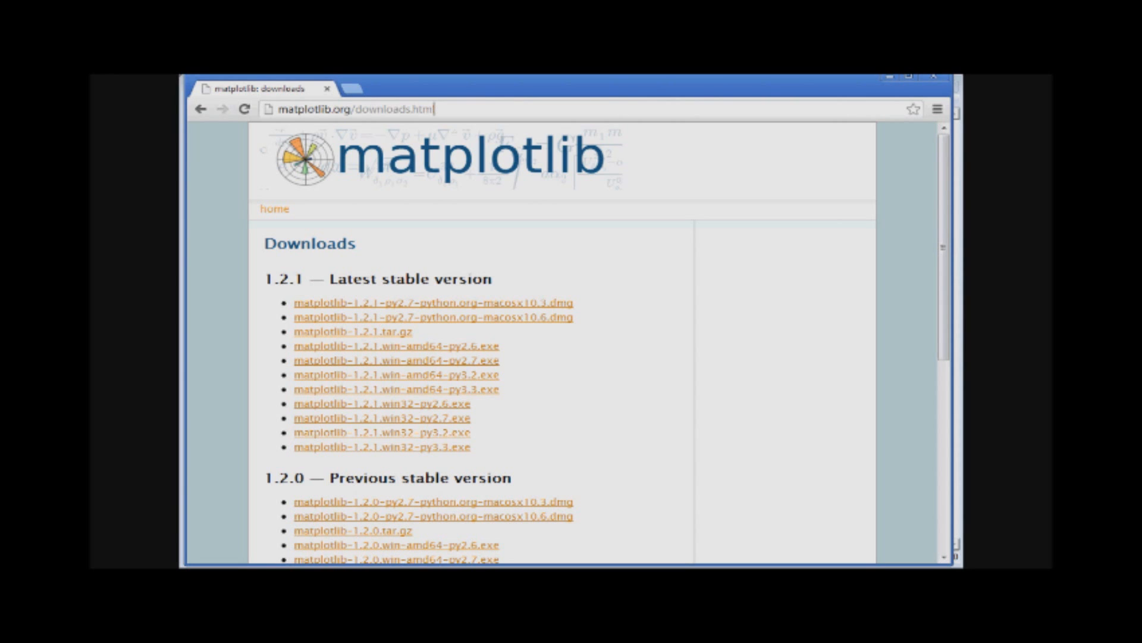
mouse_move(583, 380)
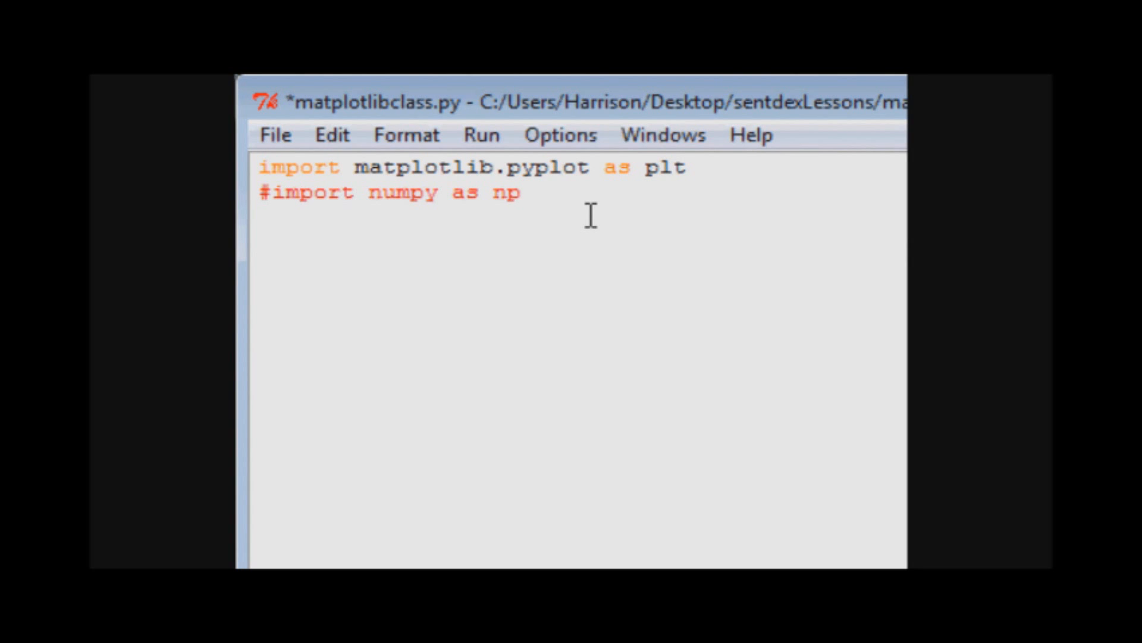
Write plt.plot([1,2,3,4],[4,7,8,12]) below the imports.
type("plt")
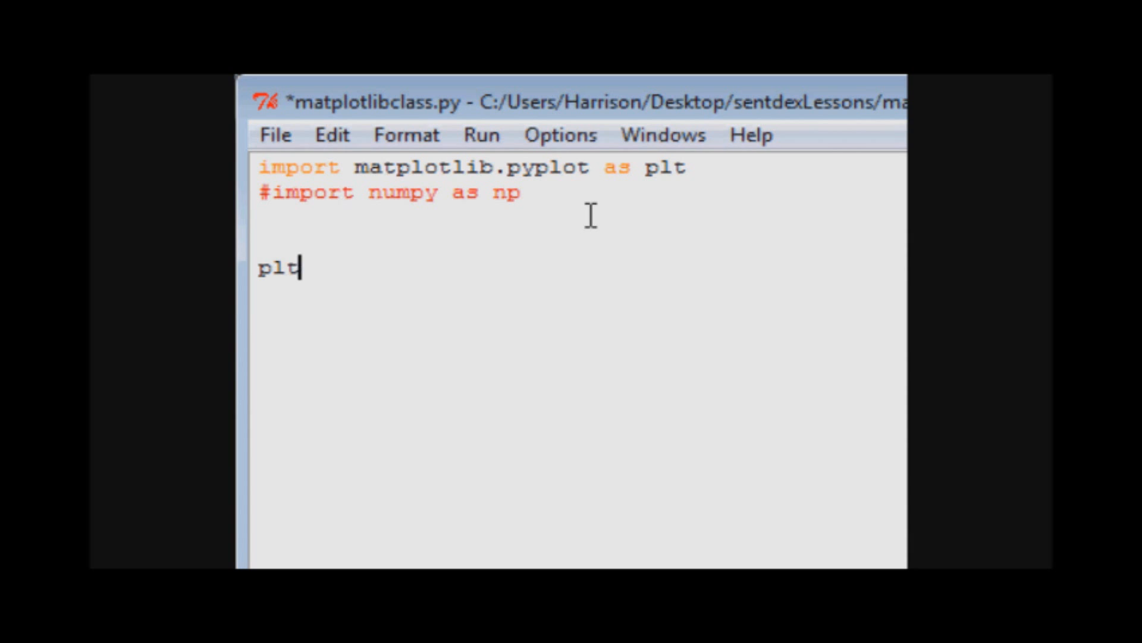
type(".plot")
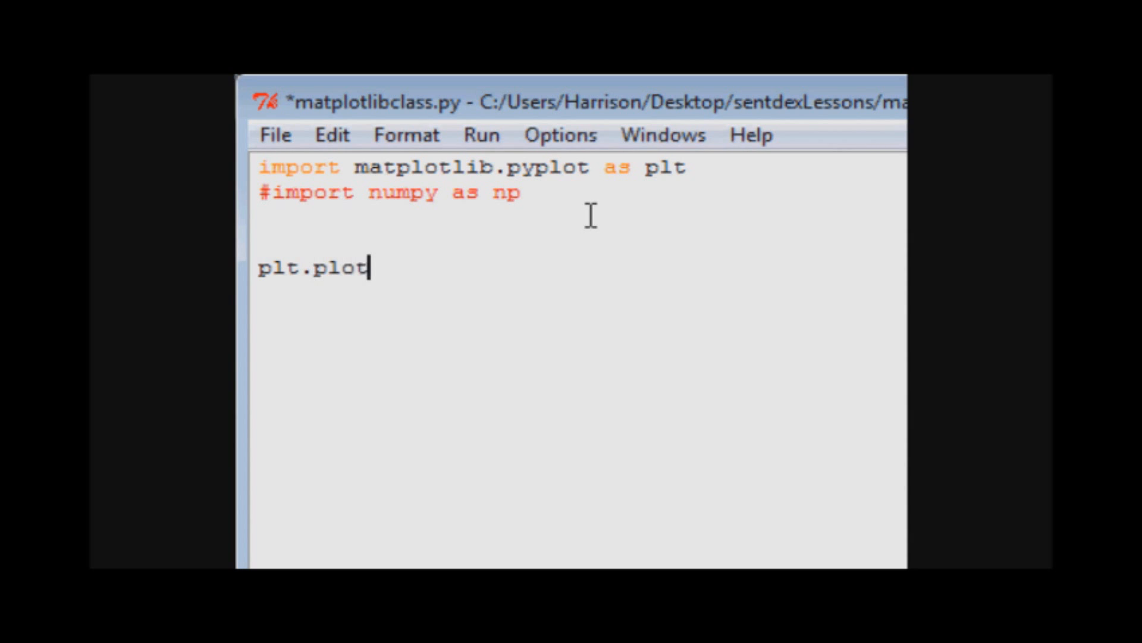
type("([")
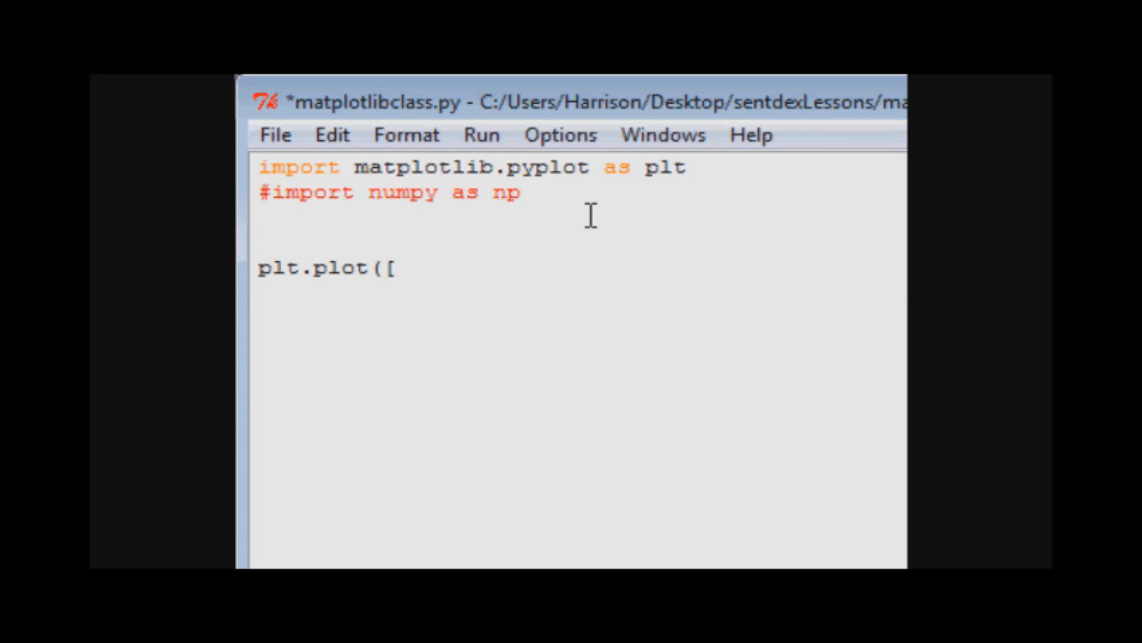
type("1,2,3,")
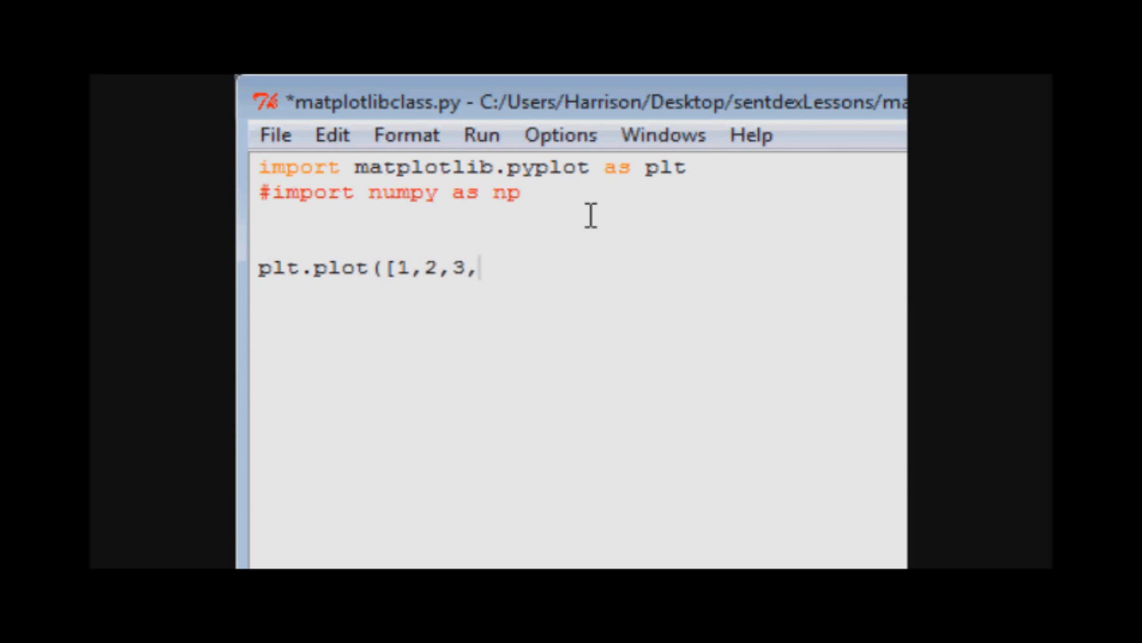
type("4],[")
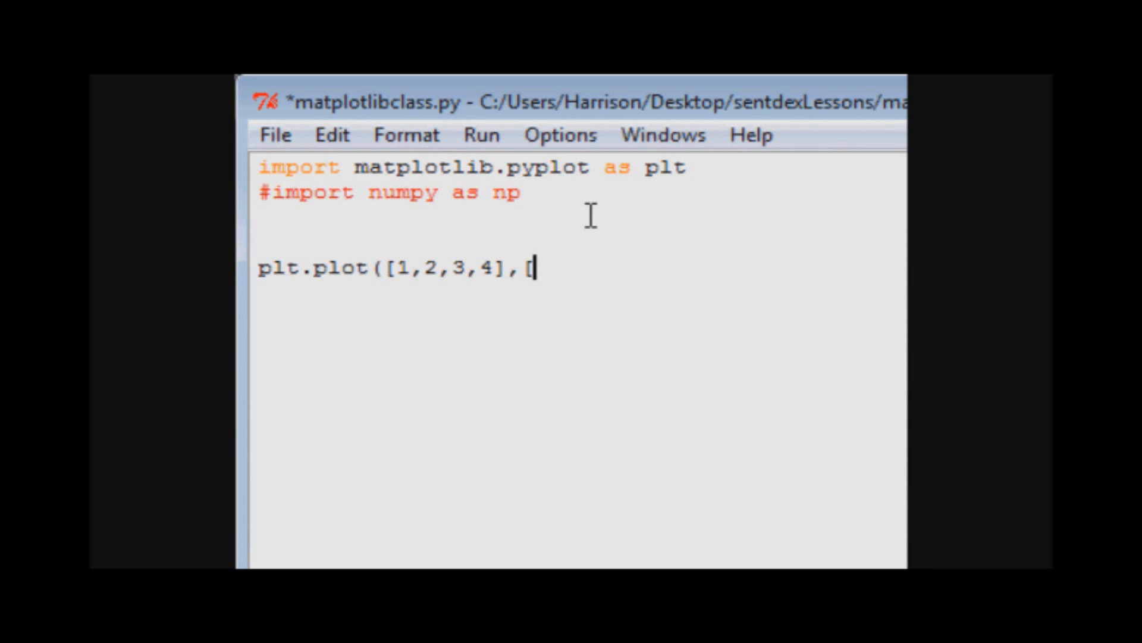
type("4")
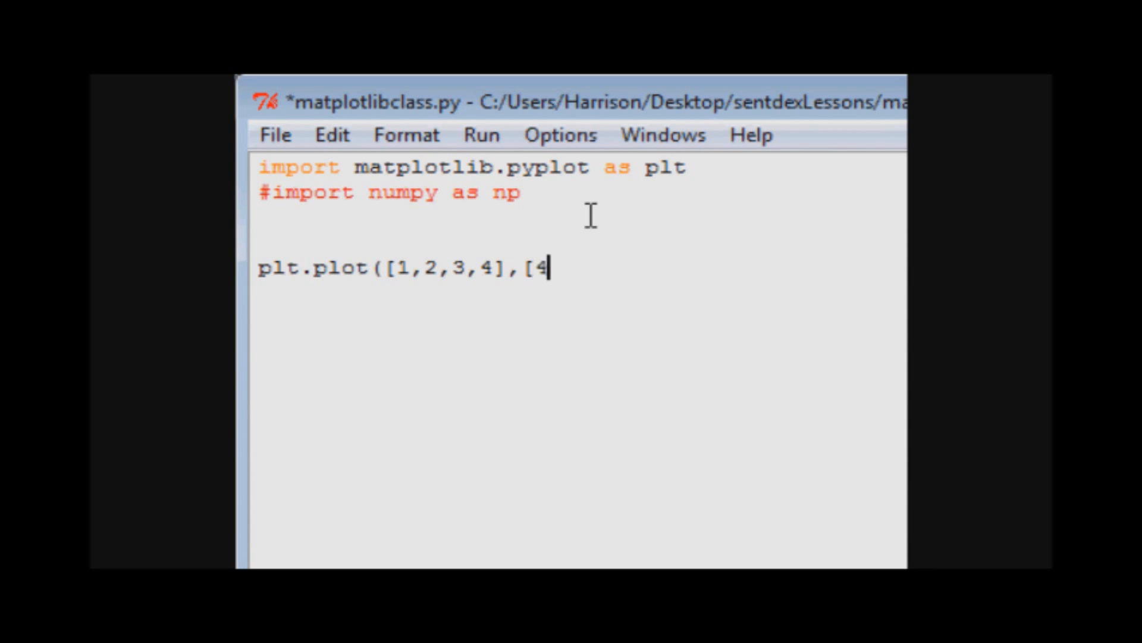
type(",7,8,12")
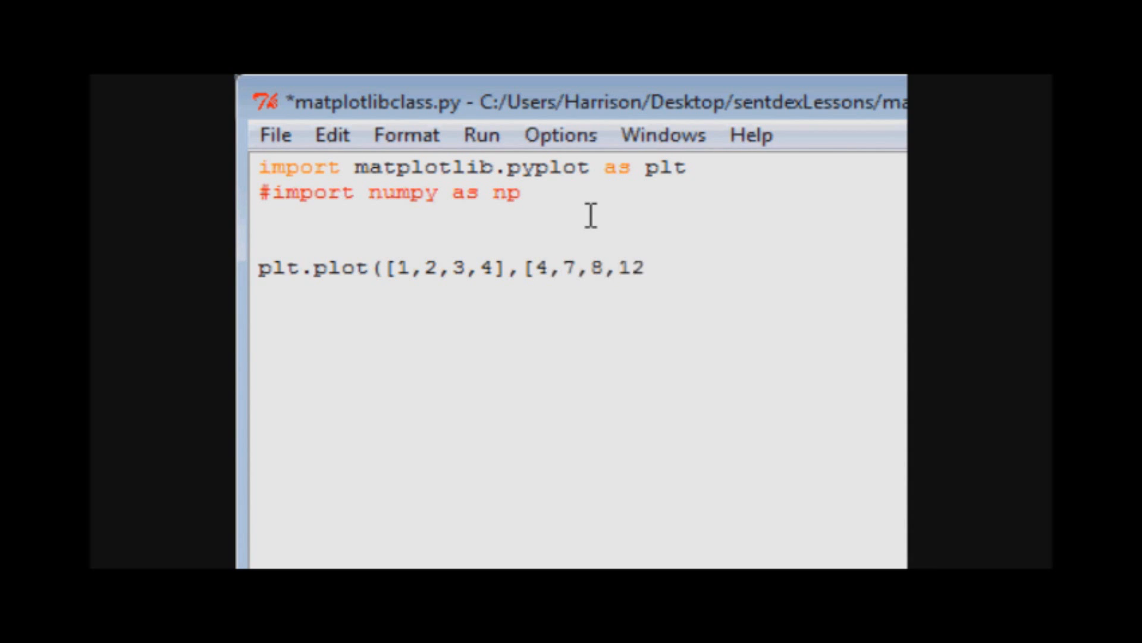
type("]")
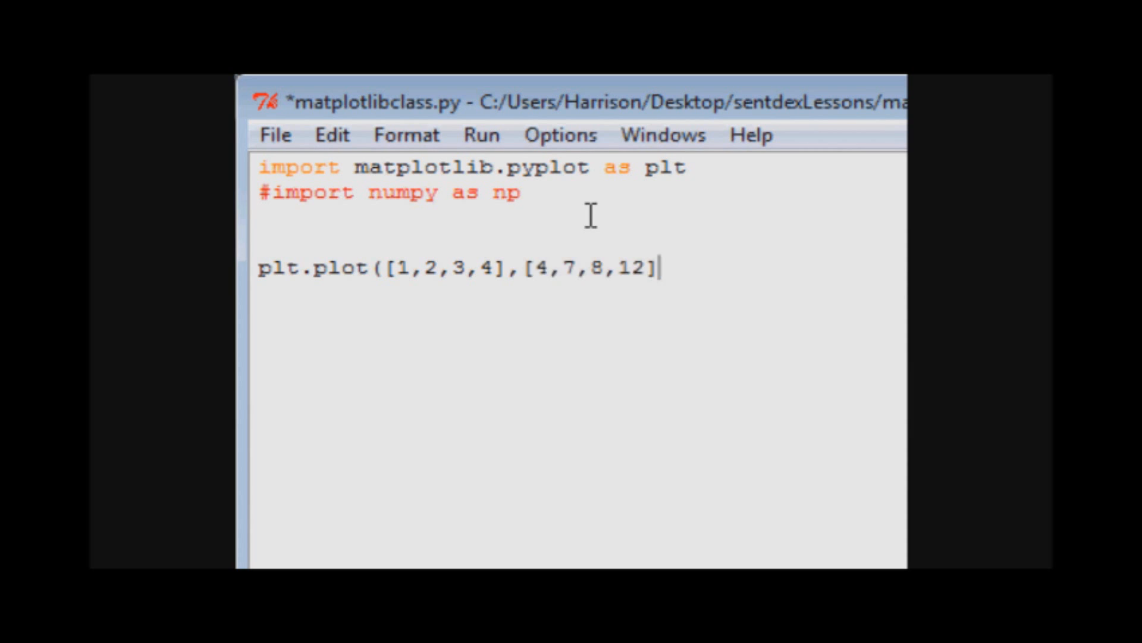
type(")")
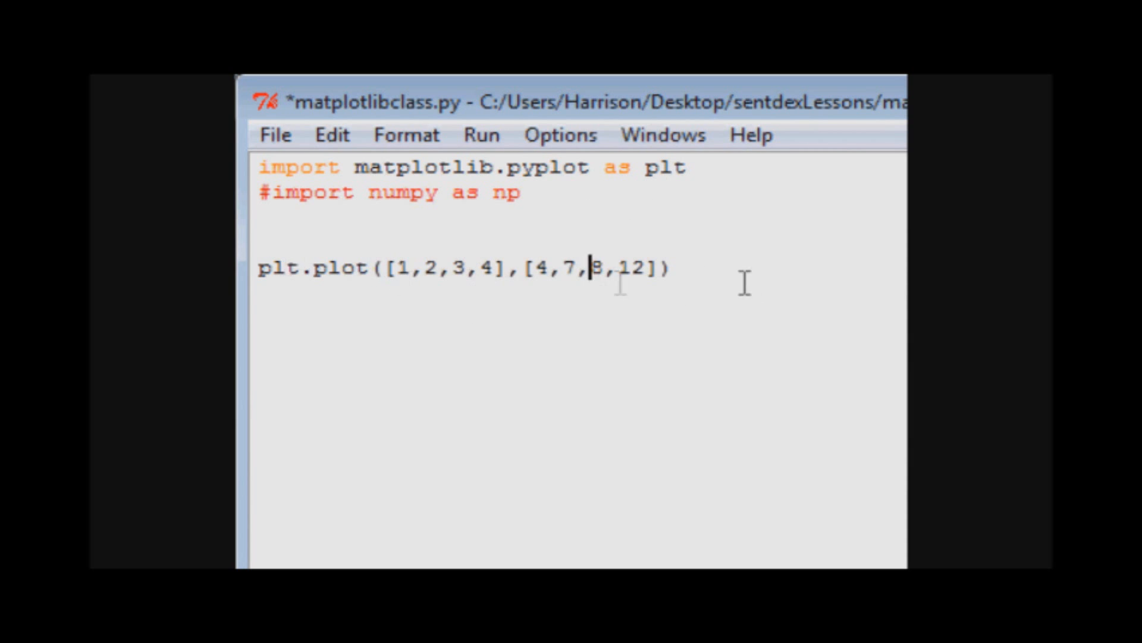
mouse_move(801, 295)
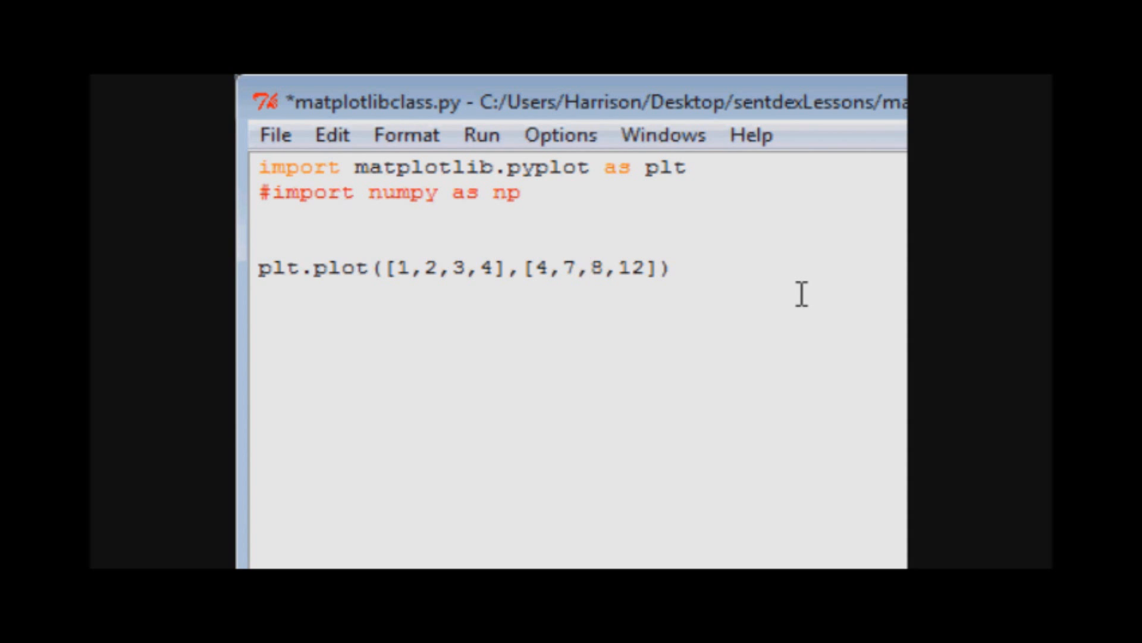
left_click(589, 268)
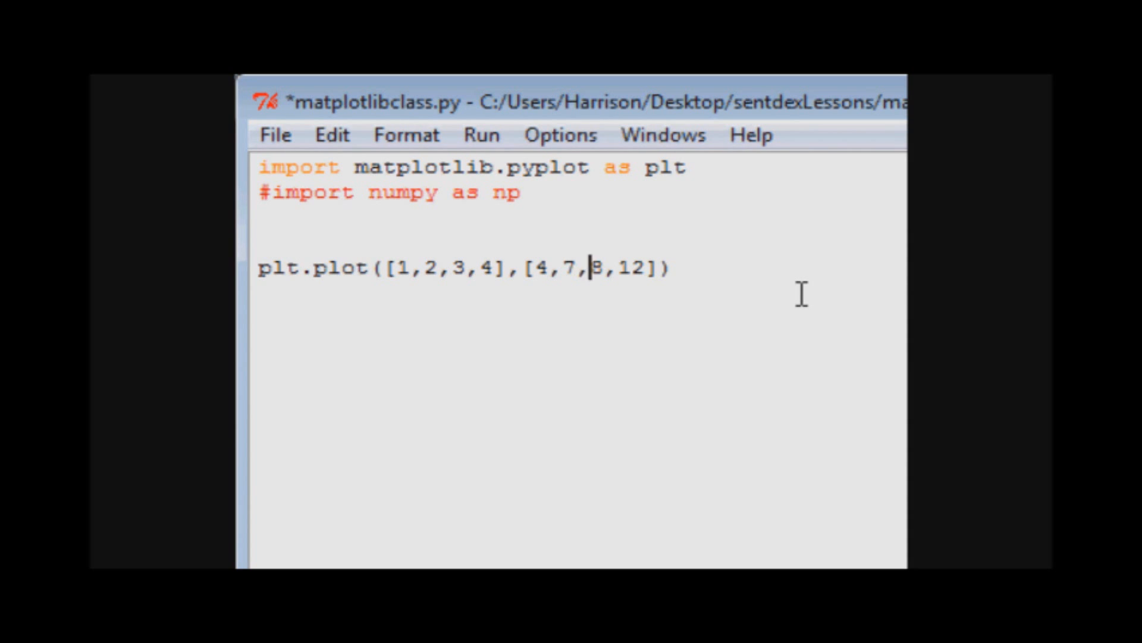
mouse_move(545, 257)
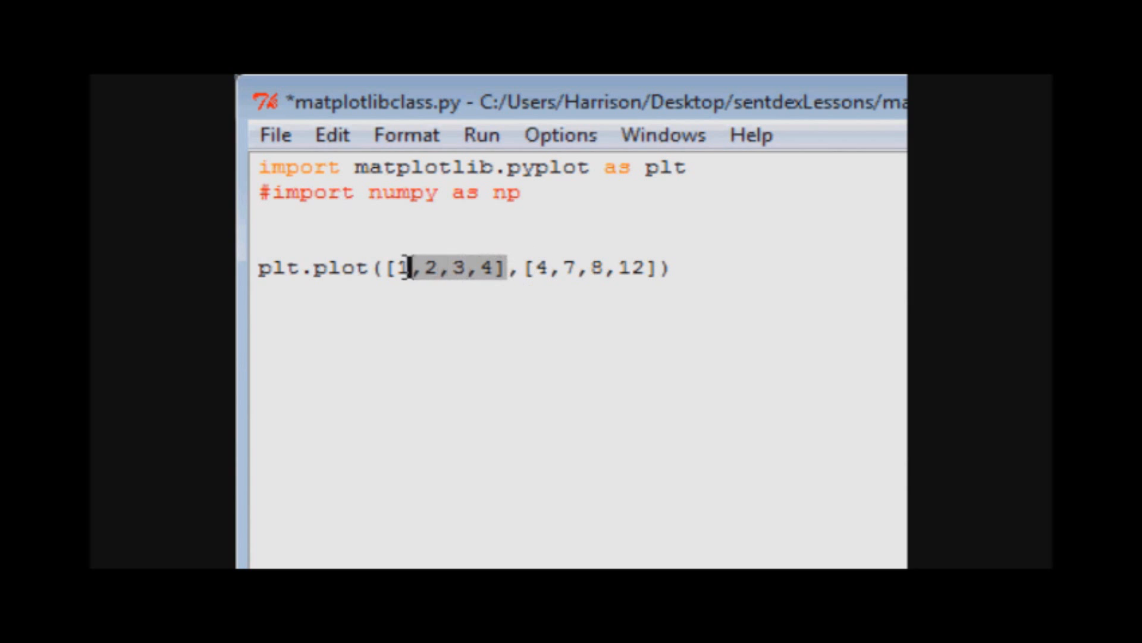
left_click(262, 220)
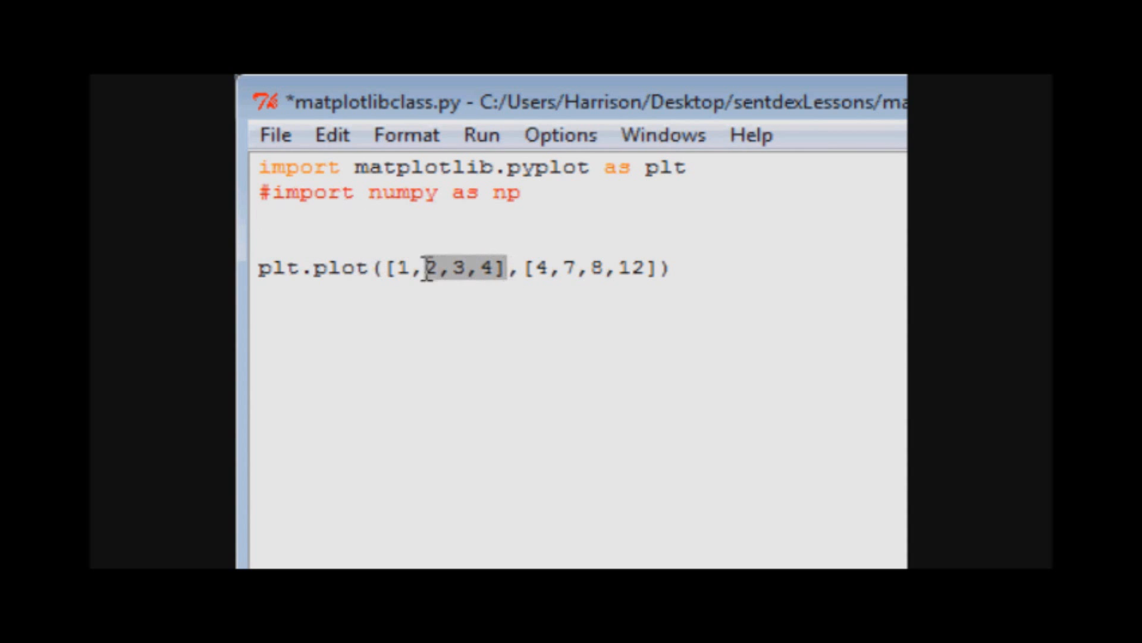
type("x")
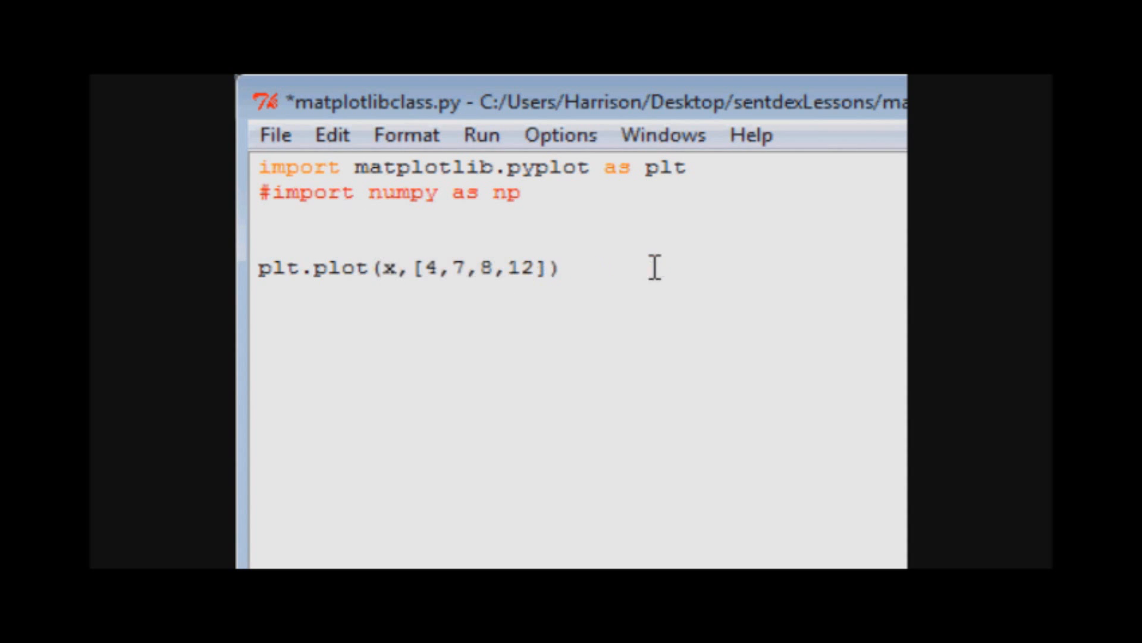
double_click(481, 267)
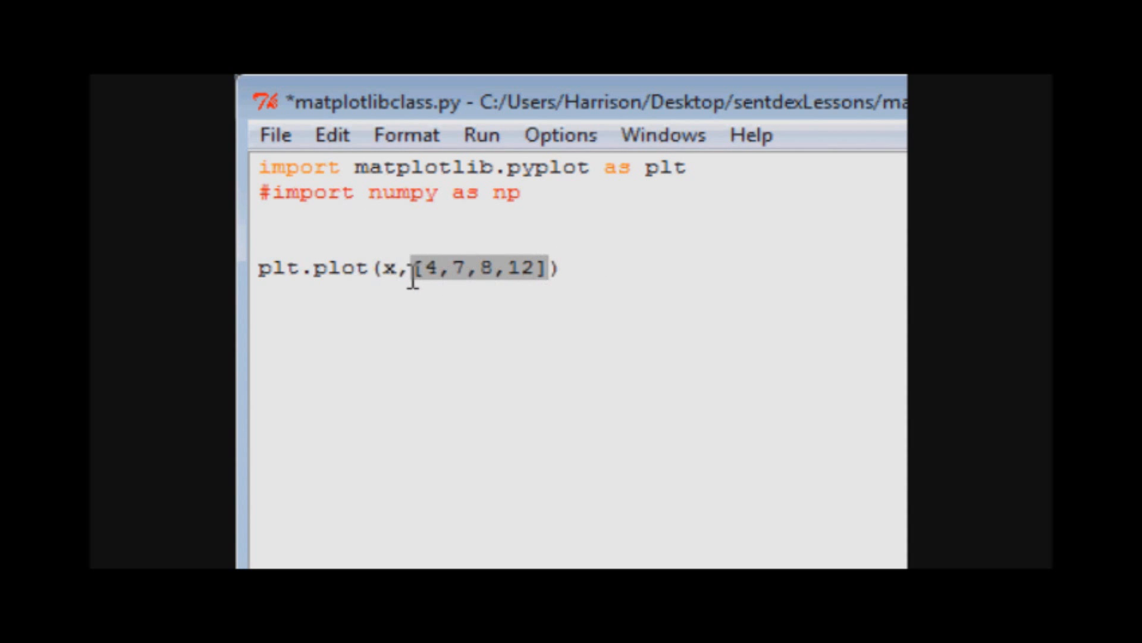
type("y")
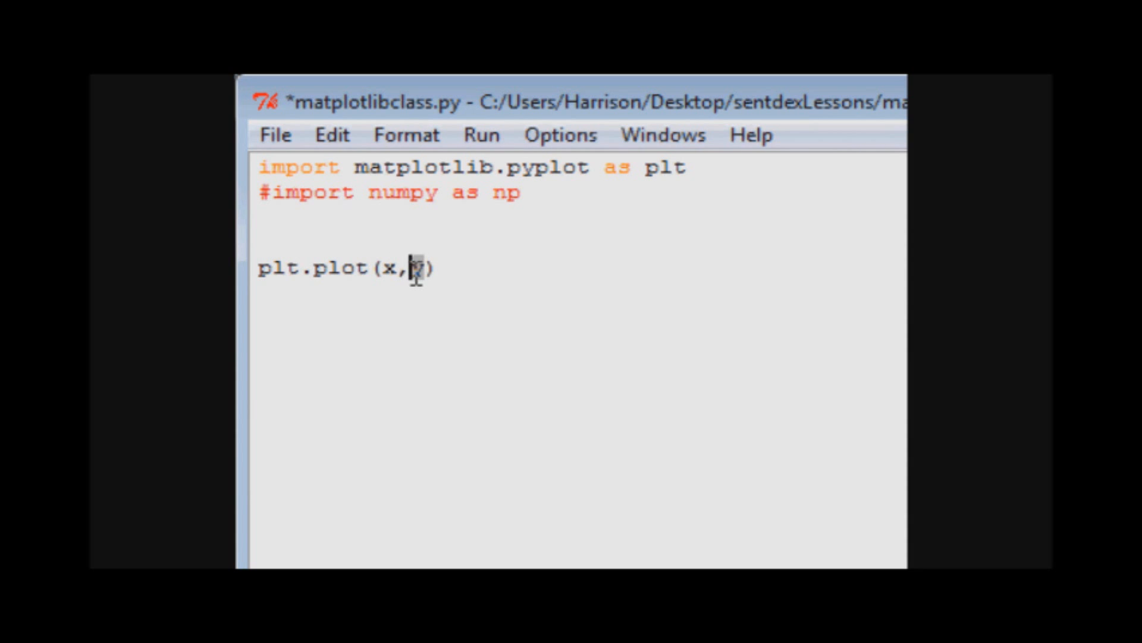
key("Backspace")
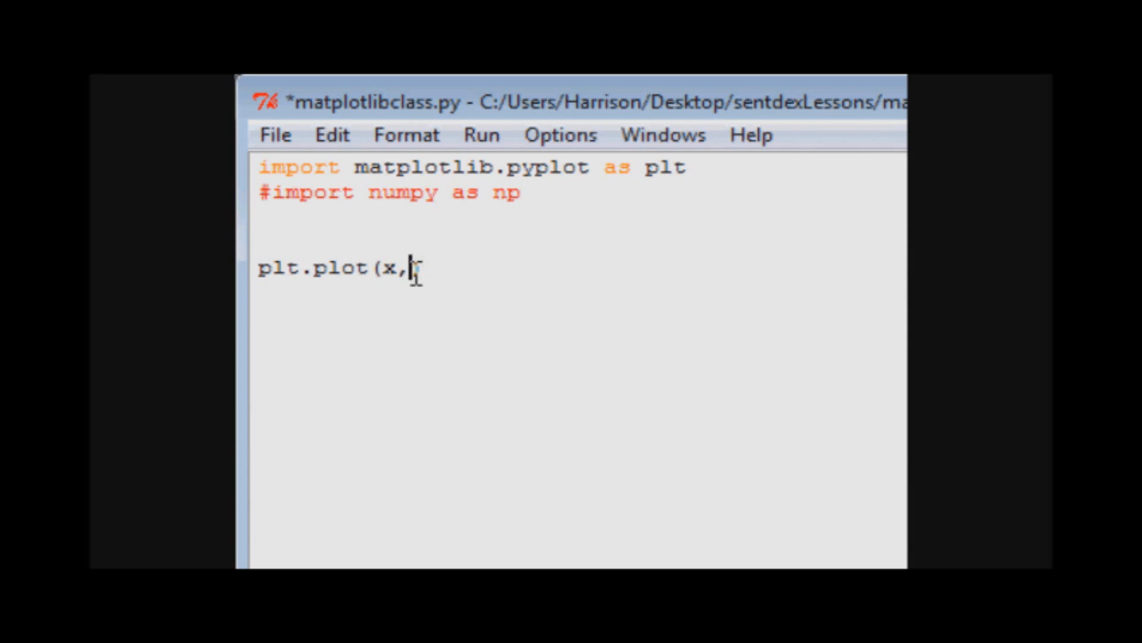
type("[1,2,3,4],[4,7,8,12])")
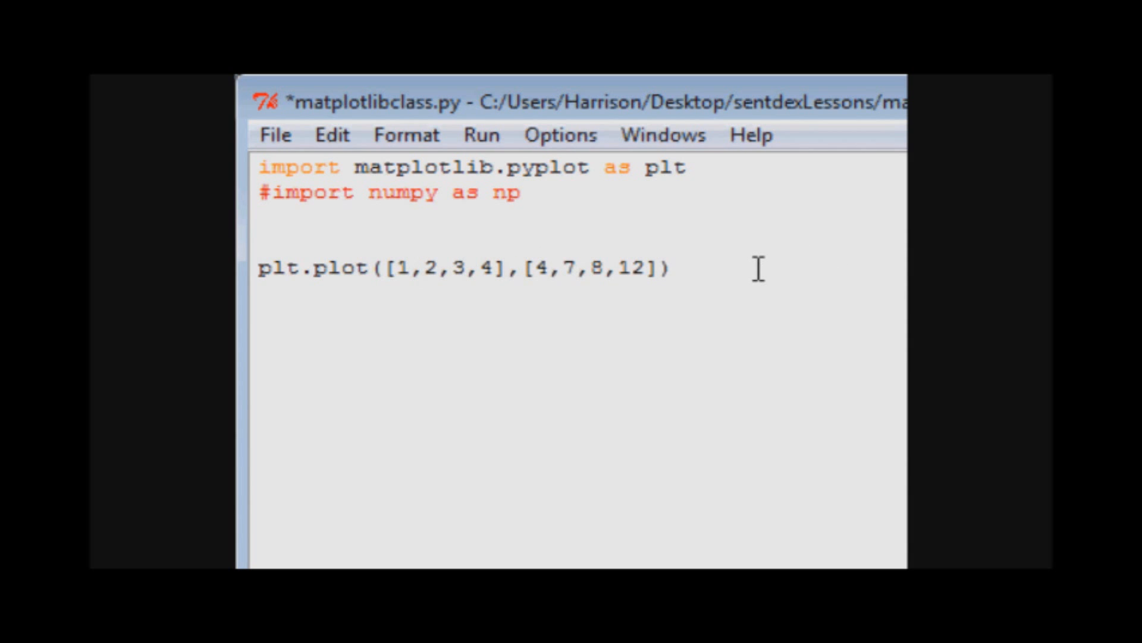
Add plt.show() on a new line, then run the module, confirming the save before run.
key("Return")
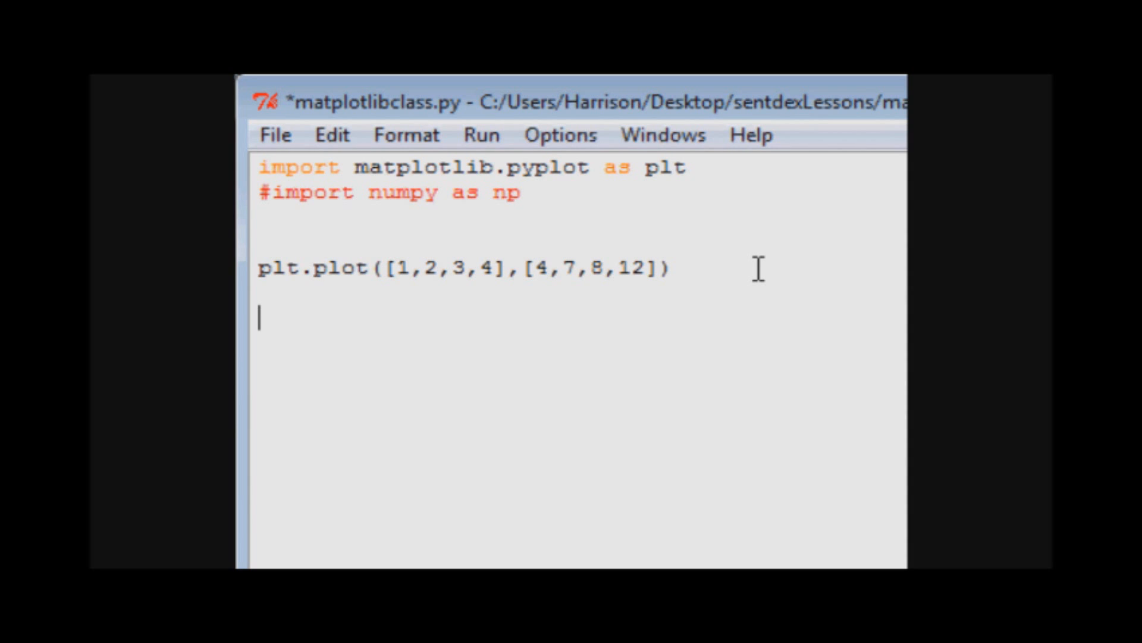
type("plt.show()")
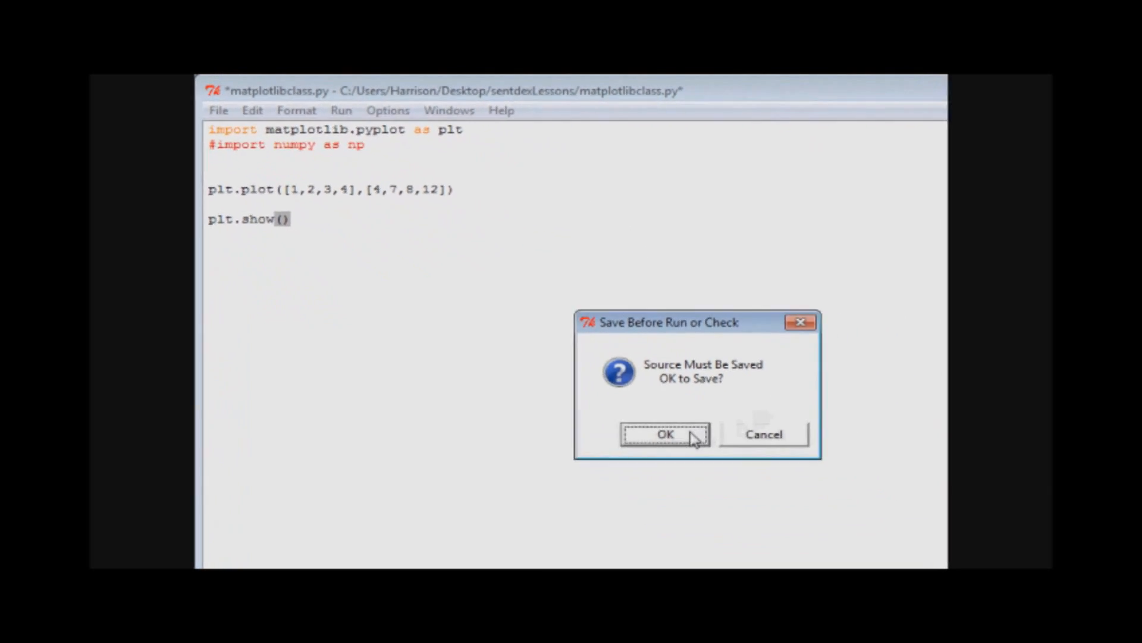
left_click(664, 433)
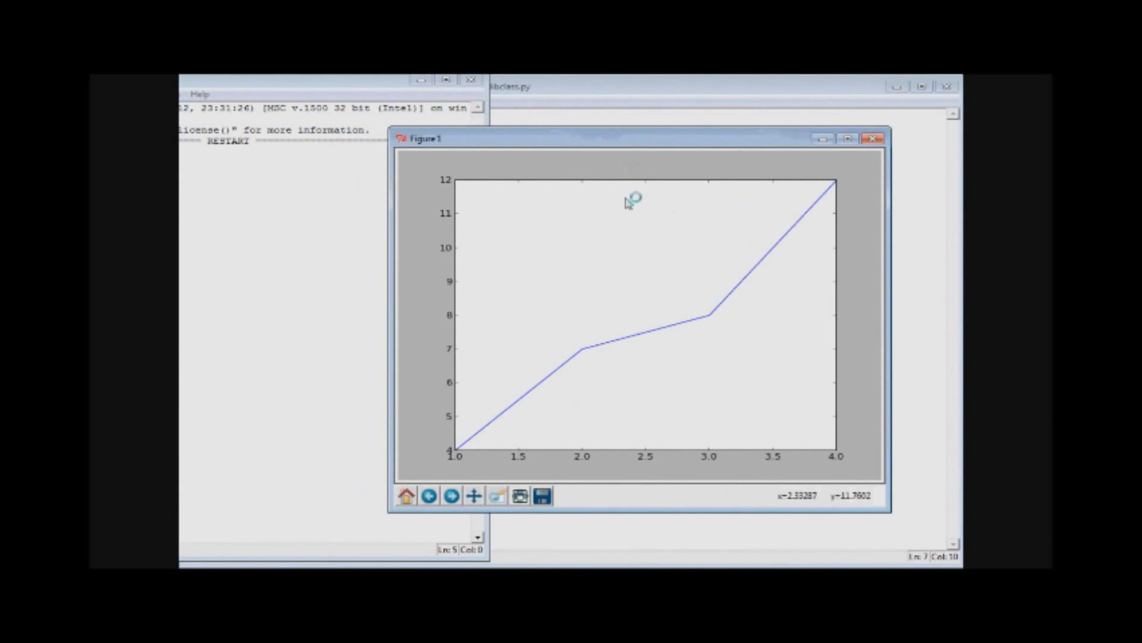
mouse_move(466, 449)
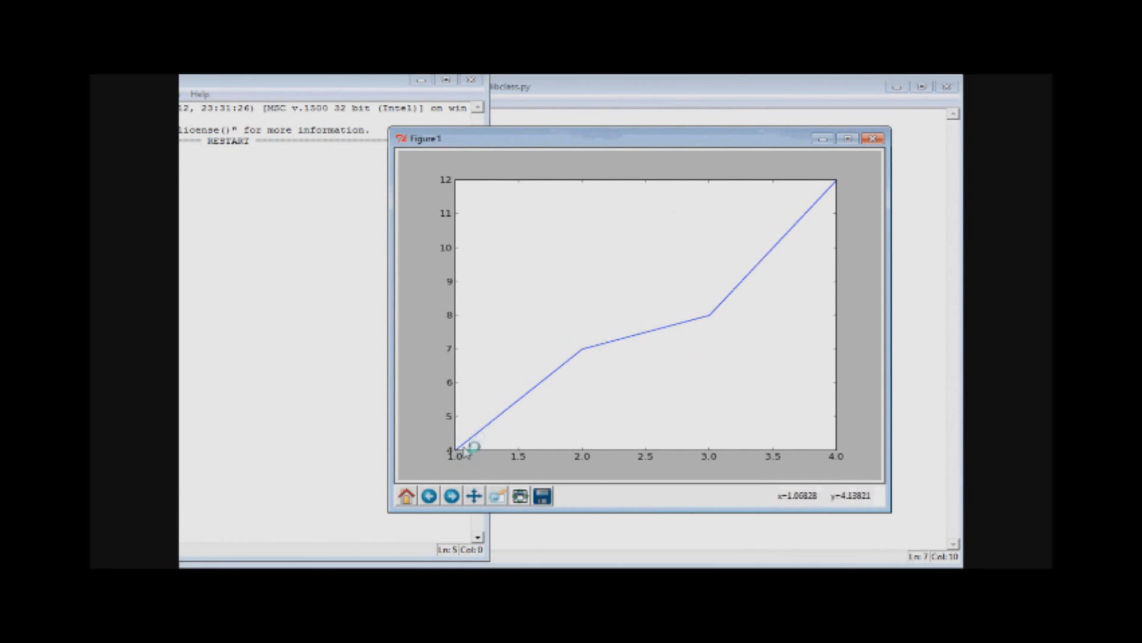
mouse_move(721, 323)
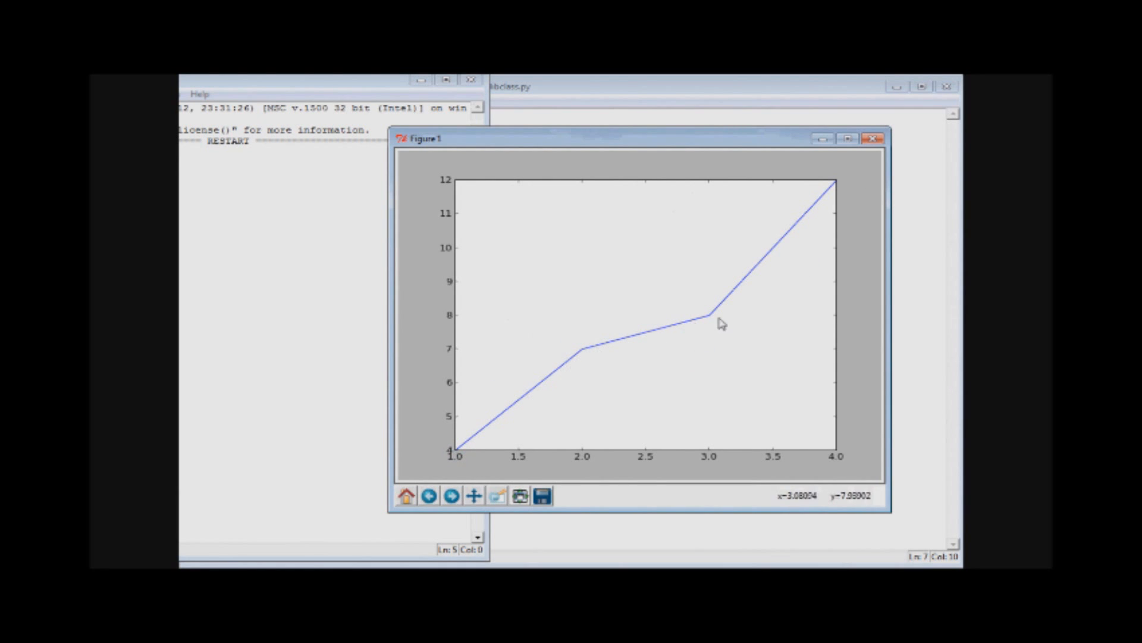
mouse_move(466, 326)
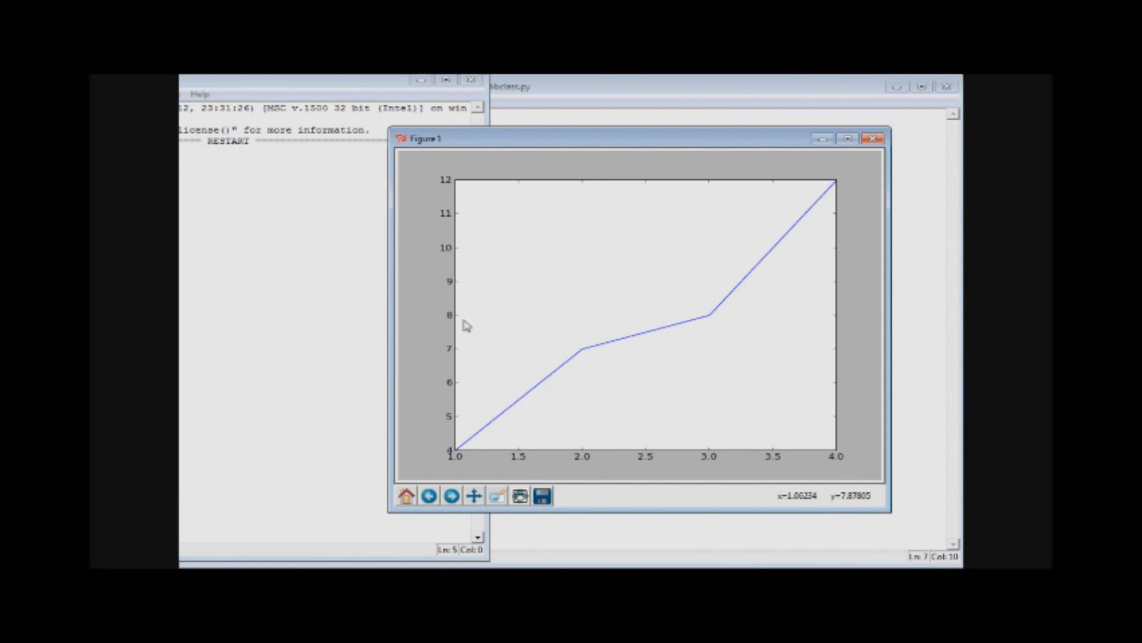
mouse_move(466, 228)
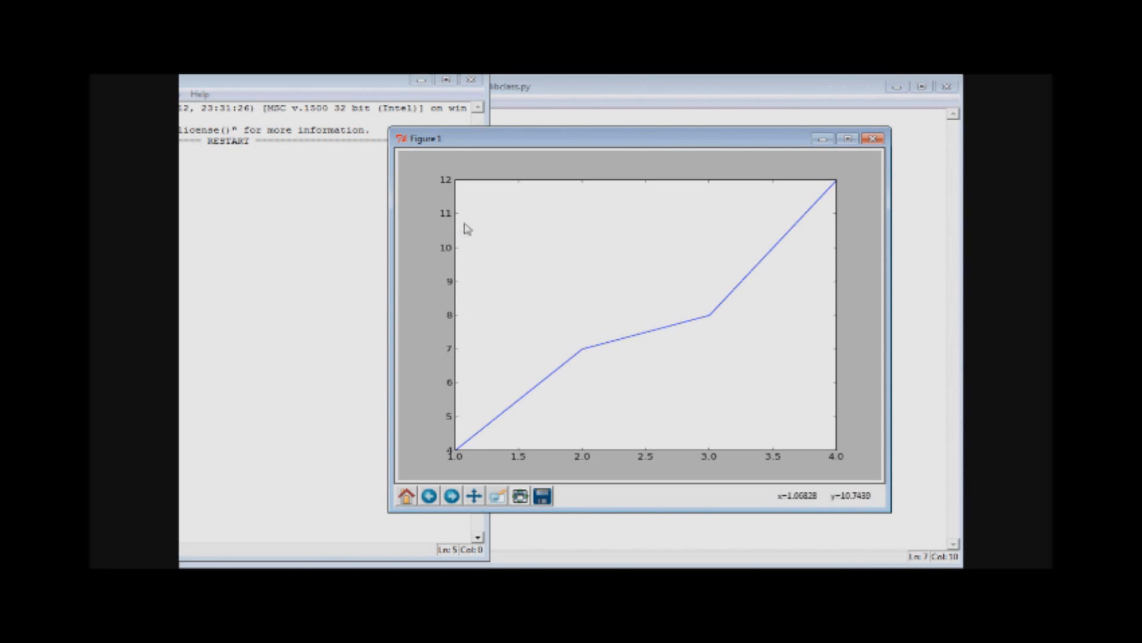
mouse_move(497, 342)
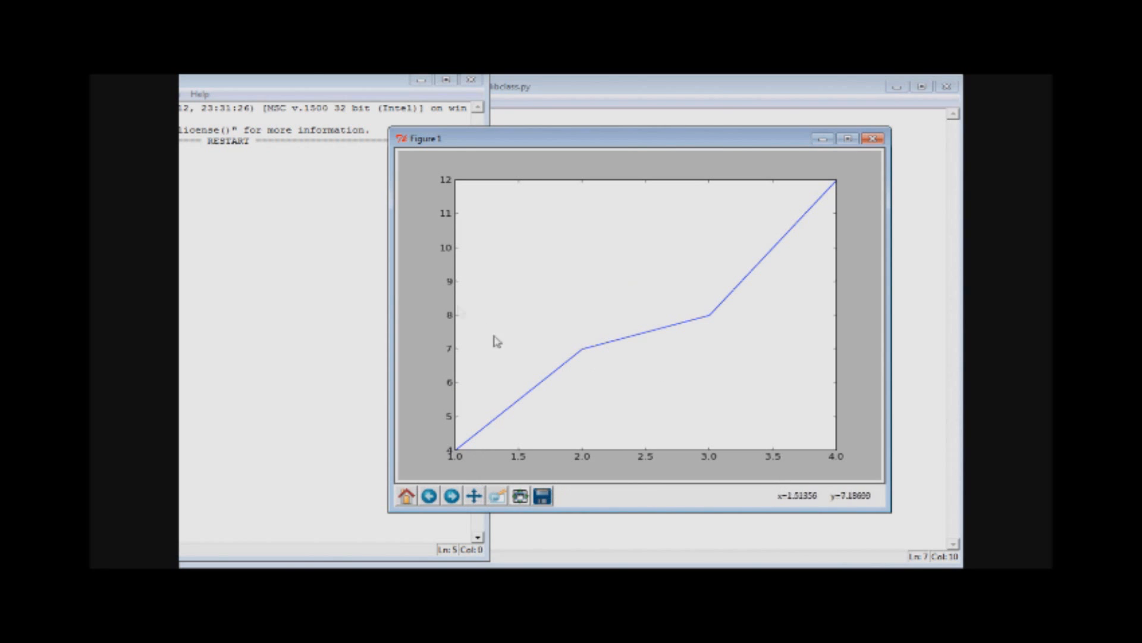
mouse_move(472, 495)
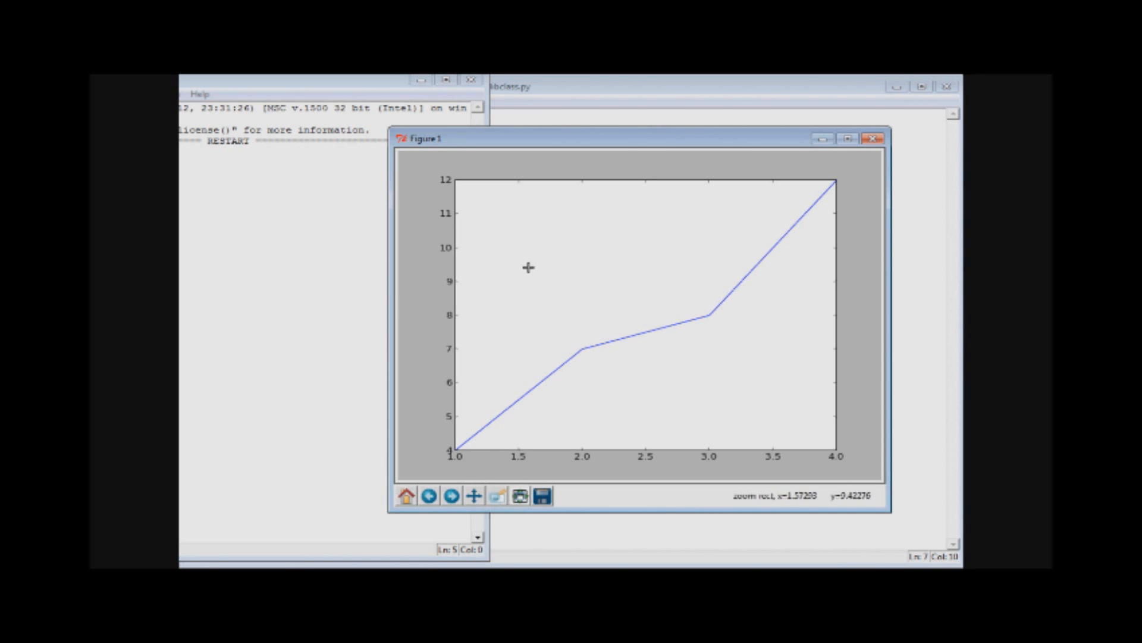
mouse_move(508, 268)
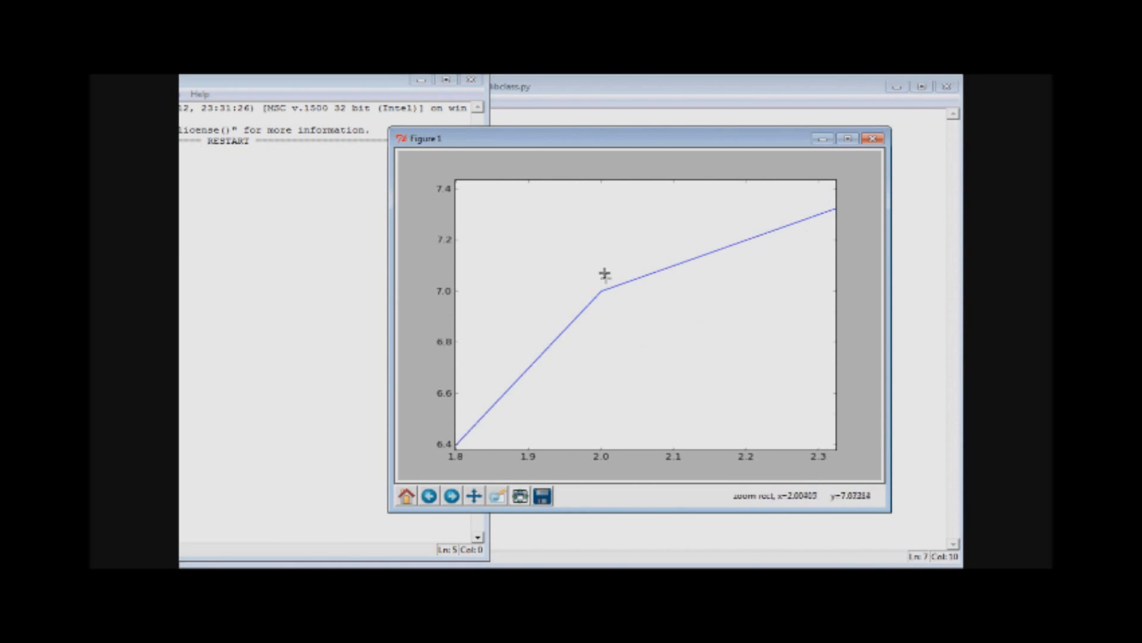
mouse_move(584, 273)
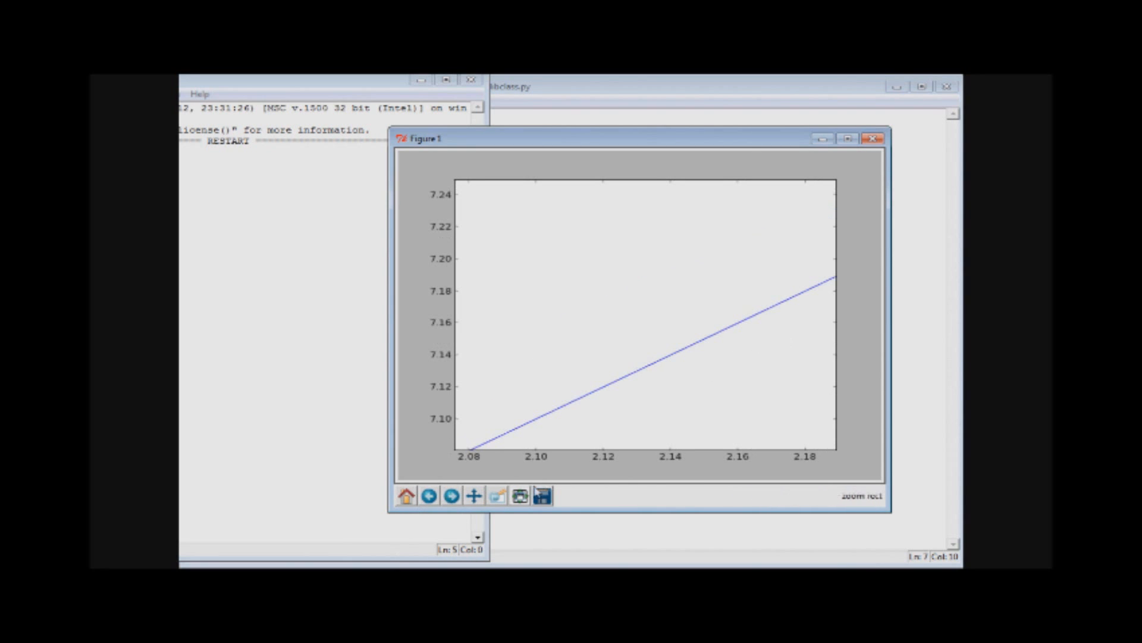
mouse_move(463, 385)
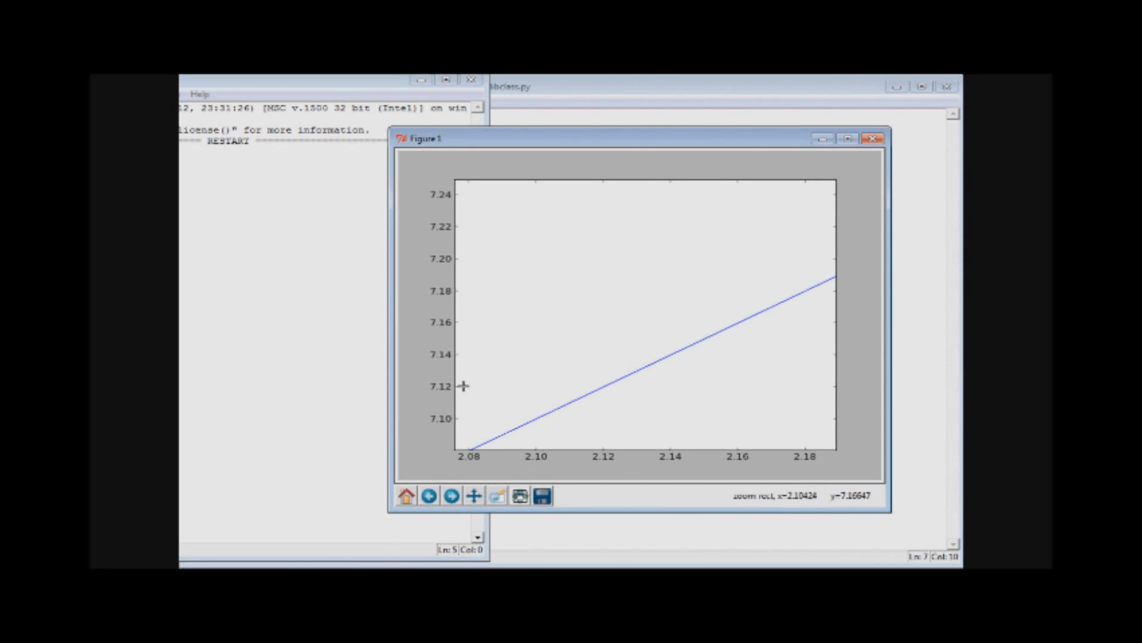
mouse_move(764, 257)
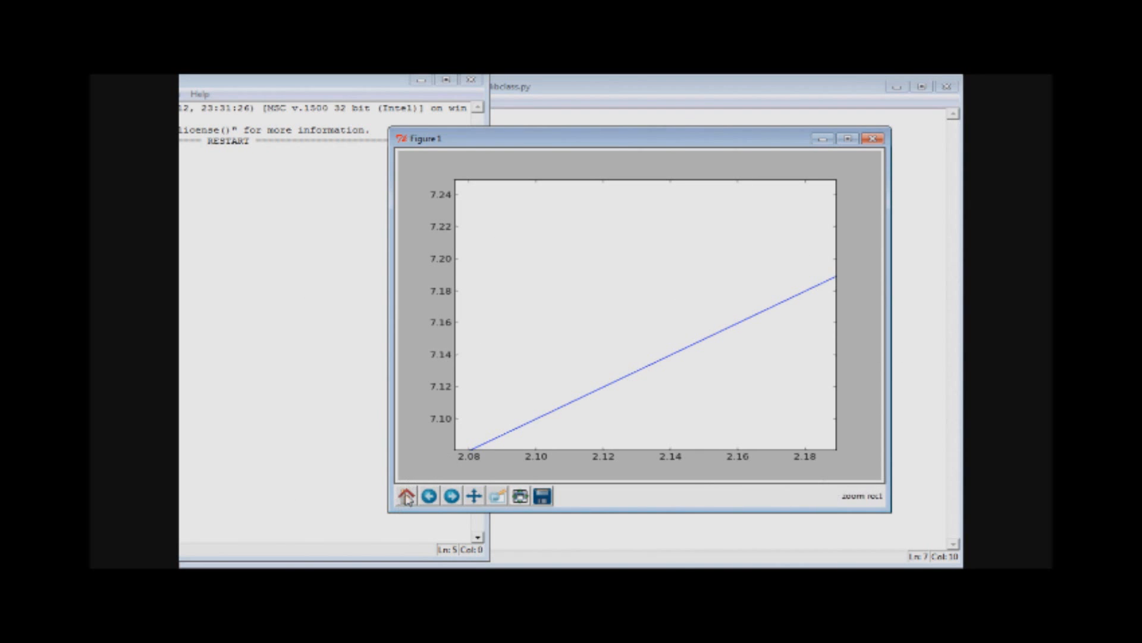
Reset the plot to full view with Home, then enter 'fdsf' as a filename in the save-figure dialog.
left_click(406, 495)
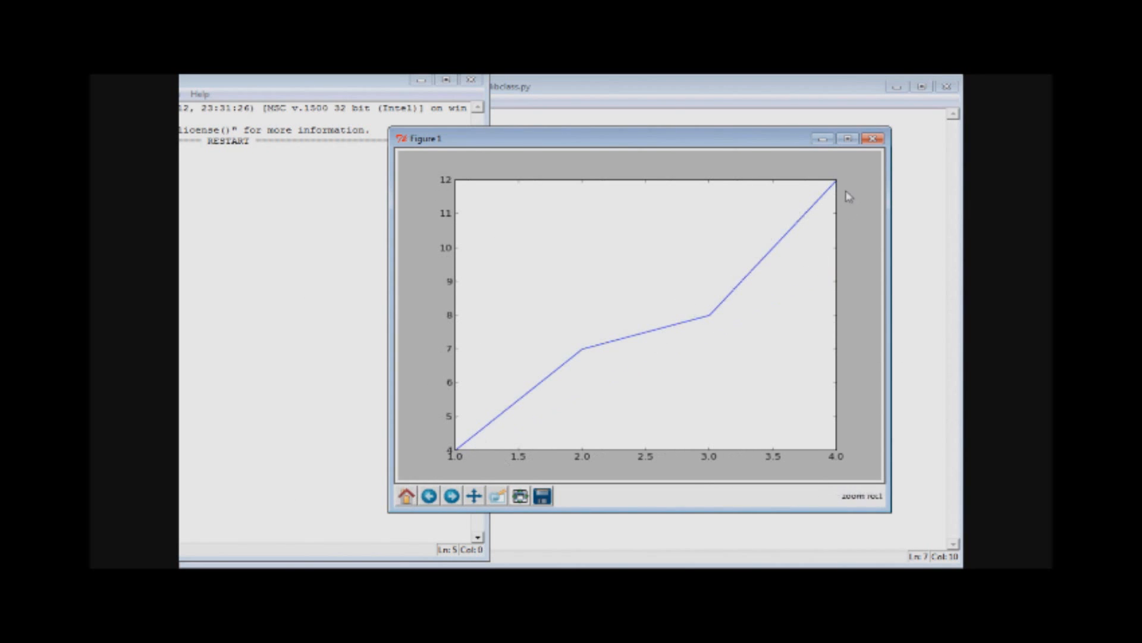
mouse_move(574, 431)
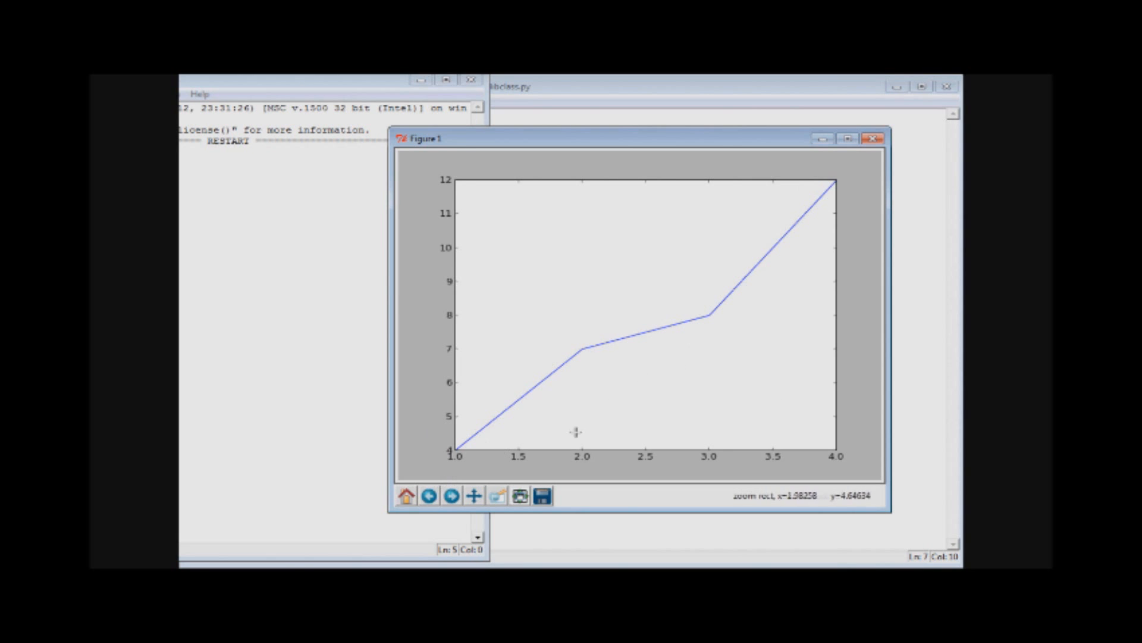
mouse_move(692, 277)
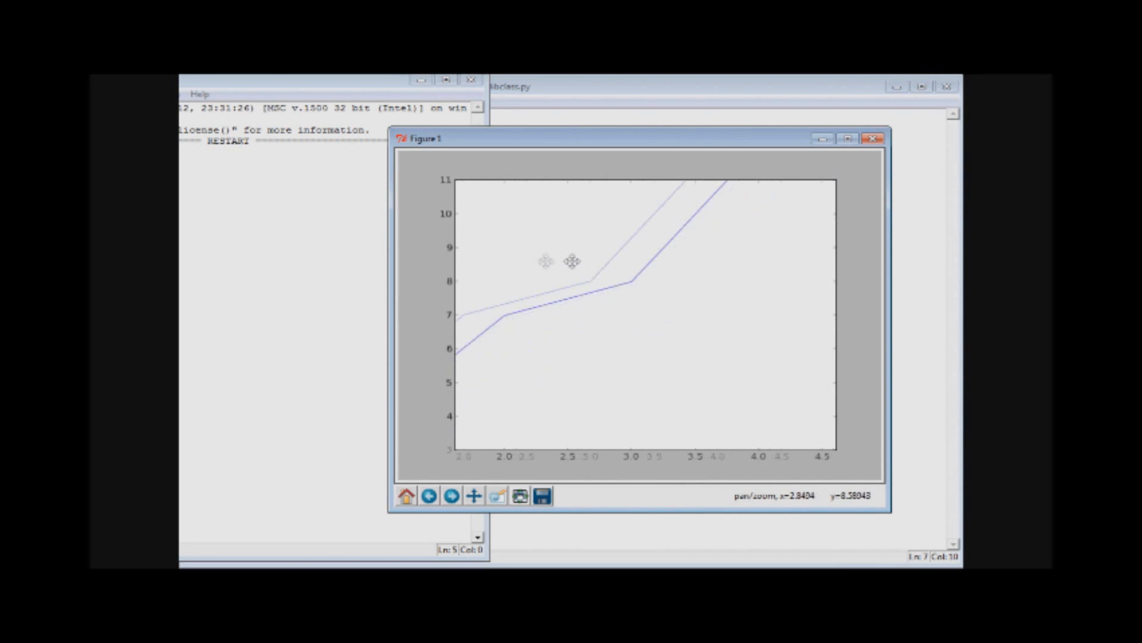
left_click(406, 495)
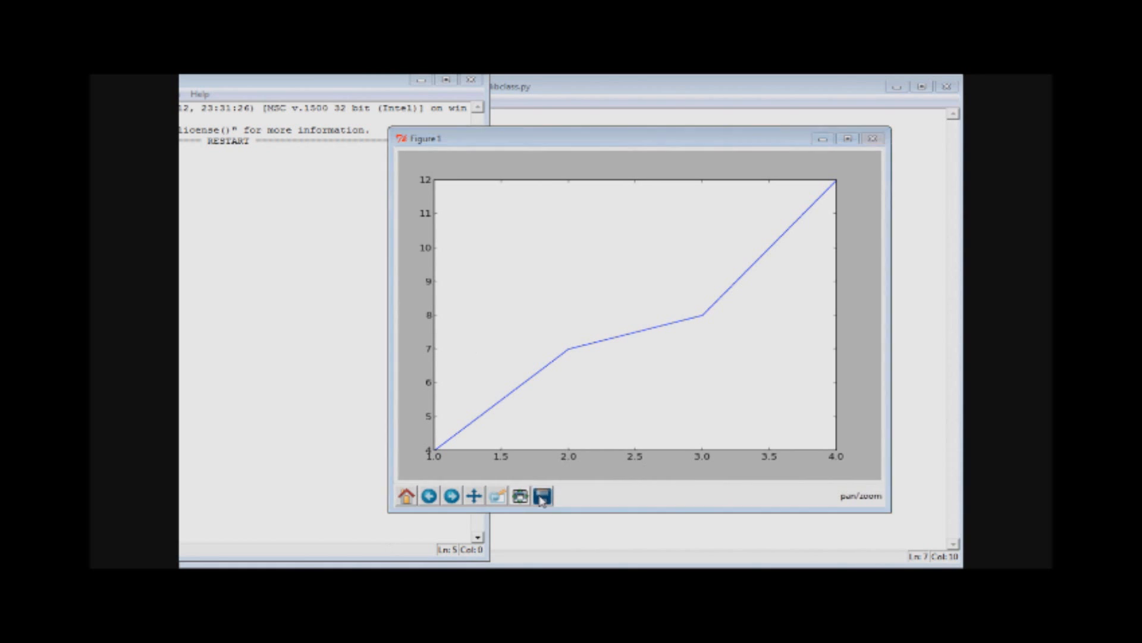
left_click(542, 495)
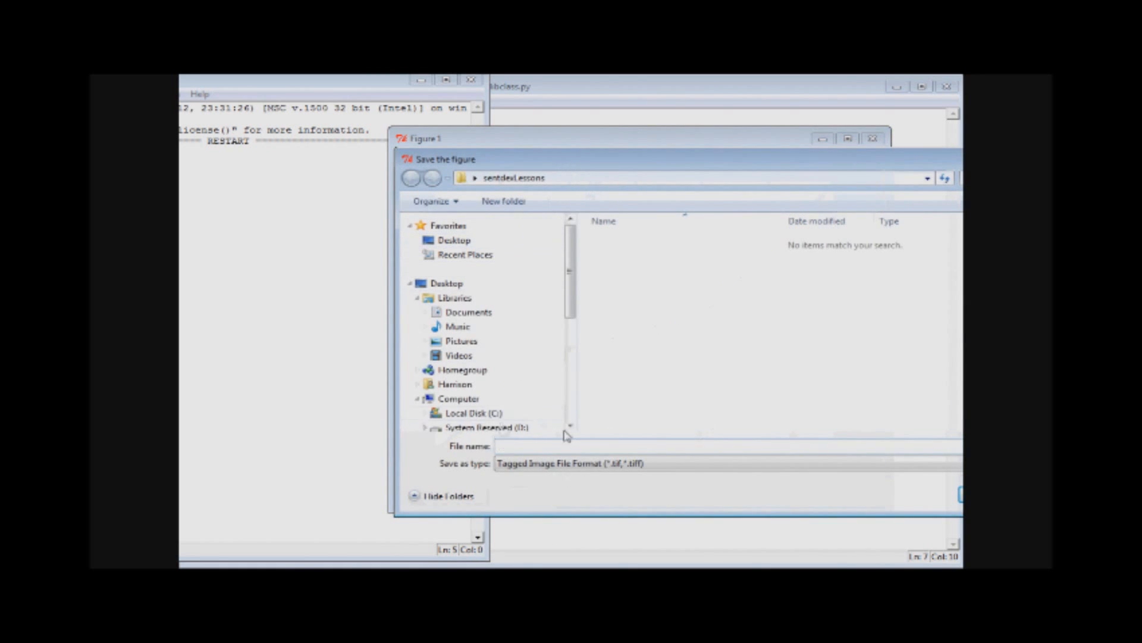
type("fdsf")
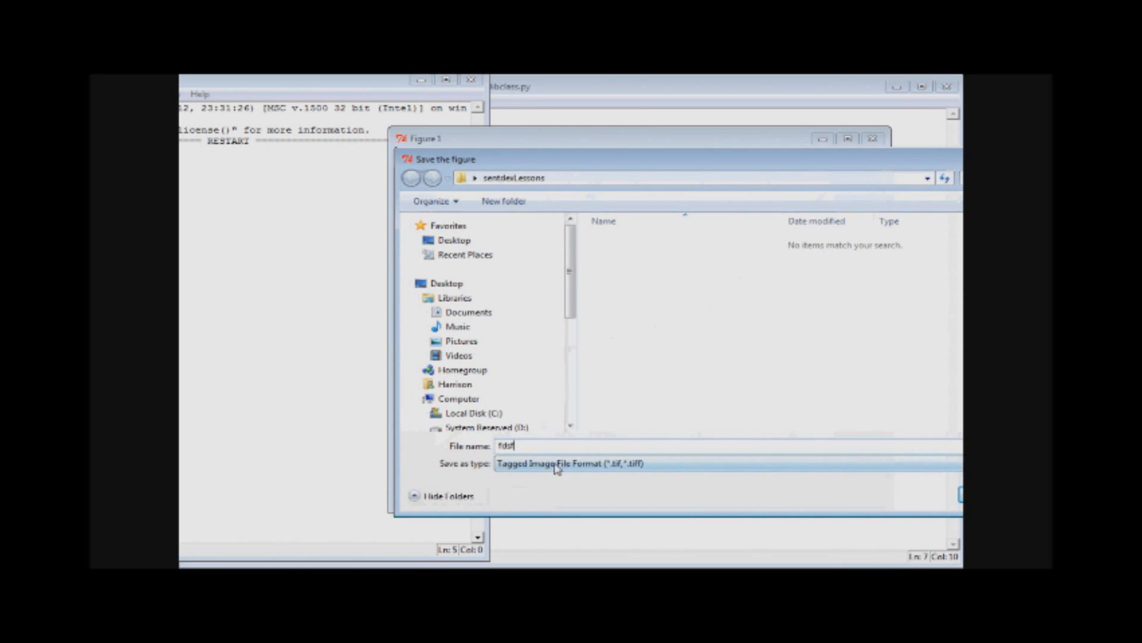
triple_click(506, 445)
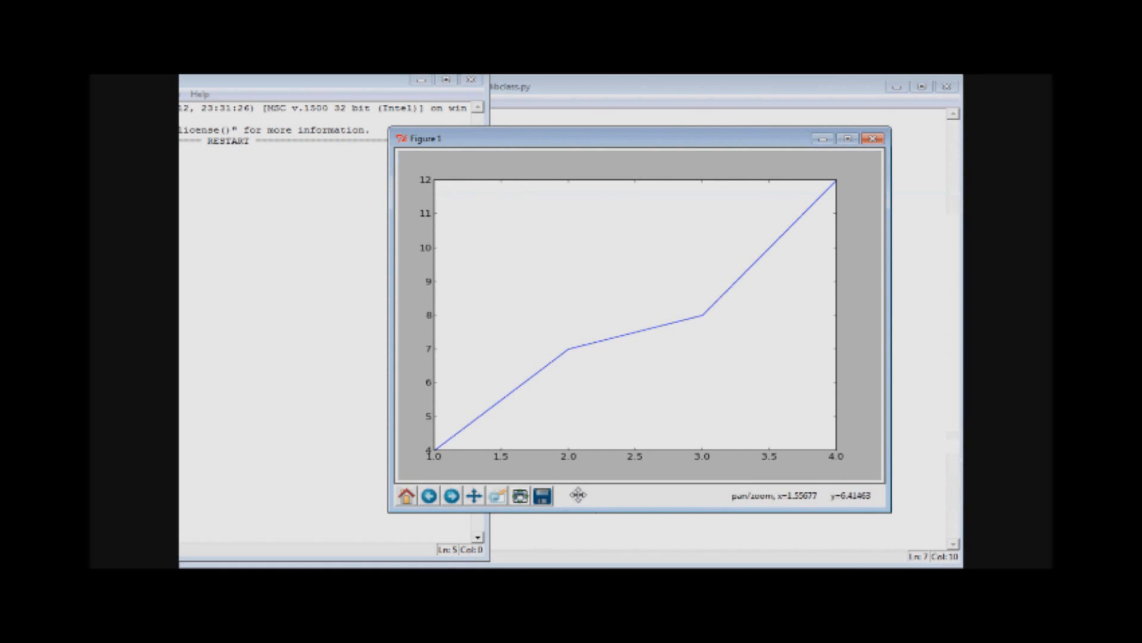
mouse_move(618, 248)
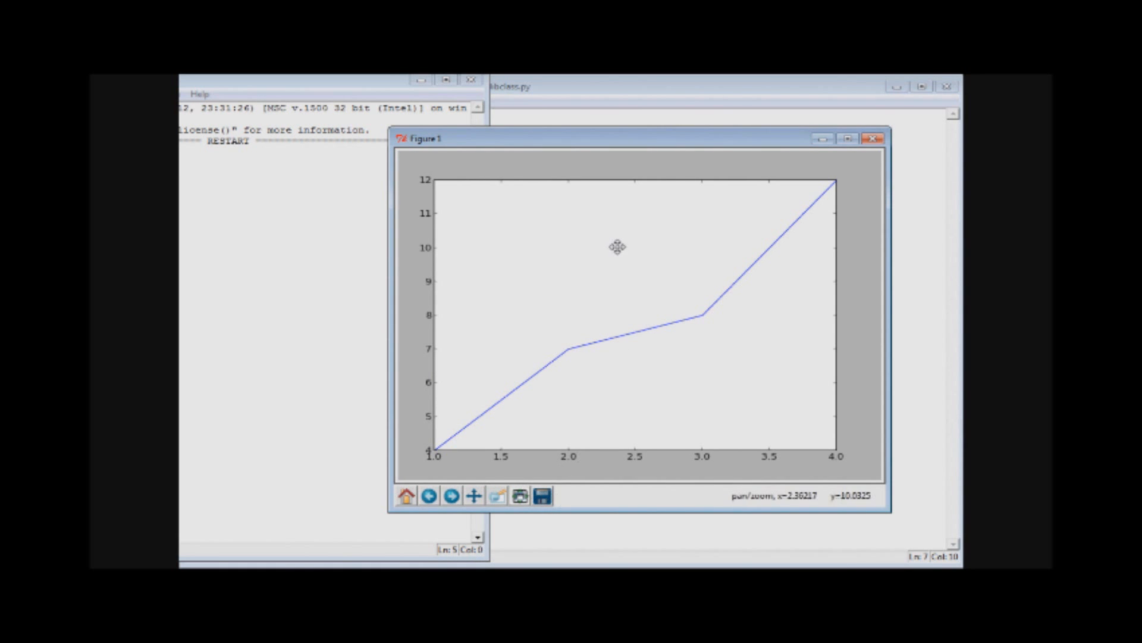
mouse_move(612, 348)
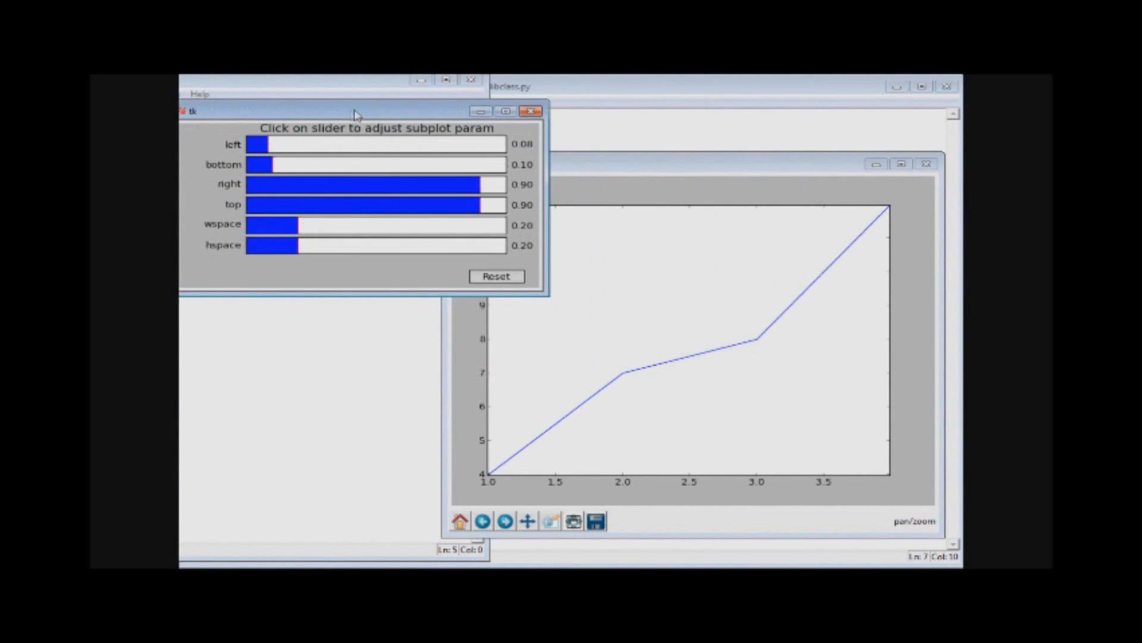
Drag the subplot configuration window to the upper left, out of the way.
left_click_drag(357, 111, 401, 95)
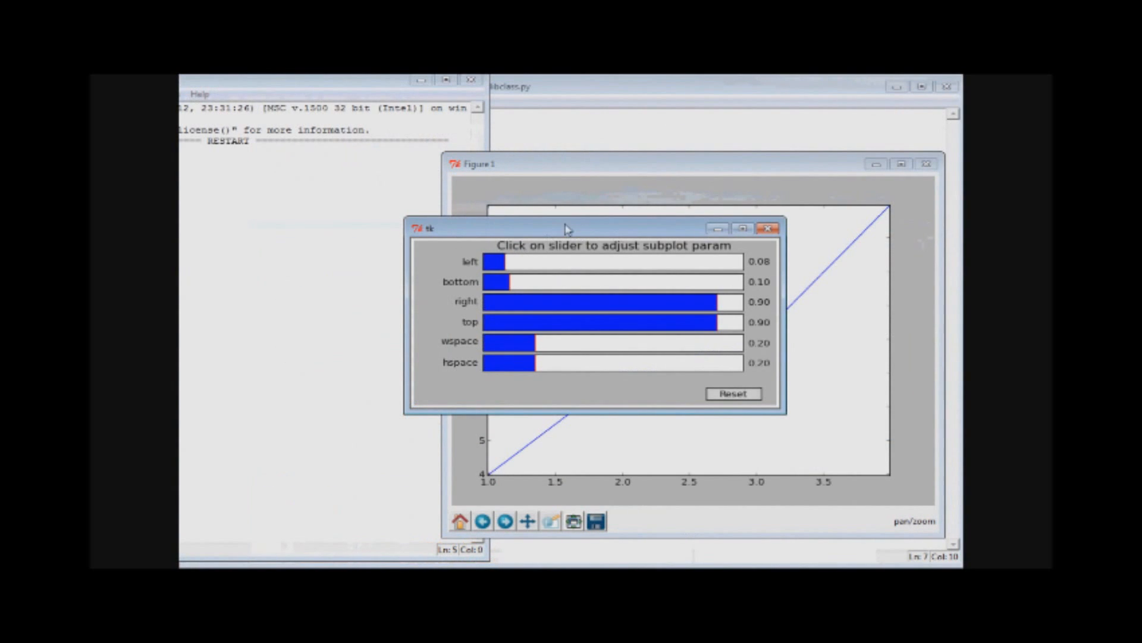
left_click_drag(564, 228, 375, 90)
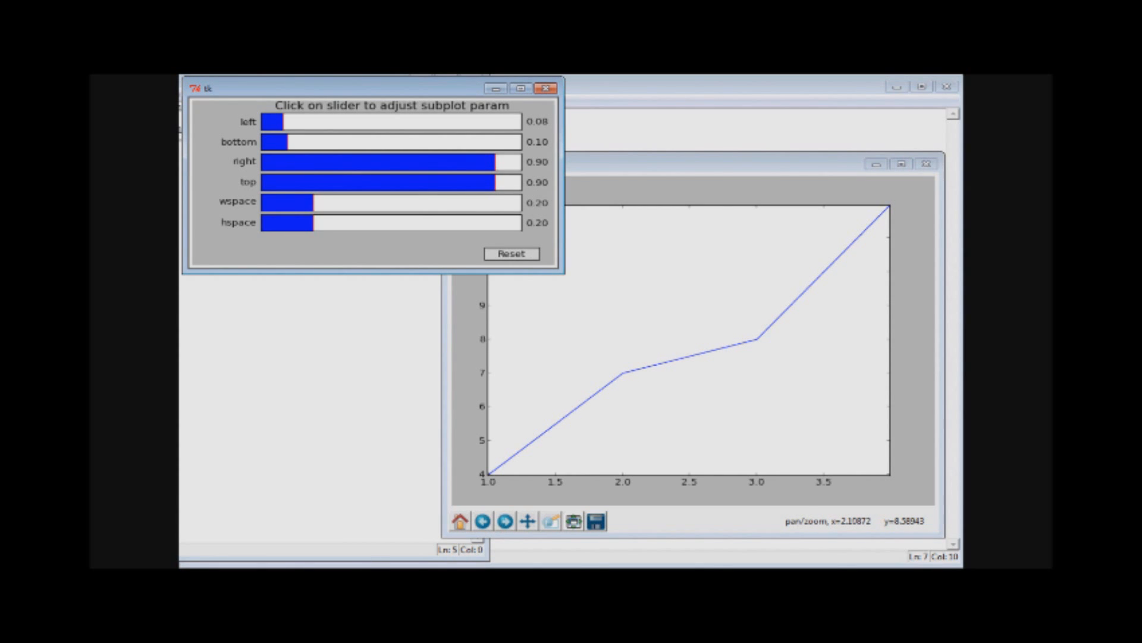
mouse_move(295, 103)
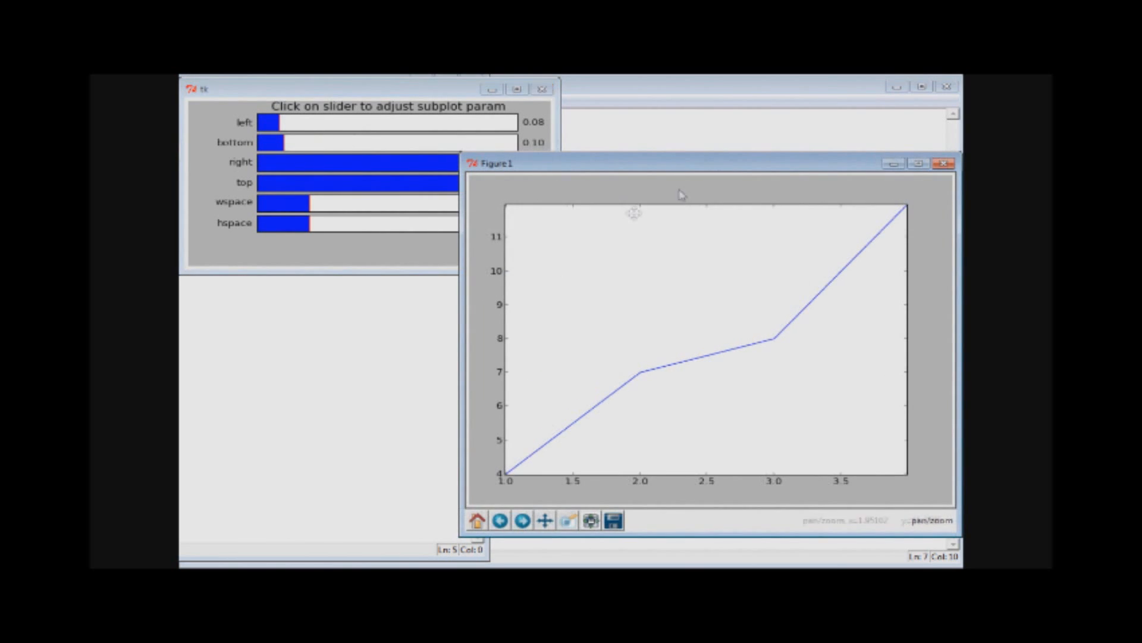
mouse_move(354, 117)
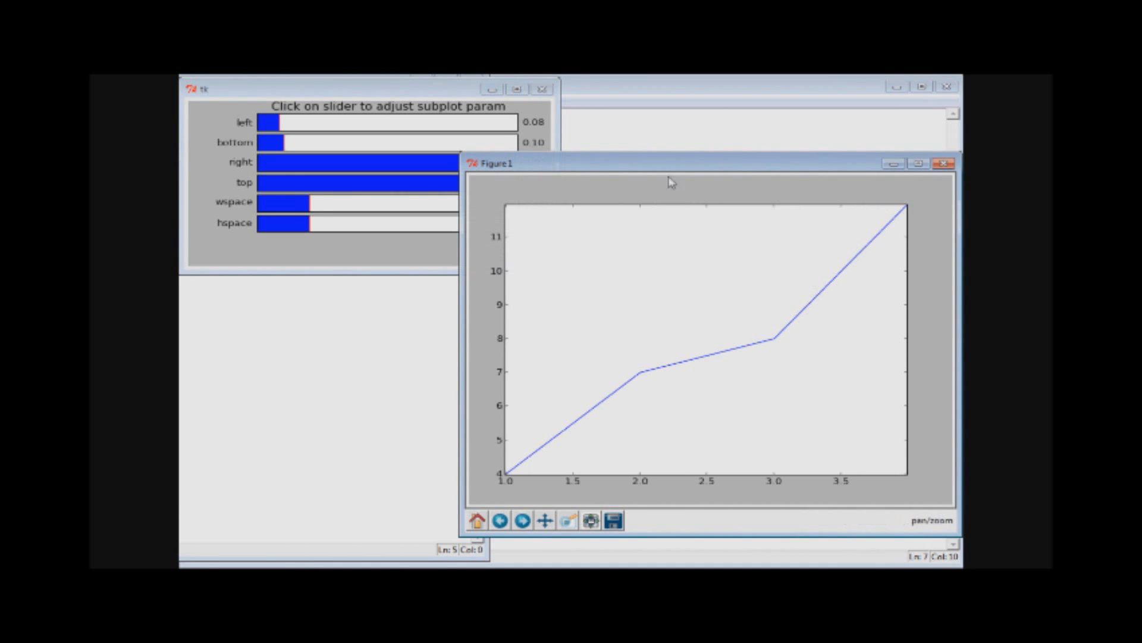
mouse_move(906, 184)
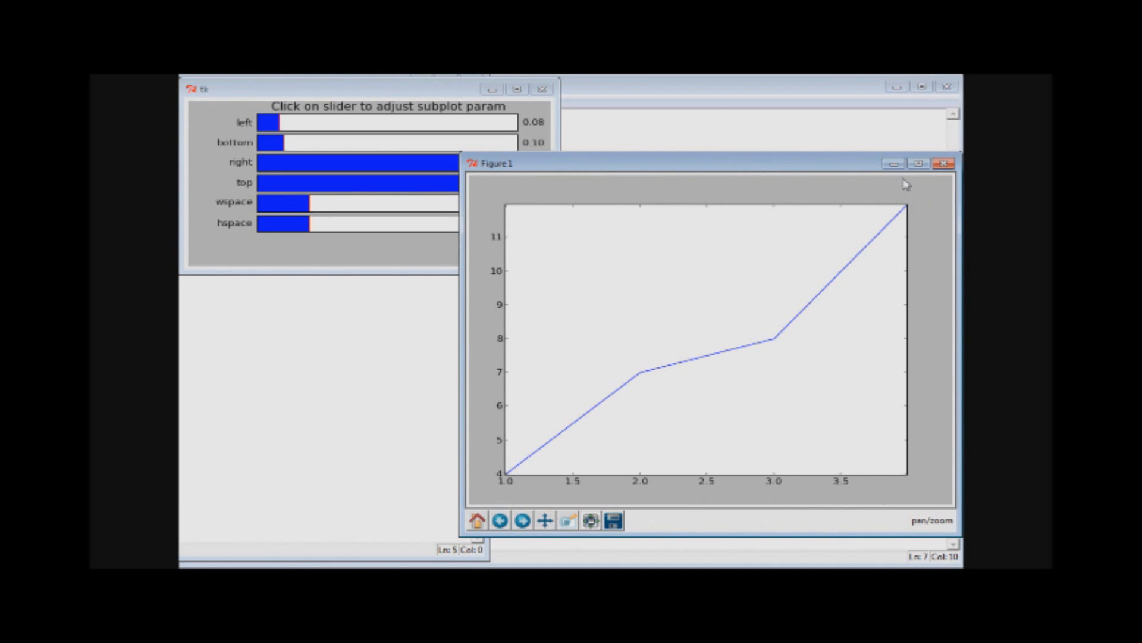
mouse_move(879, 293)
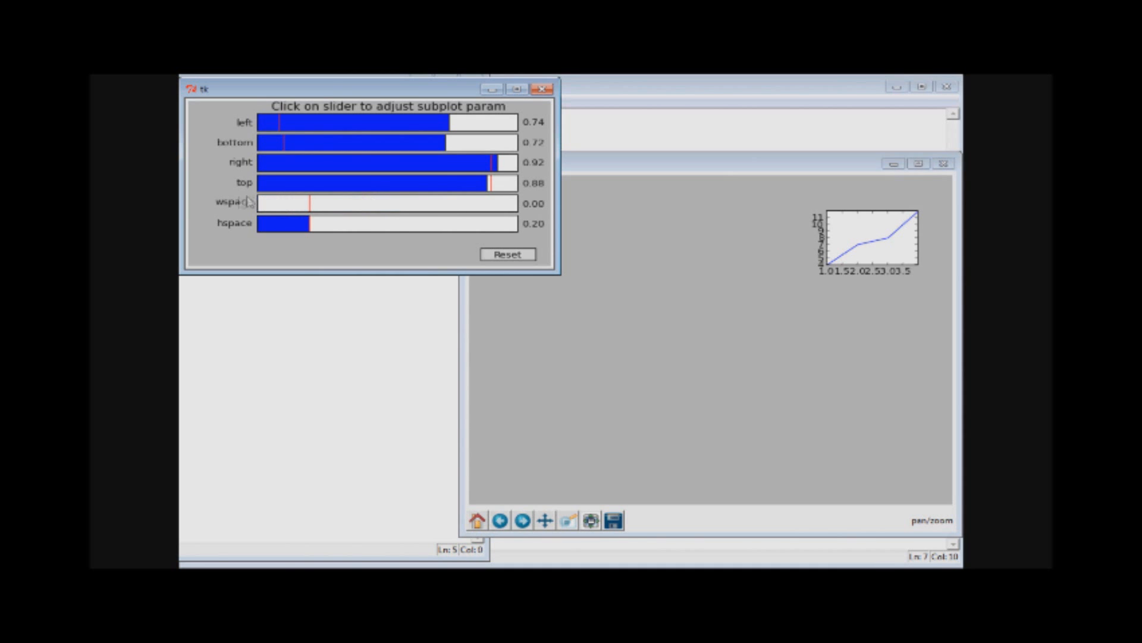
Bring the Figure 1 window back to the front.
left_click(283, 203)
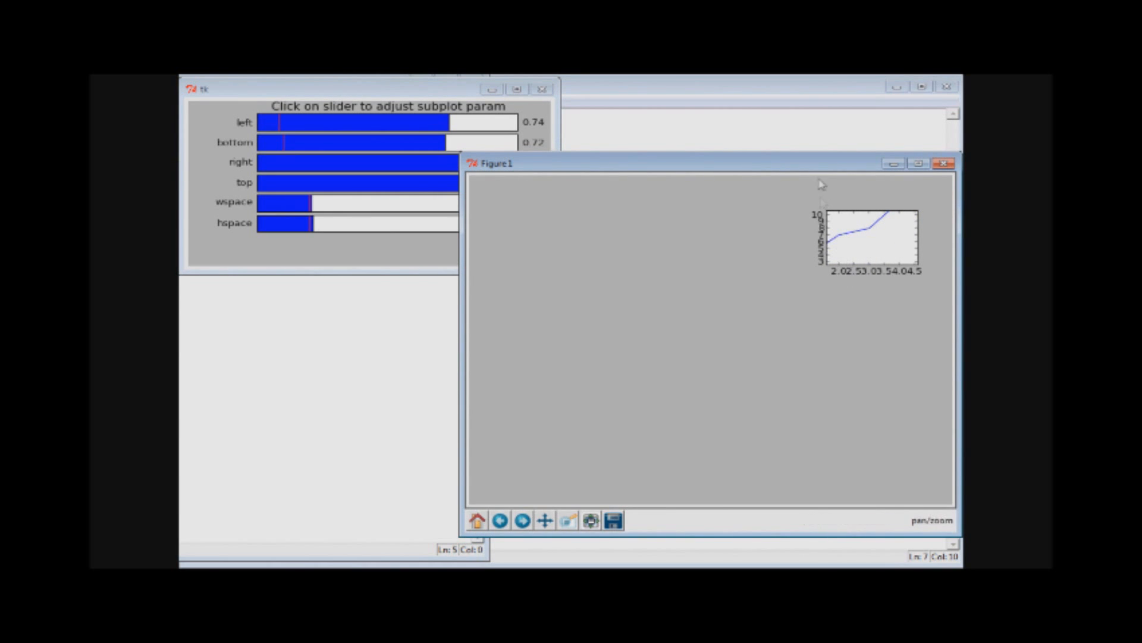
mouse_move(545, 268)
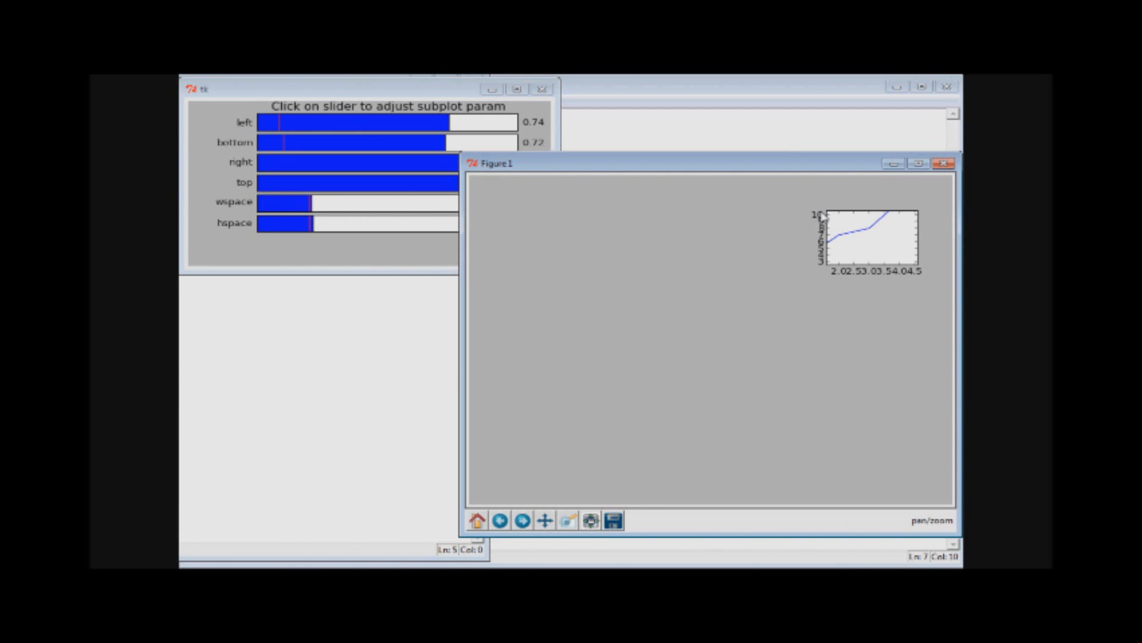
mouse_move(738, 170)
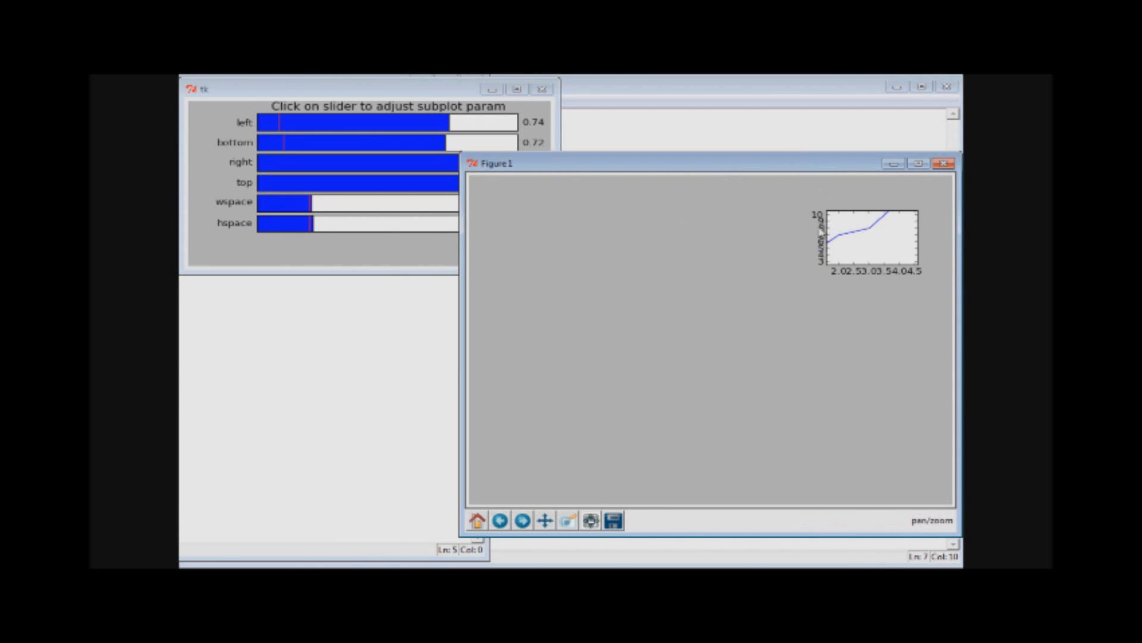
mouse_move(794, 249)
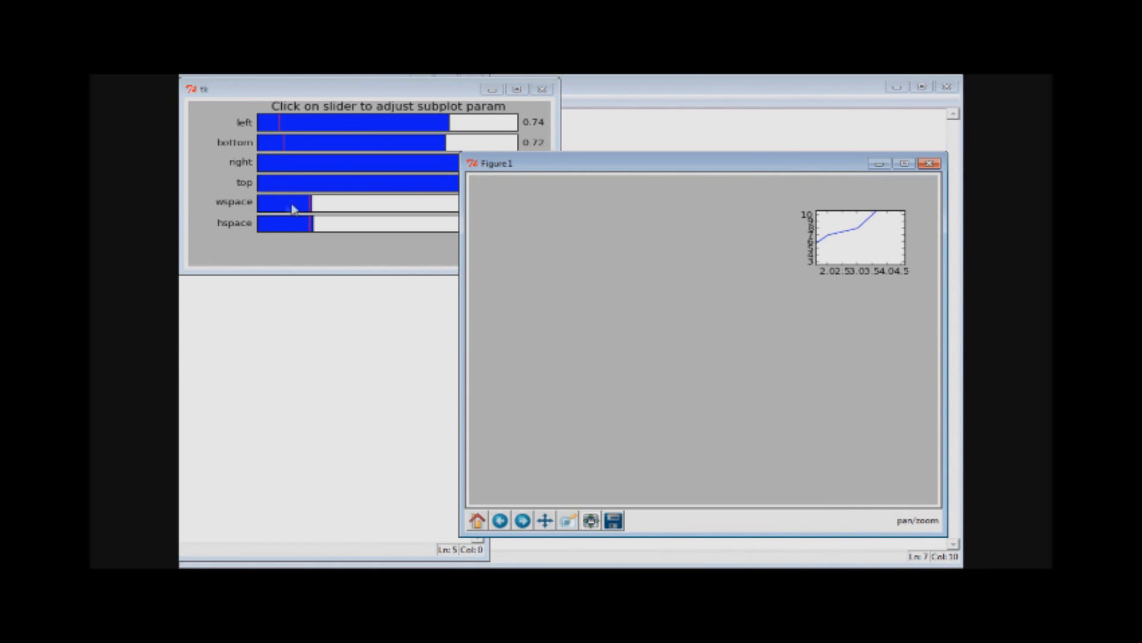
mouse_move(556, 188)
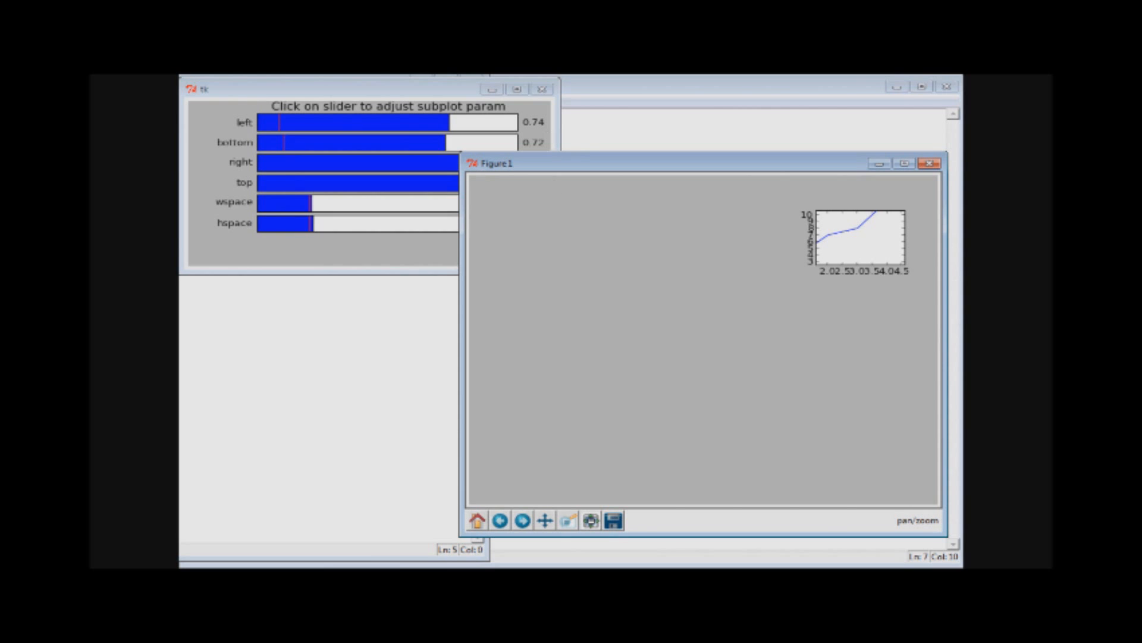
mouse_move(439, 386)
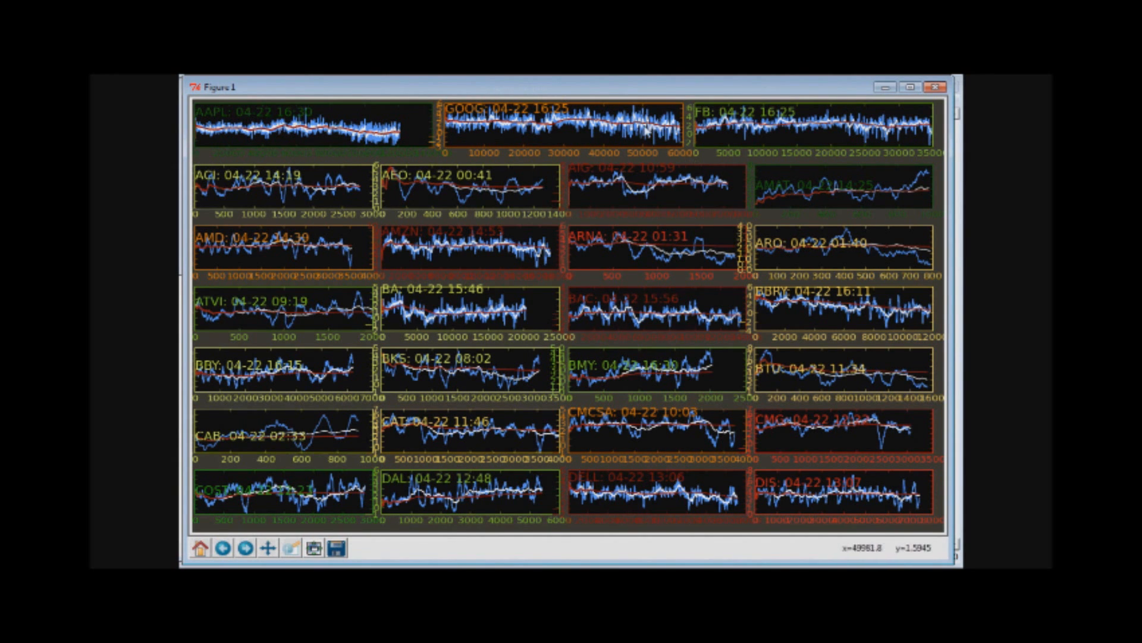
mouse_move(310, 317)
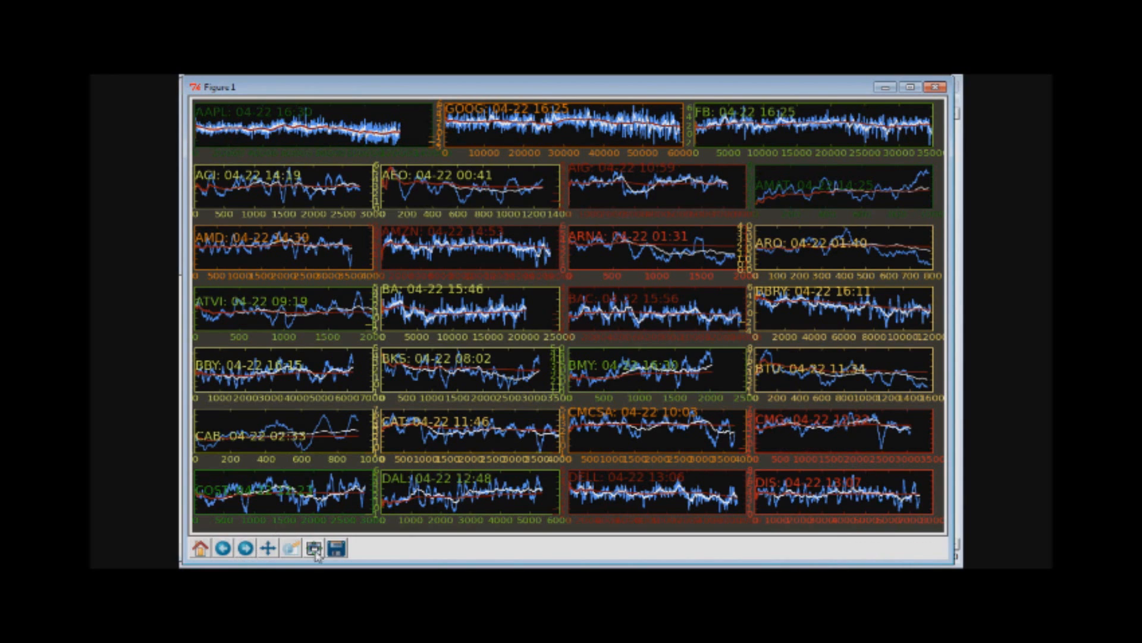
mouse_move(357, 367)
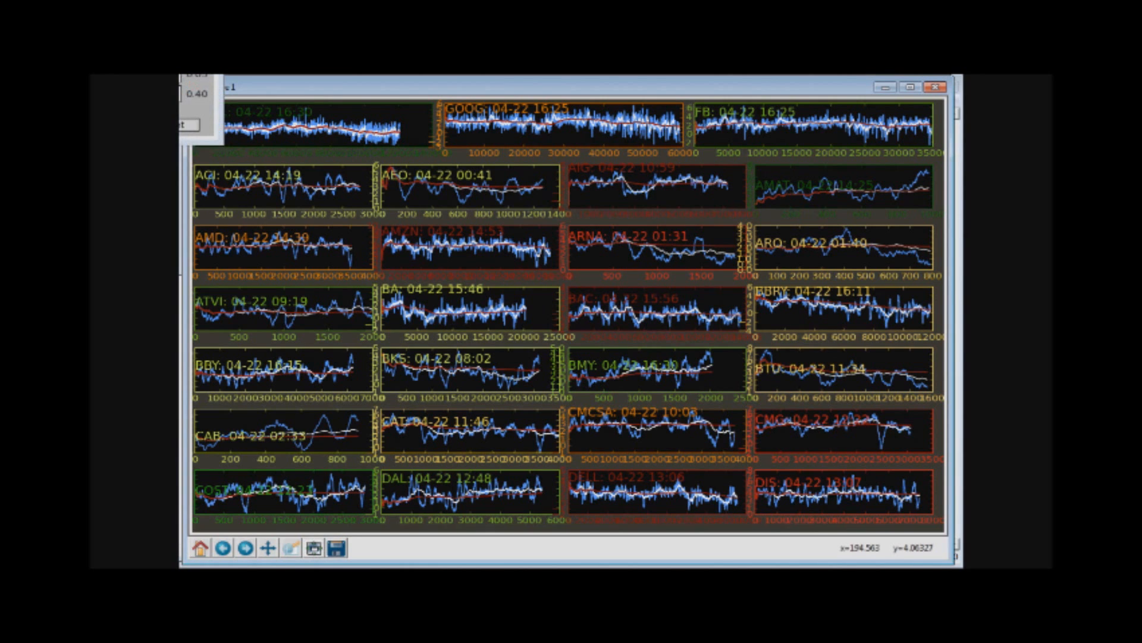
In Configure Subplots, reopened once, set the horizontal subplot gap to zero.
left_click(291, 547)
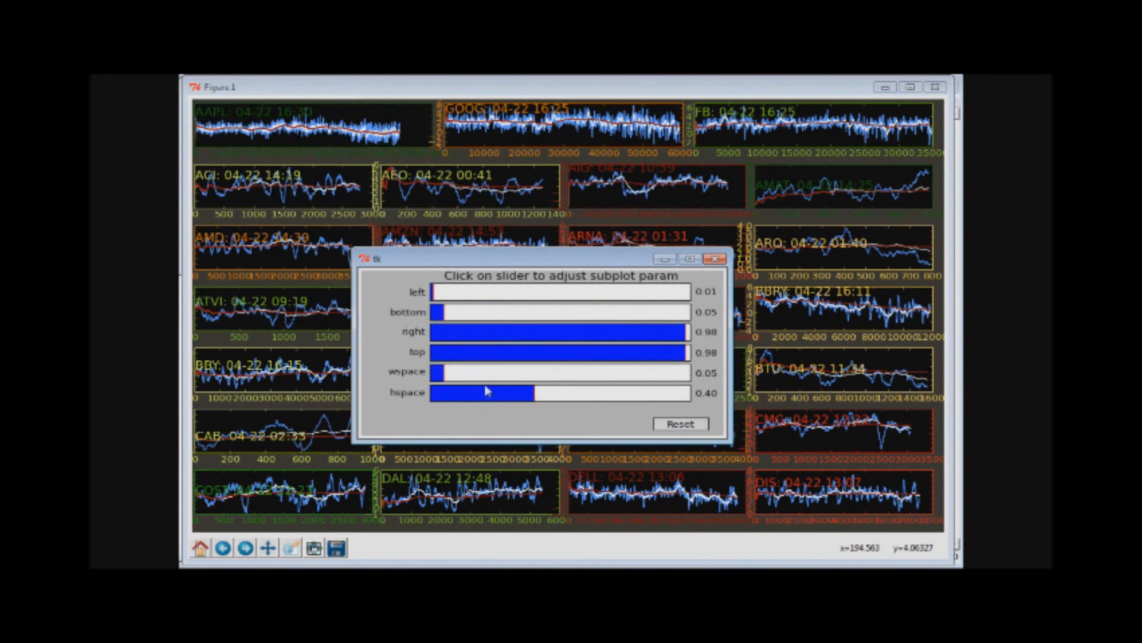
mouse_move(608, 158)
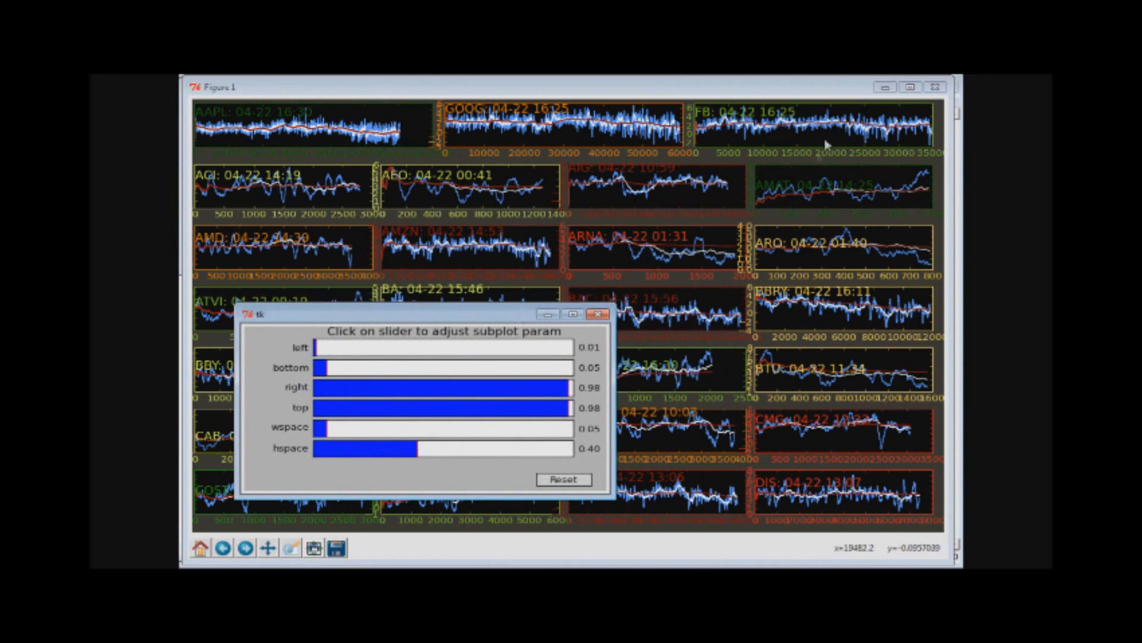
mouse_move(649, 404)
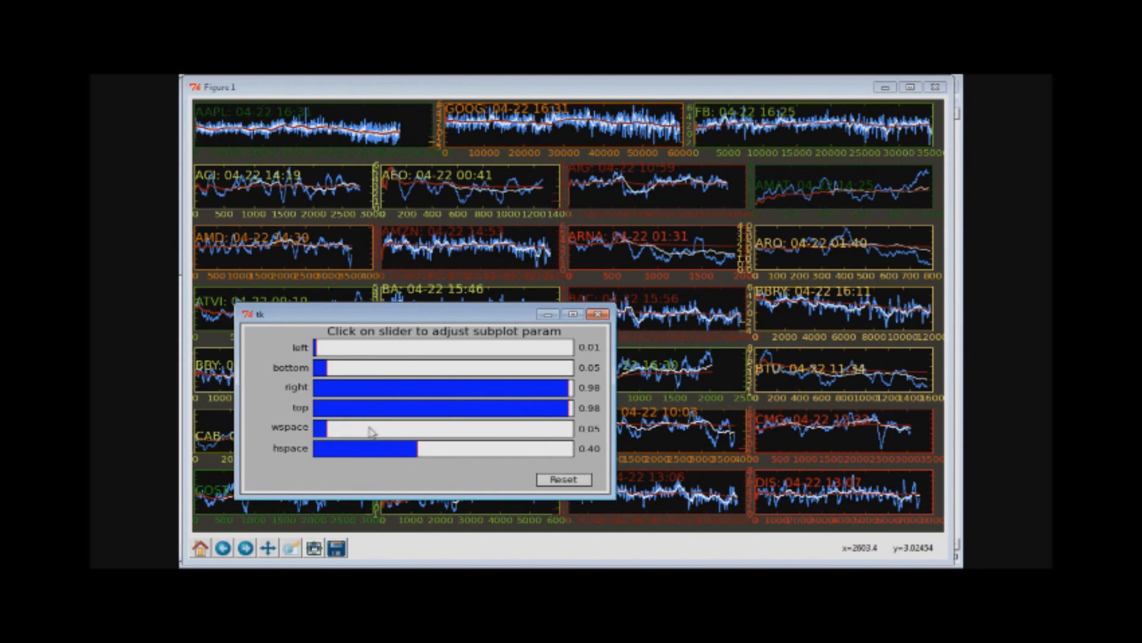
mouse_move(335, 433)
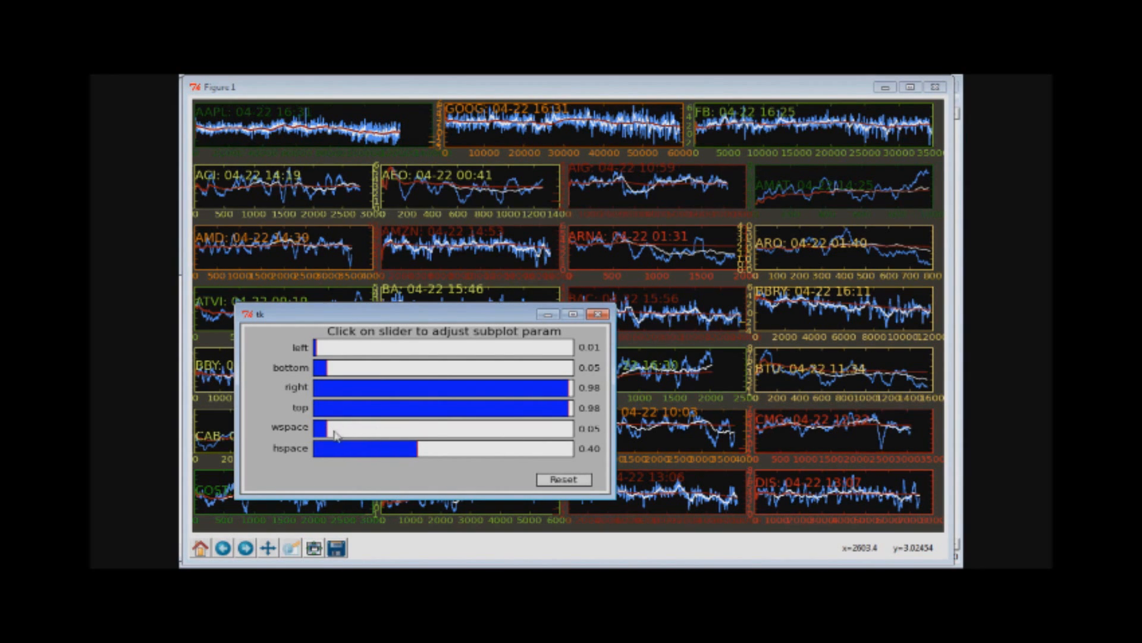
mouse_move(384, 462)
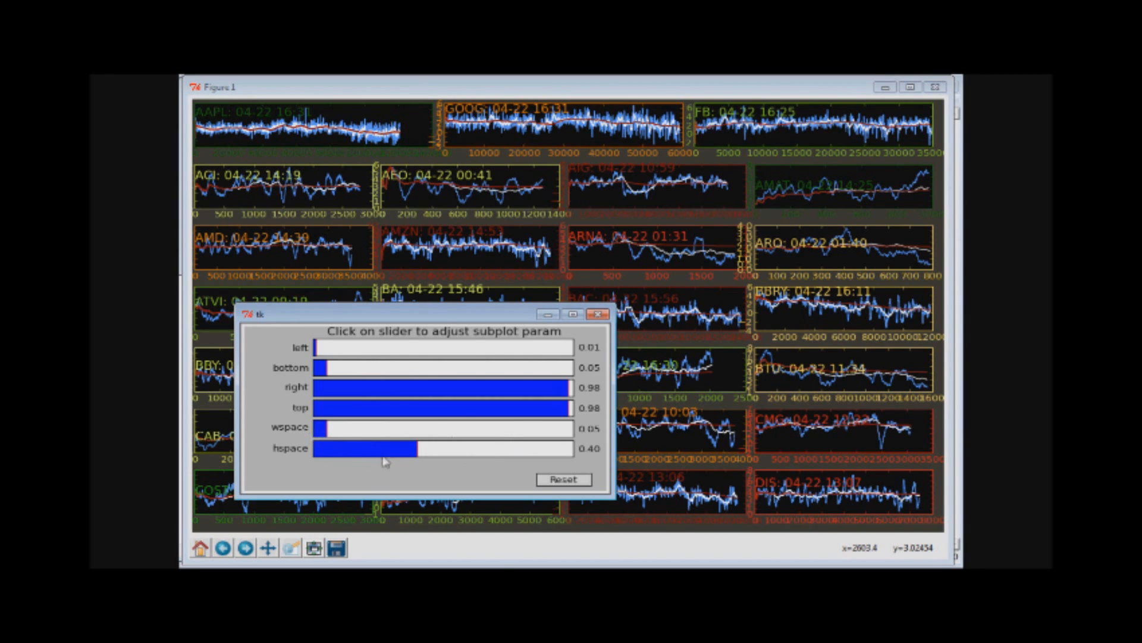
left_click(599, 315)
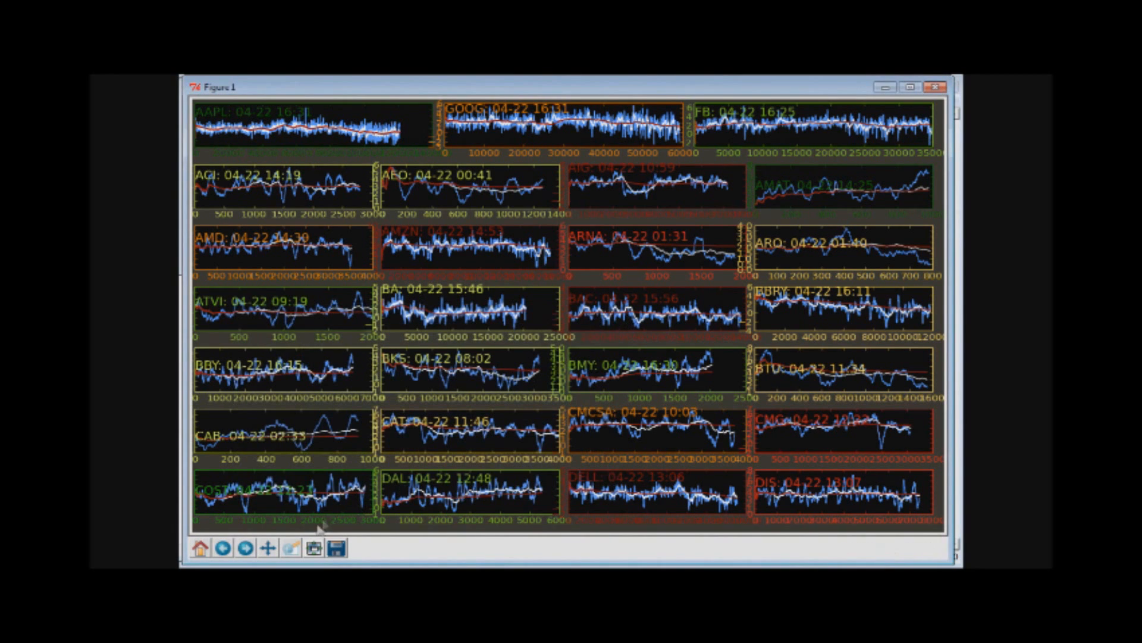
left_click(290, 547)
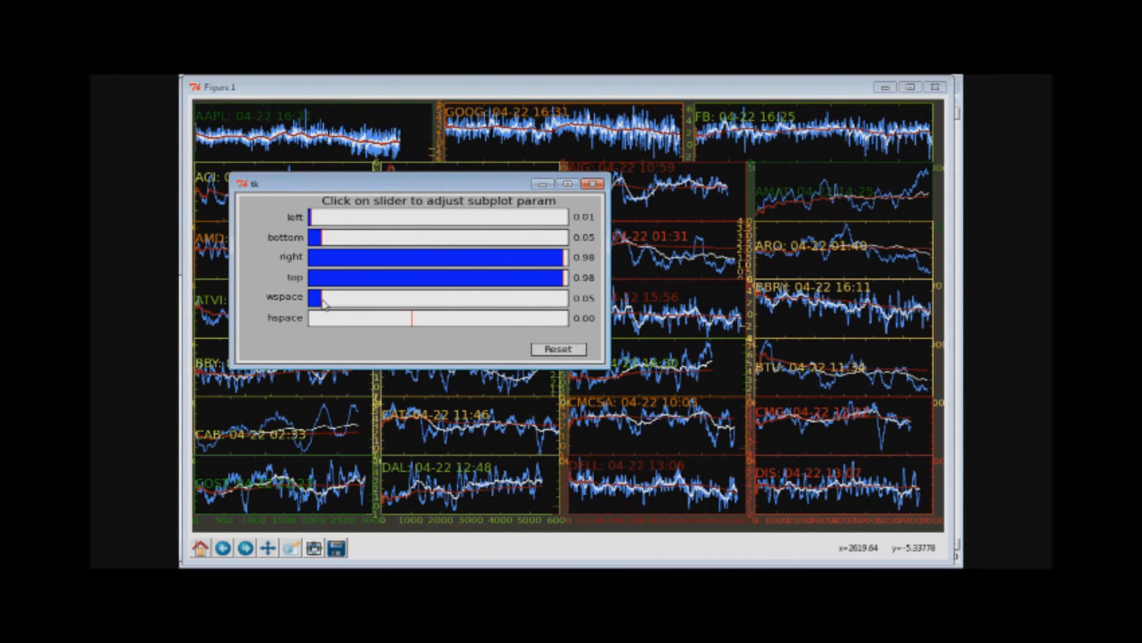
left_click(313, 297)
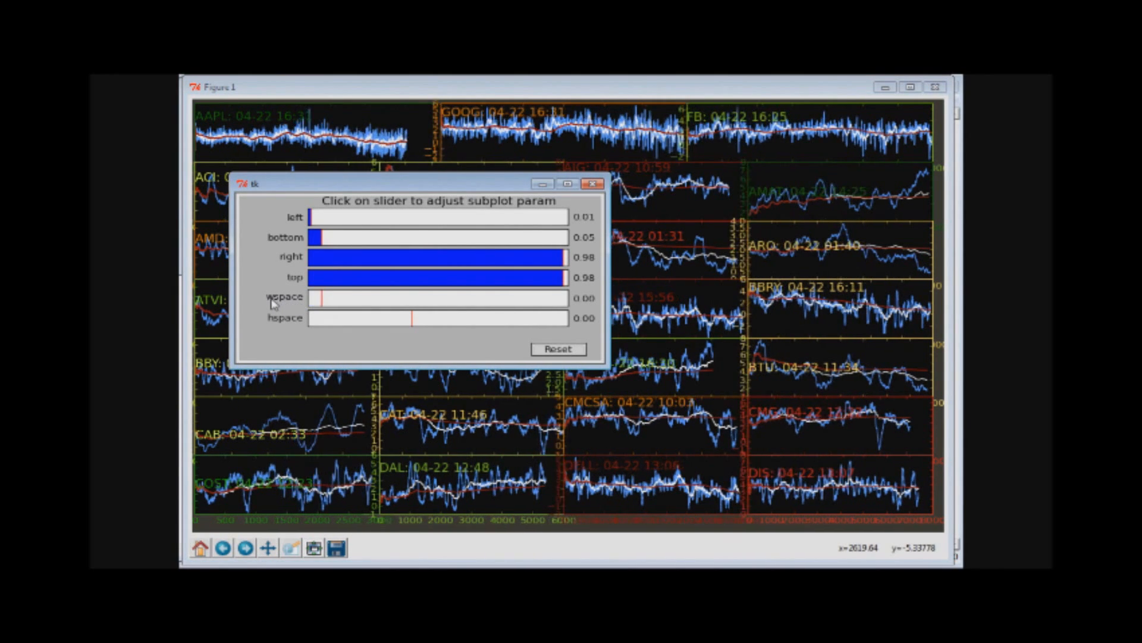
mouse_move(754, 385)
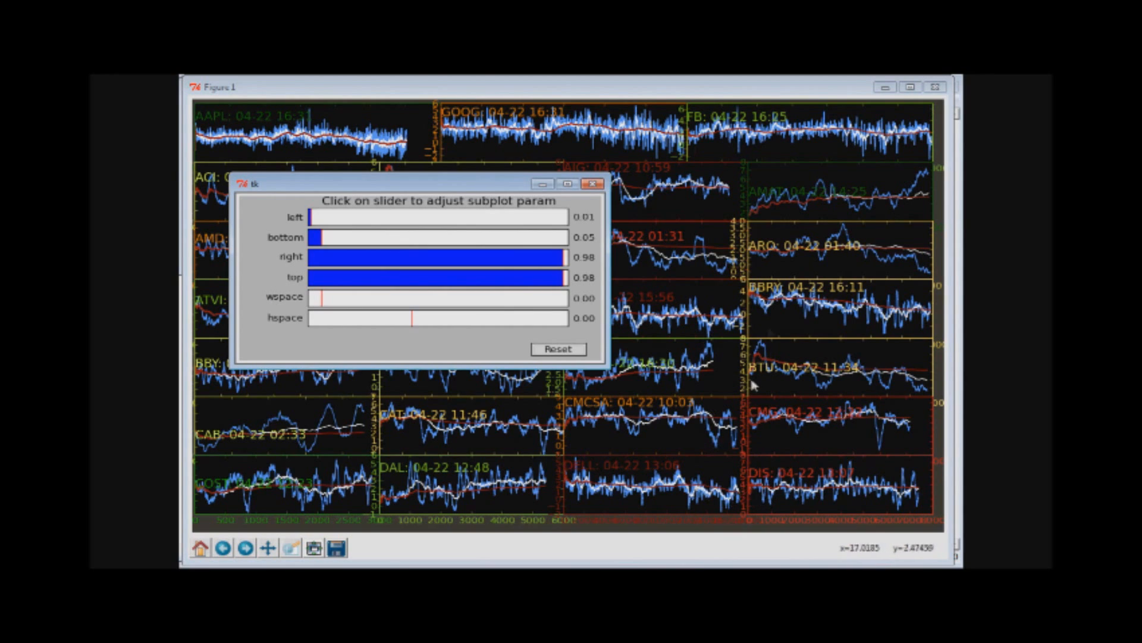
mouse_move(347, 298)
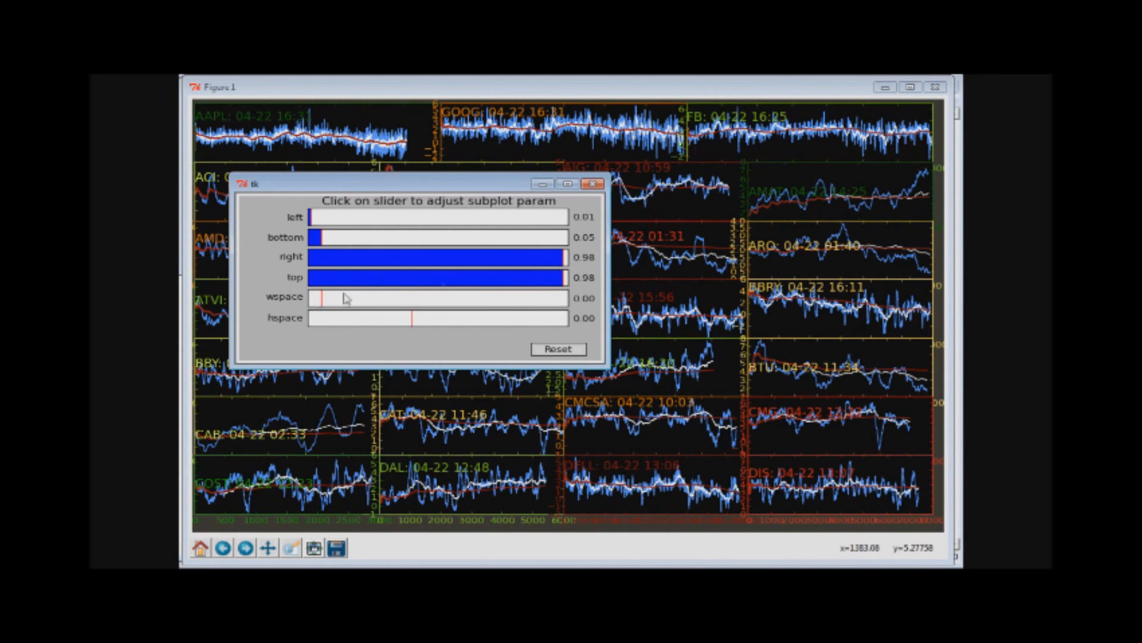
mouse_move(313, 316)
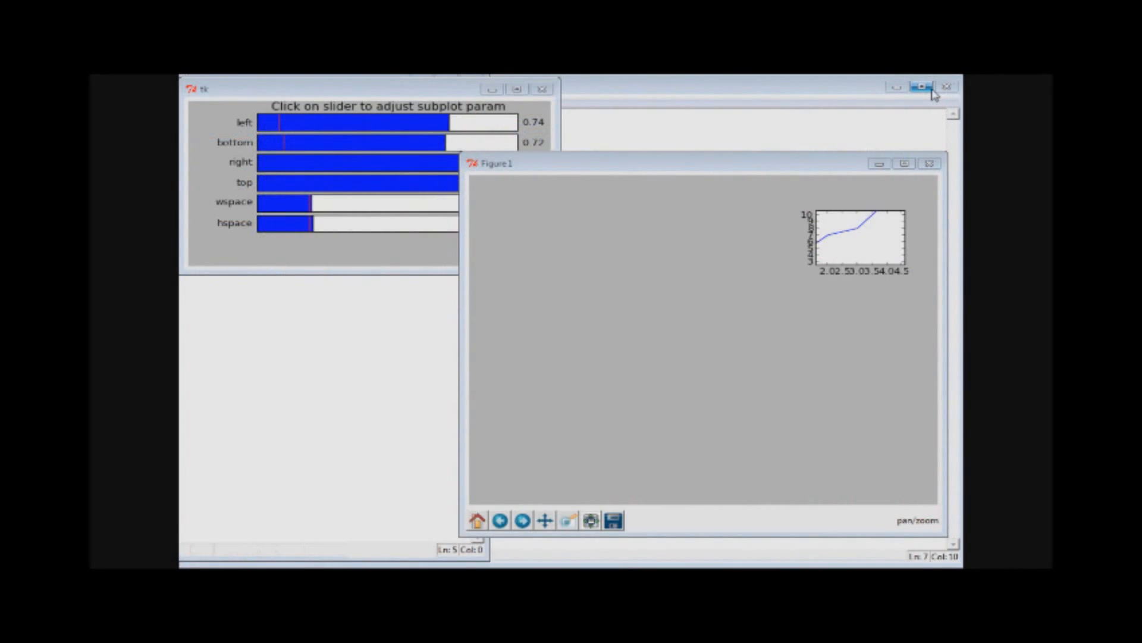
mouse_move(316, 254)
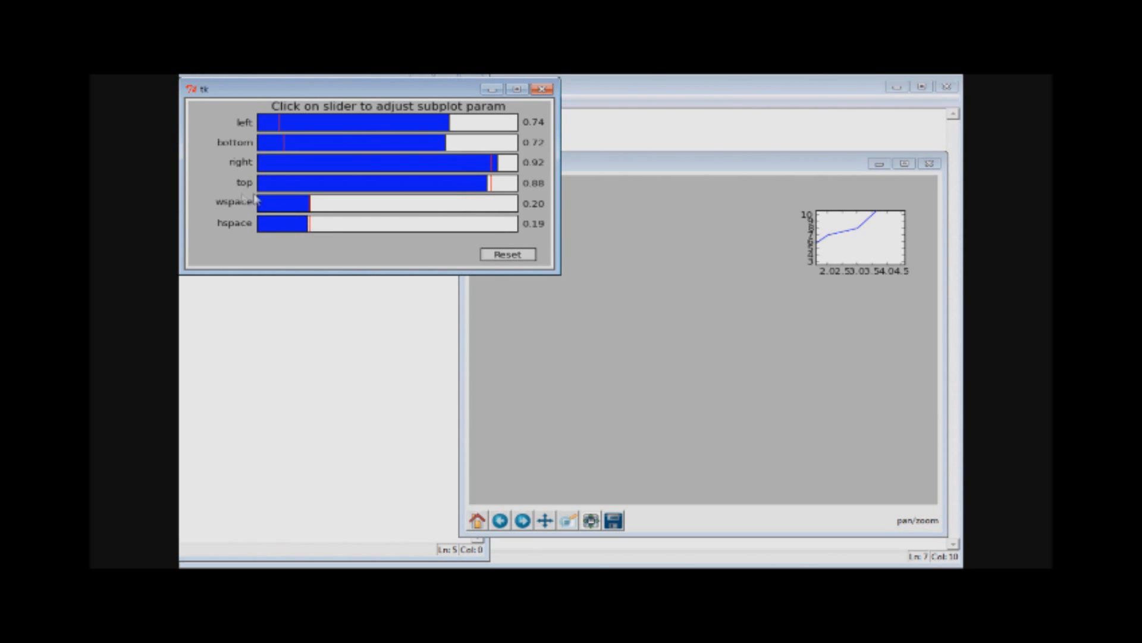
mouse_move(224, 233)
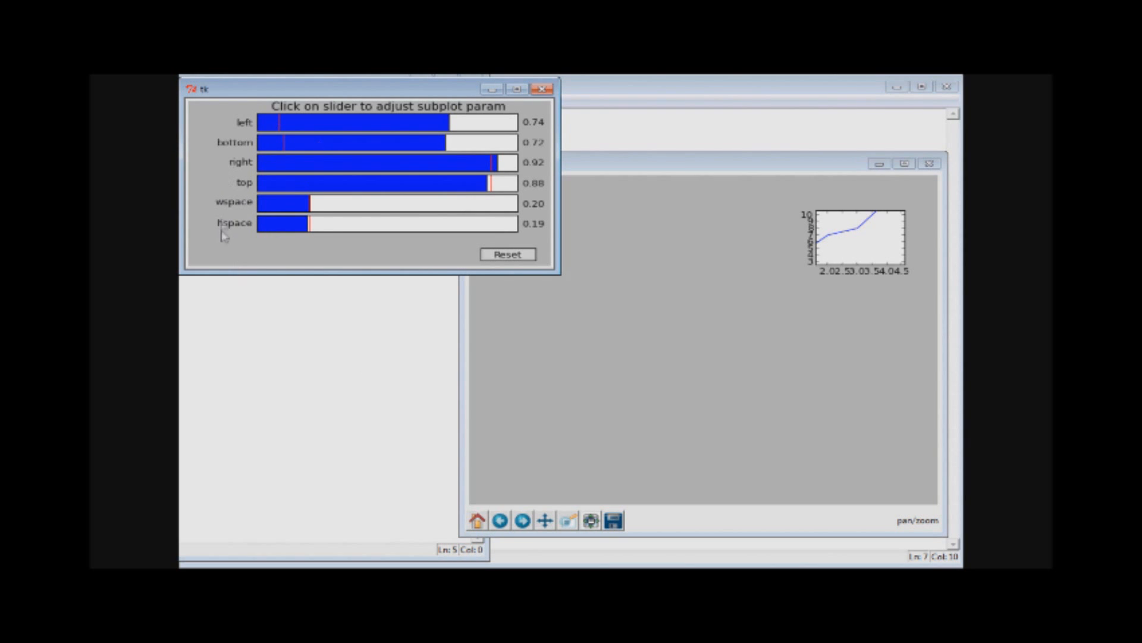
mouse_move(352, 185)
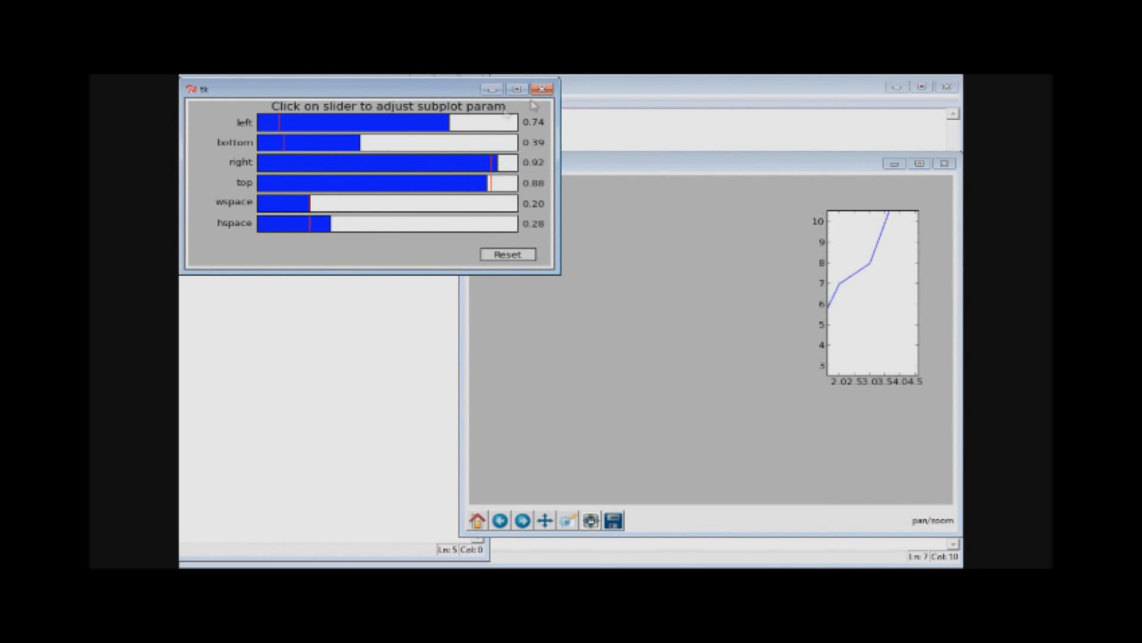
Close, reopen and close the Configure Subplots dialog, returning to the IDLE editor.
left_click(545, 87)
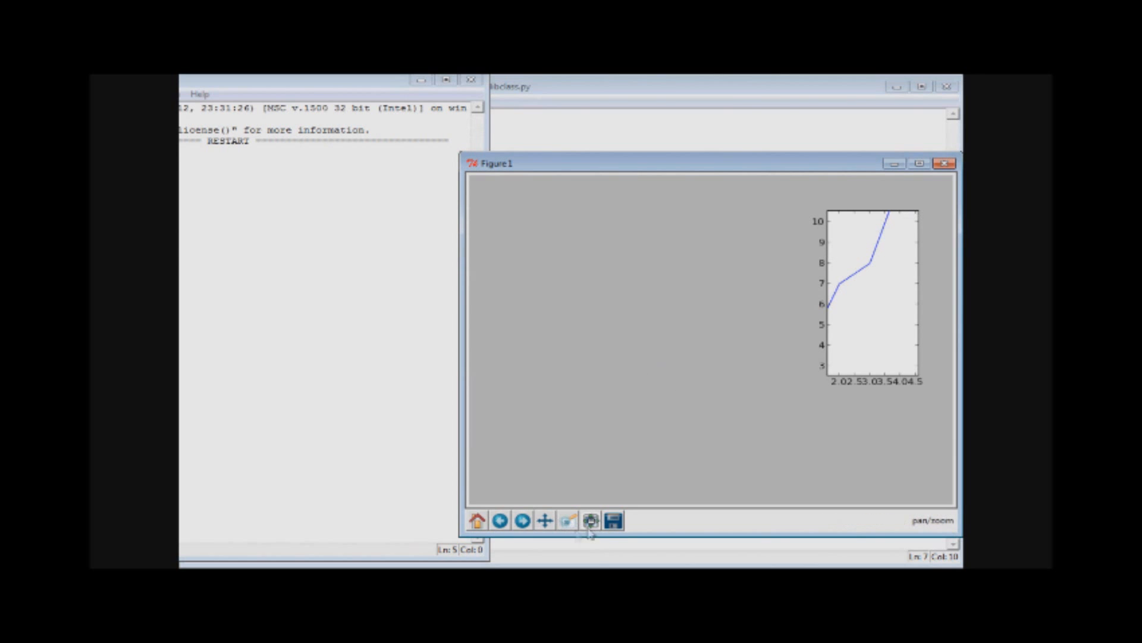
left_click(592, 520)
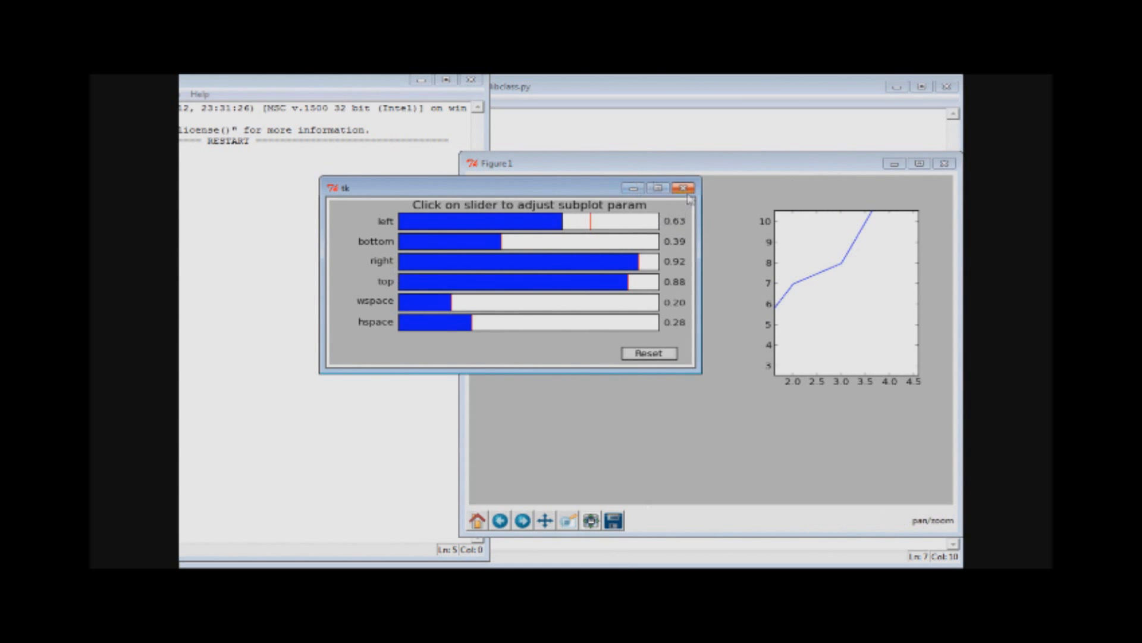
left_click(685, 187)
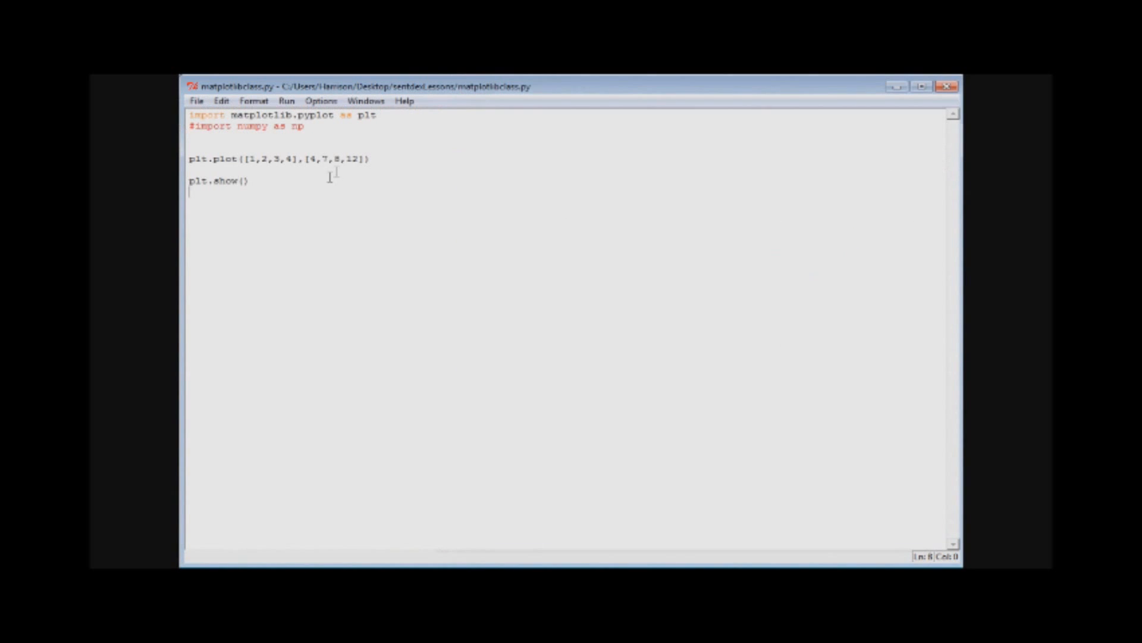
mouse_move(381, 171)
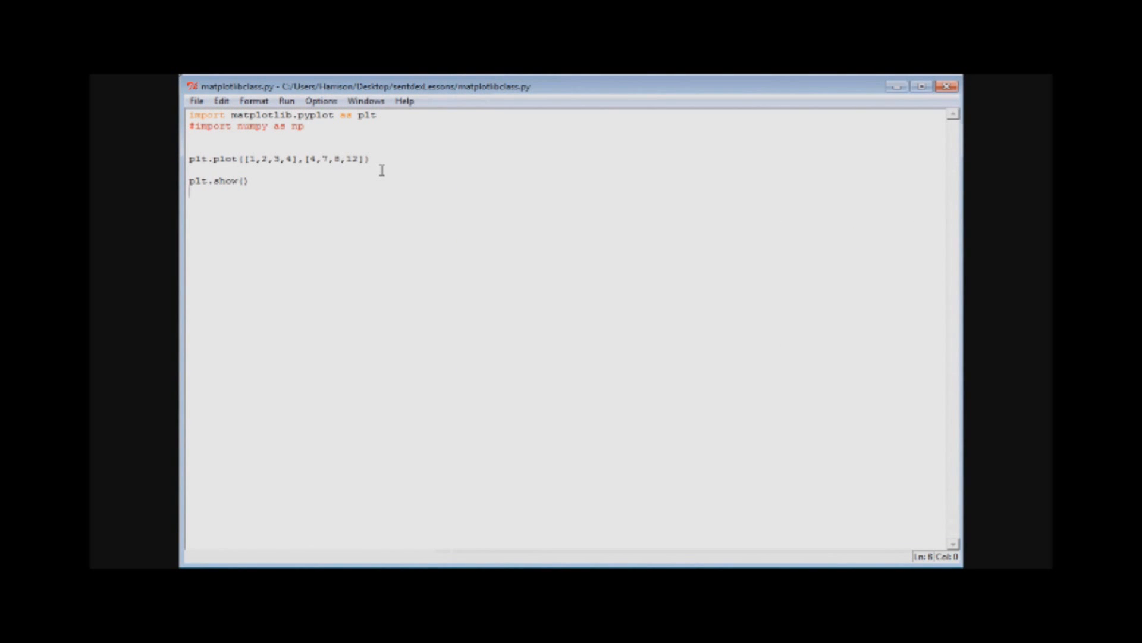
mouse_move(353, 140)
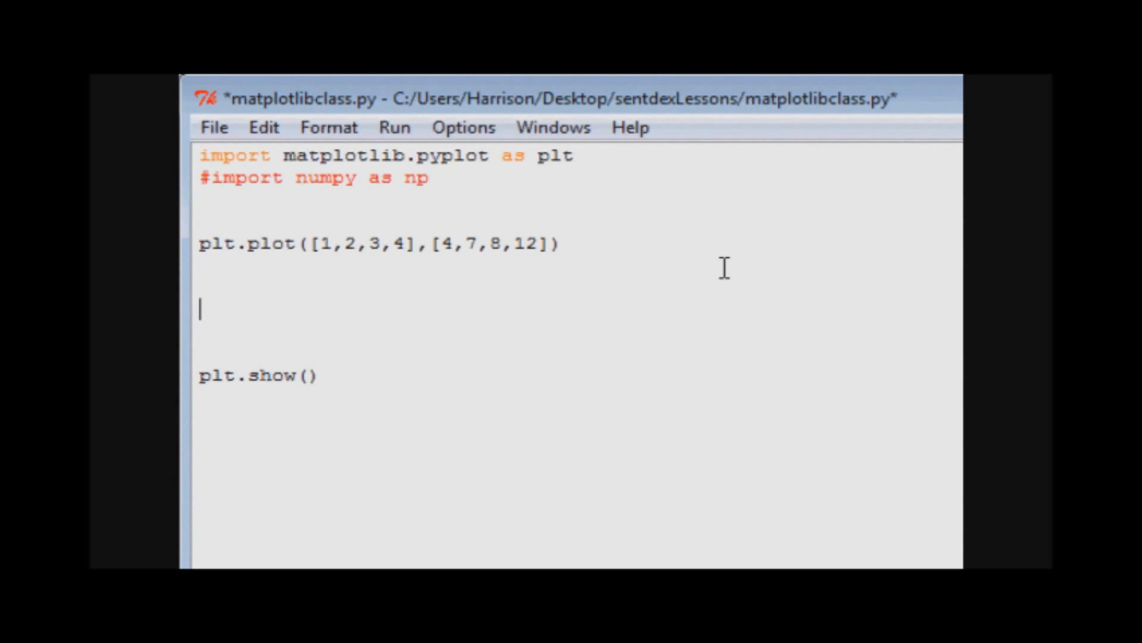
Add plt.title('matplotlib example title') to give the graph a title.
type("plt.")
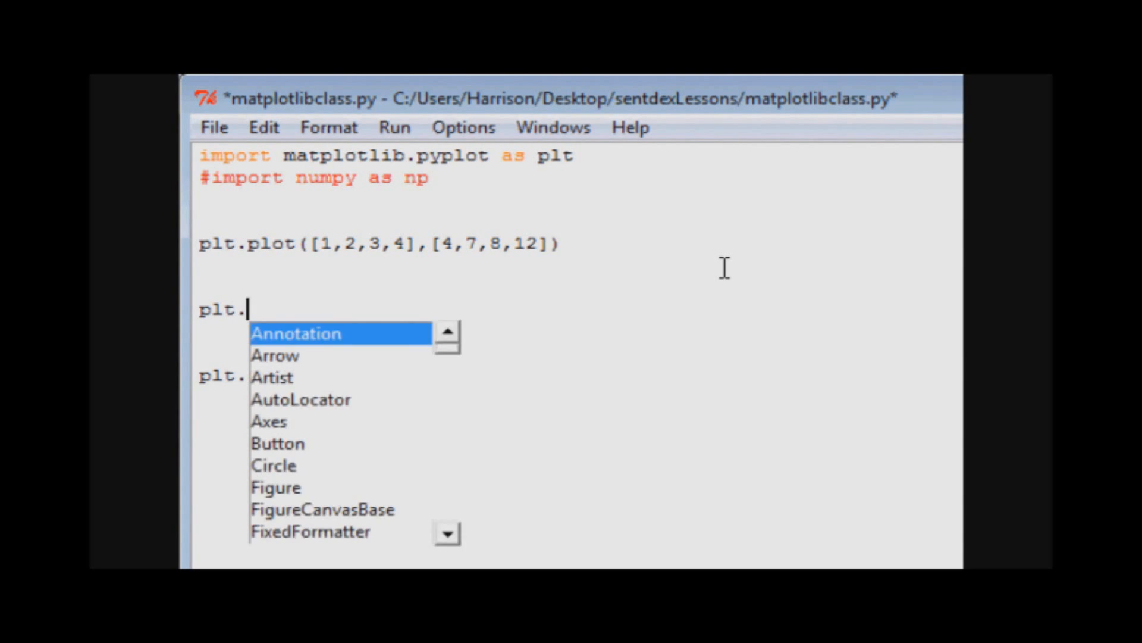
type("title(")
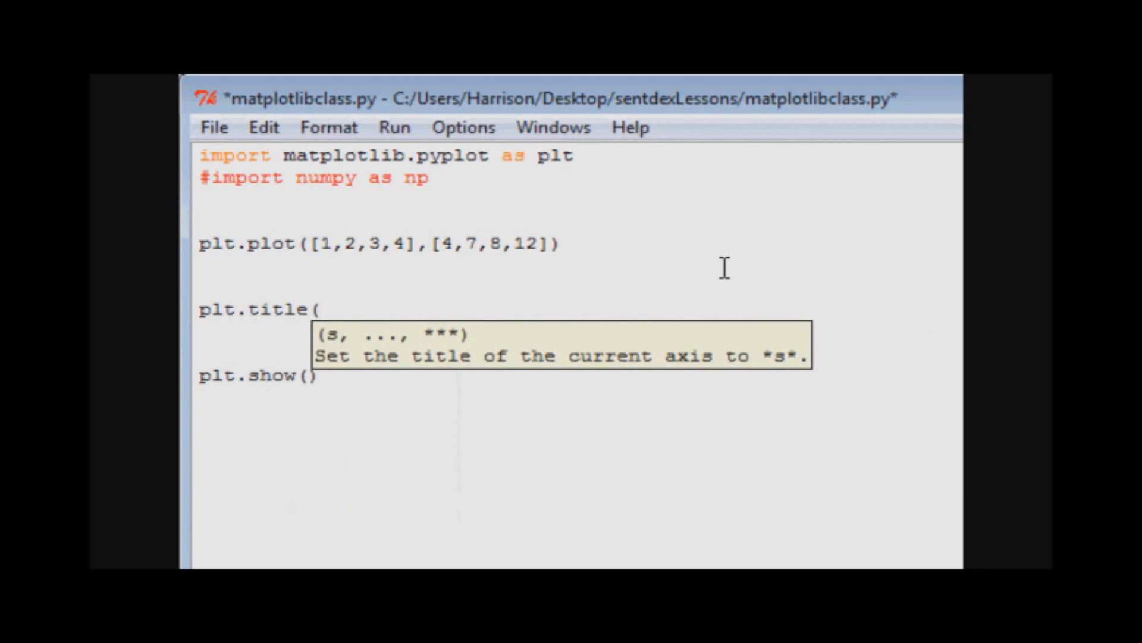
type("'")
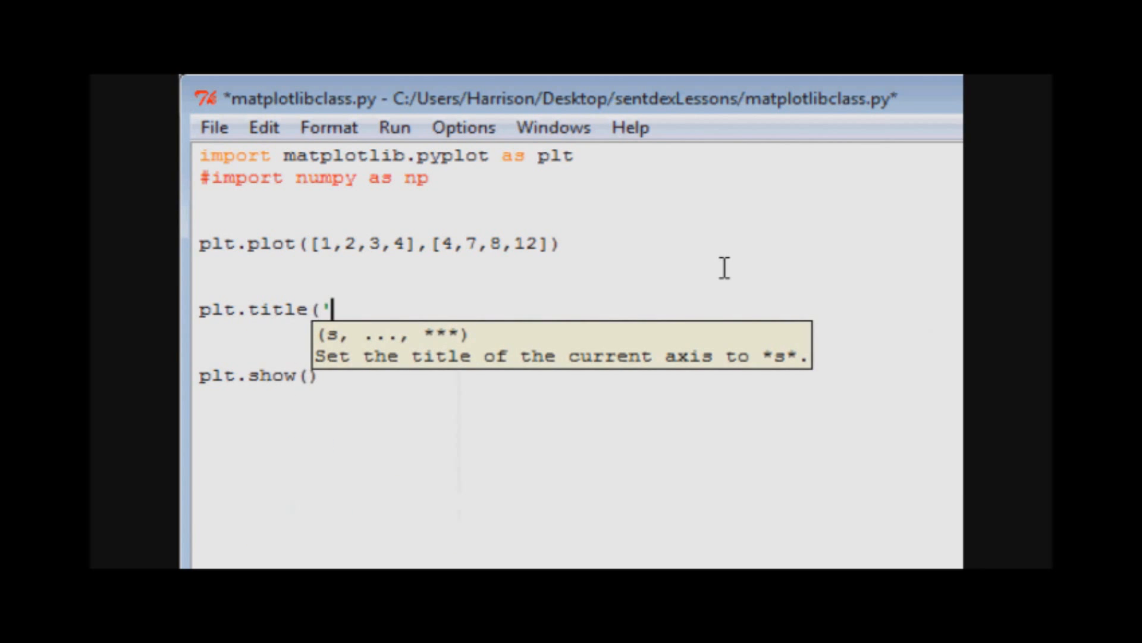
type("matplot")
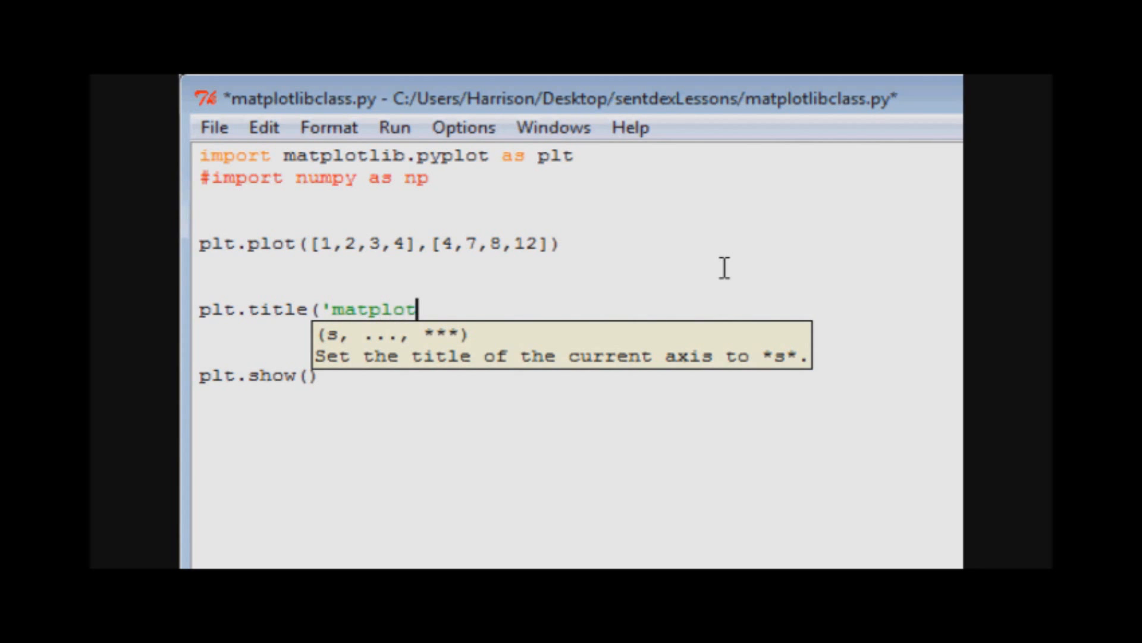
type("lib example title")
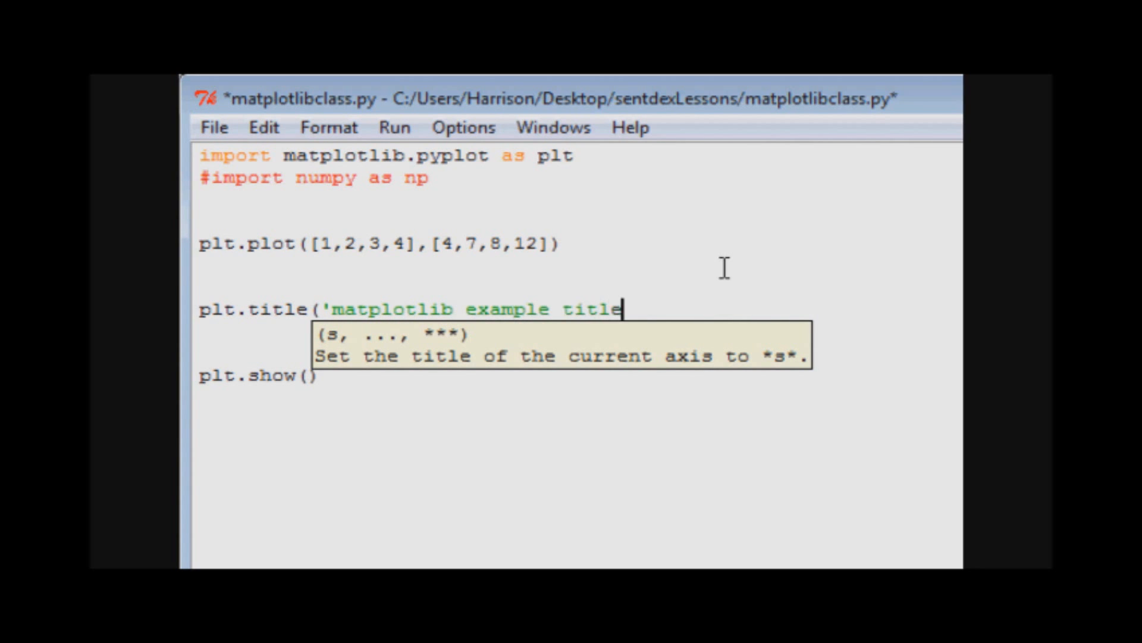
type("')")
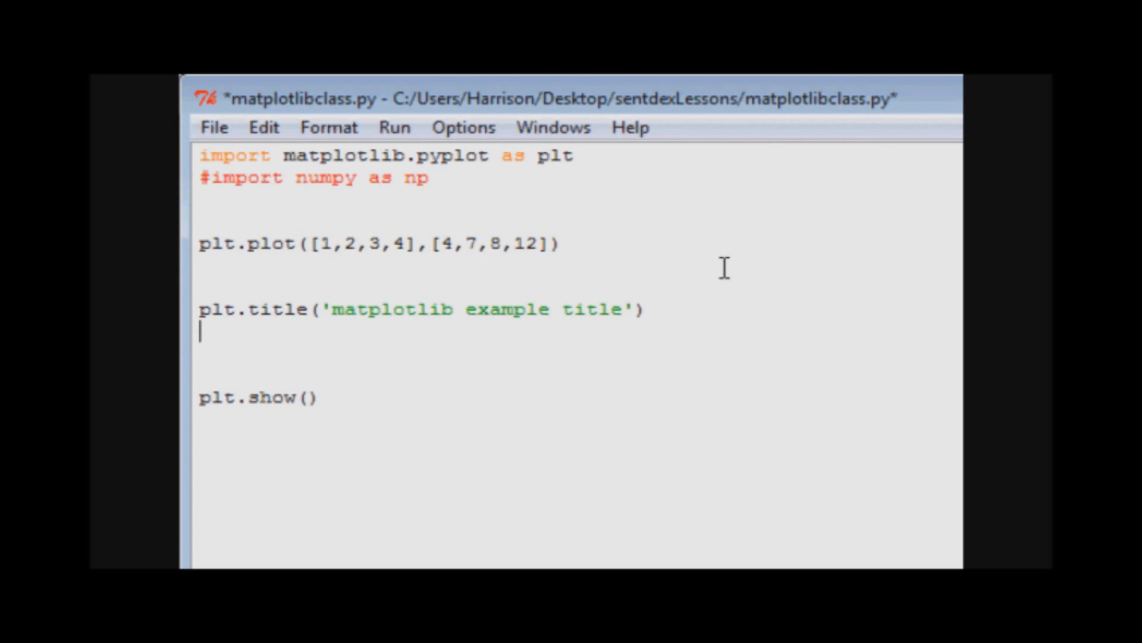
Add plt.xlabel('matplot x label') and plt.ylabel('matplot y label') for the axes.
type("pl")
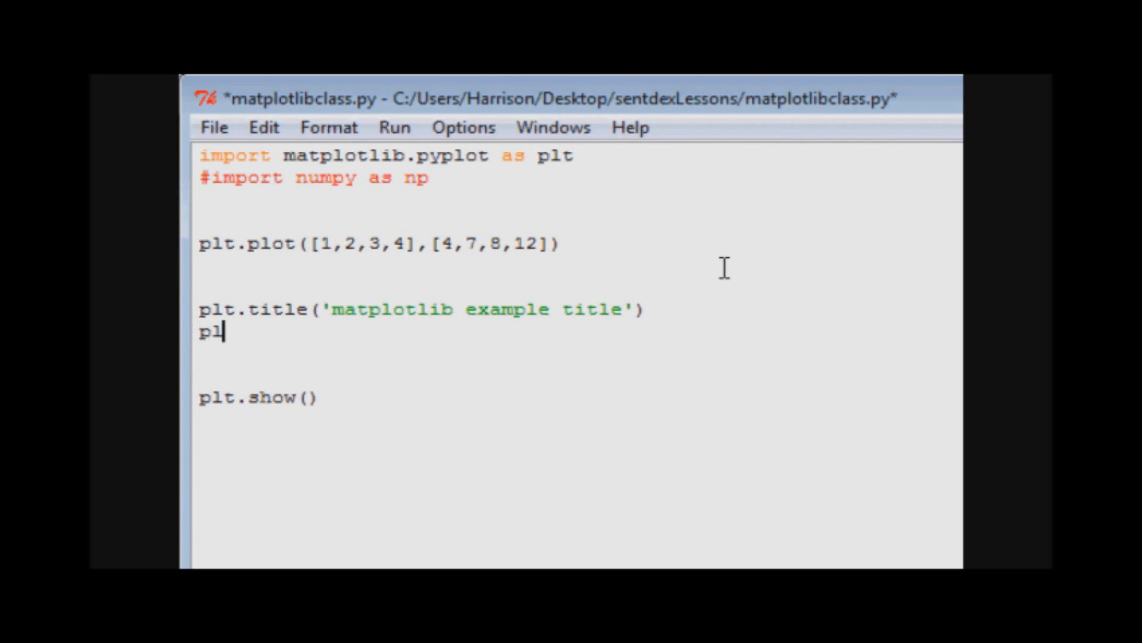
type("t.x")
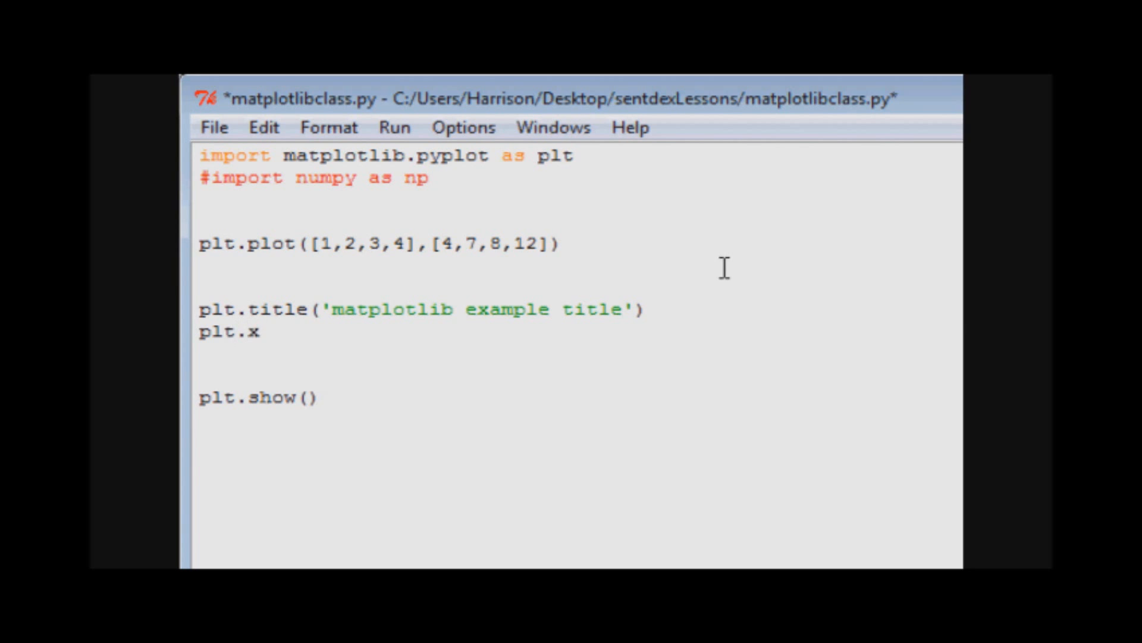
type("labe")
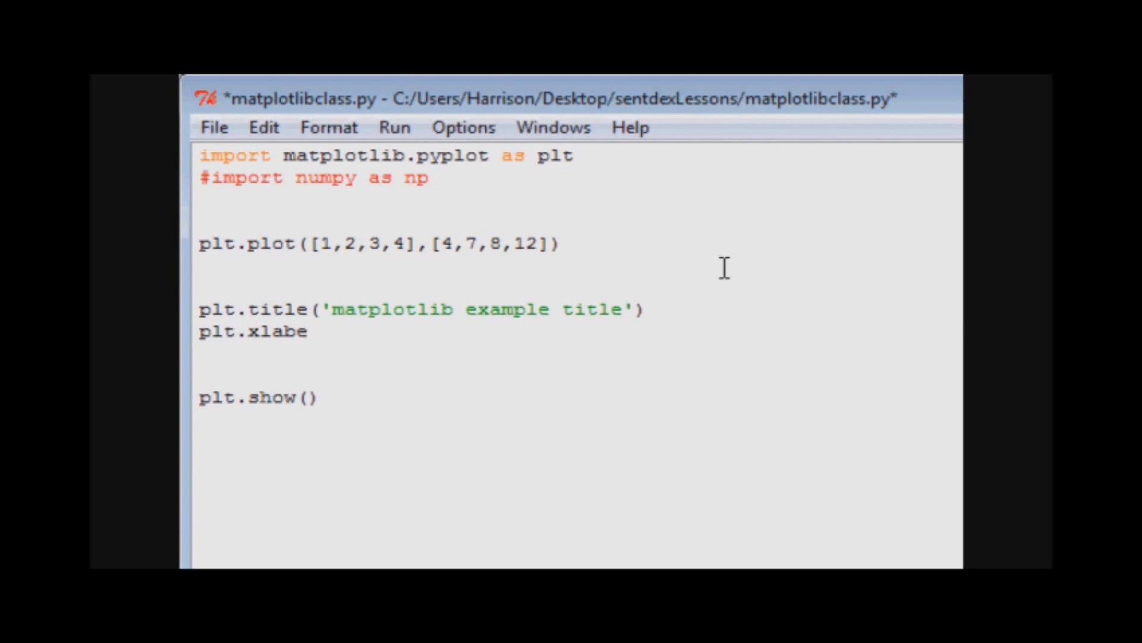
type("l('matplot x label')")
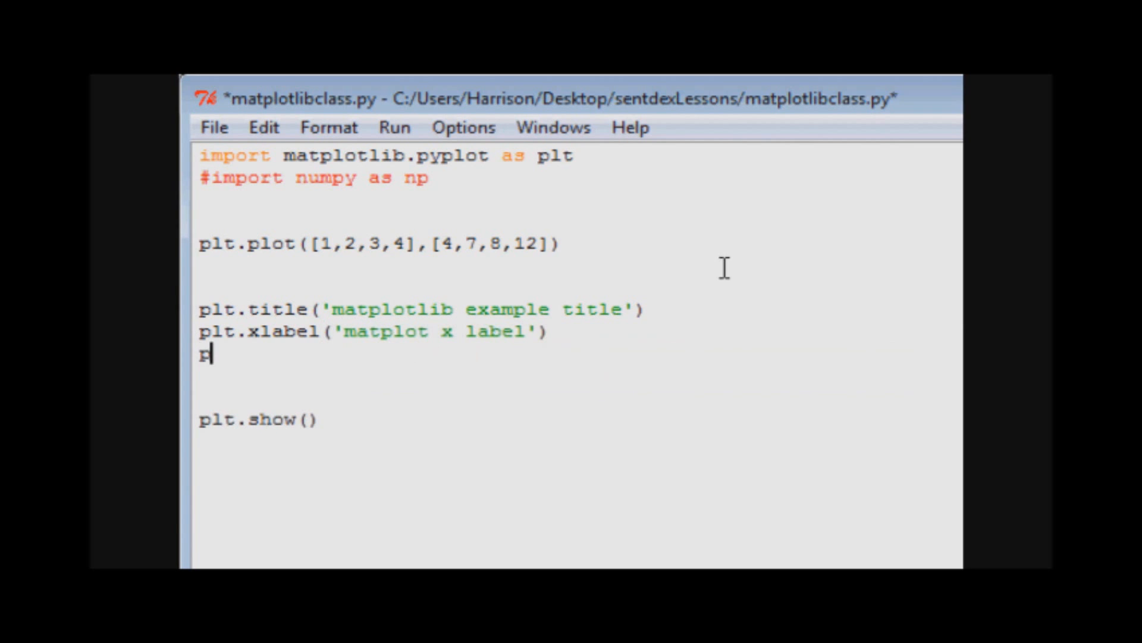
type("lt.y")
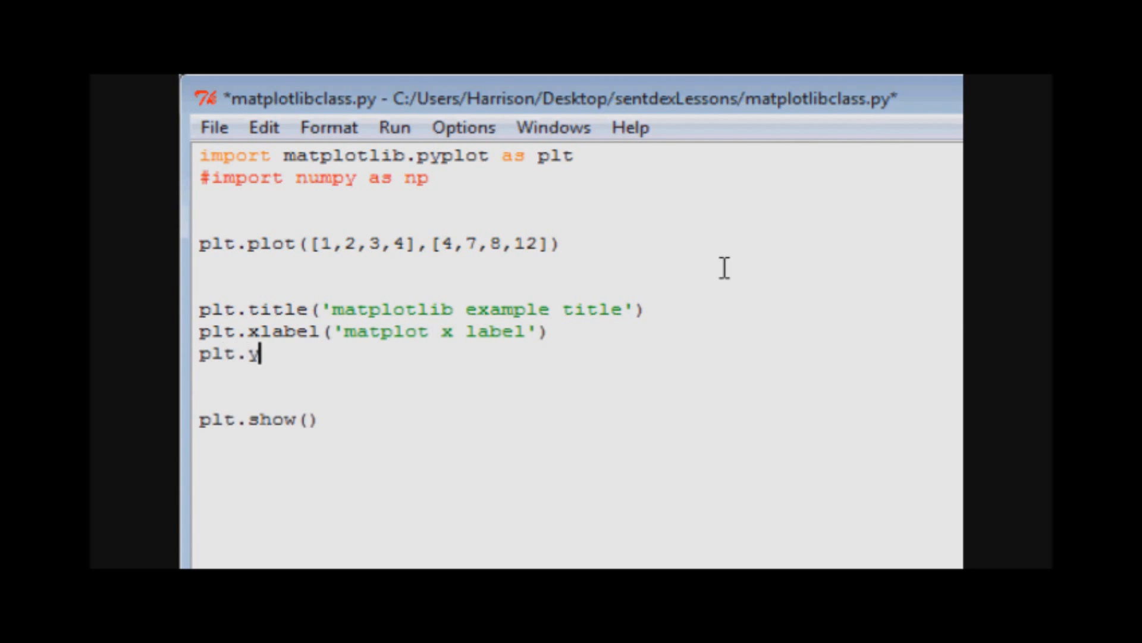
type("label(")
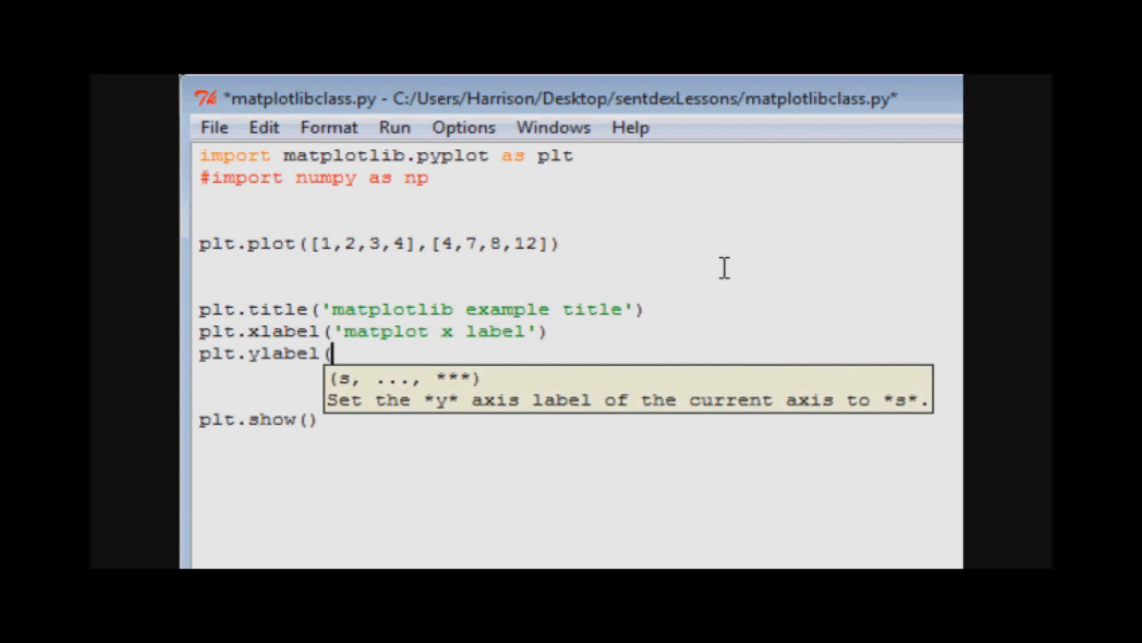
type("'matplot y")
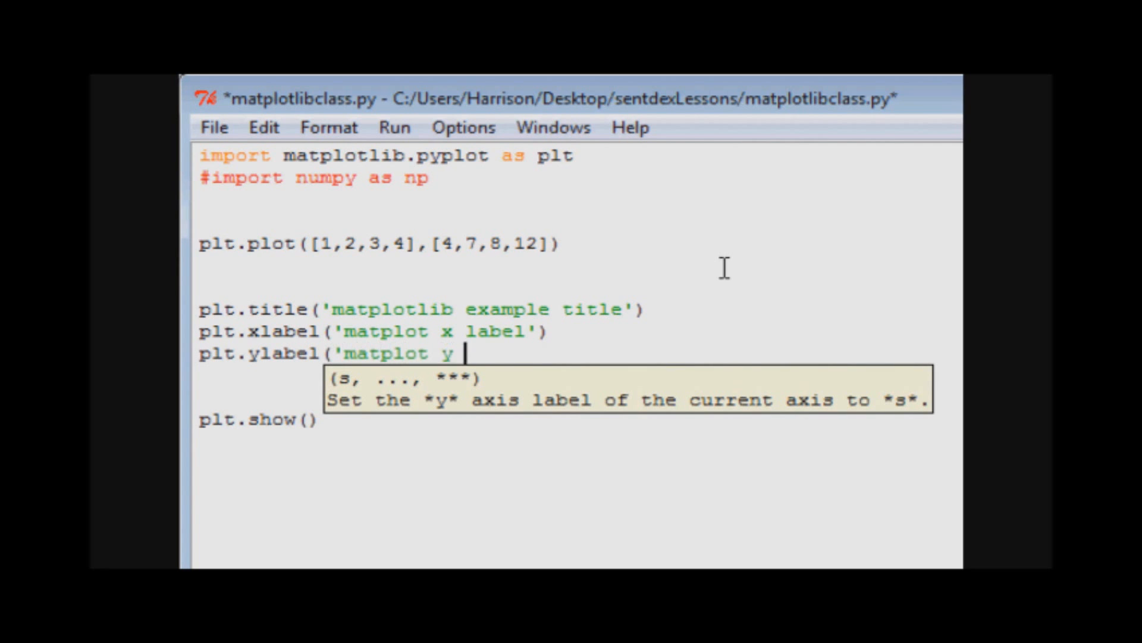
type("label')")
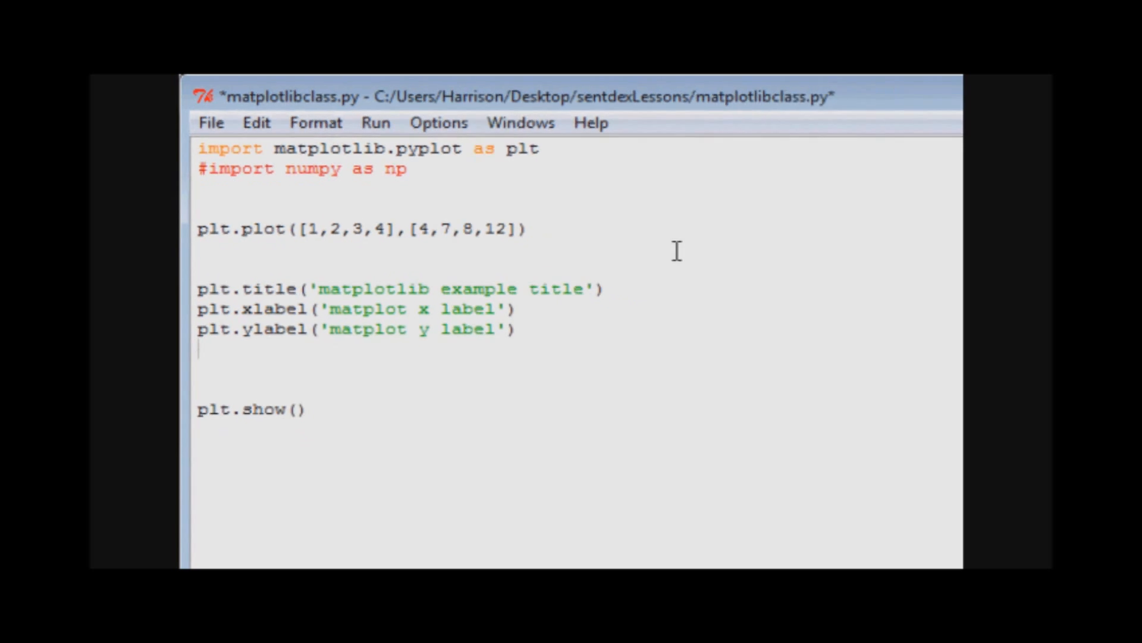
Run the module, saving first, so Figure 1 shows the titled, labelled line graph.
left_click(376, 122)
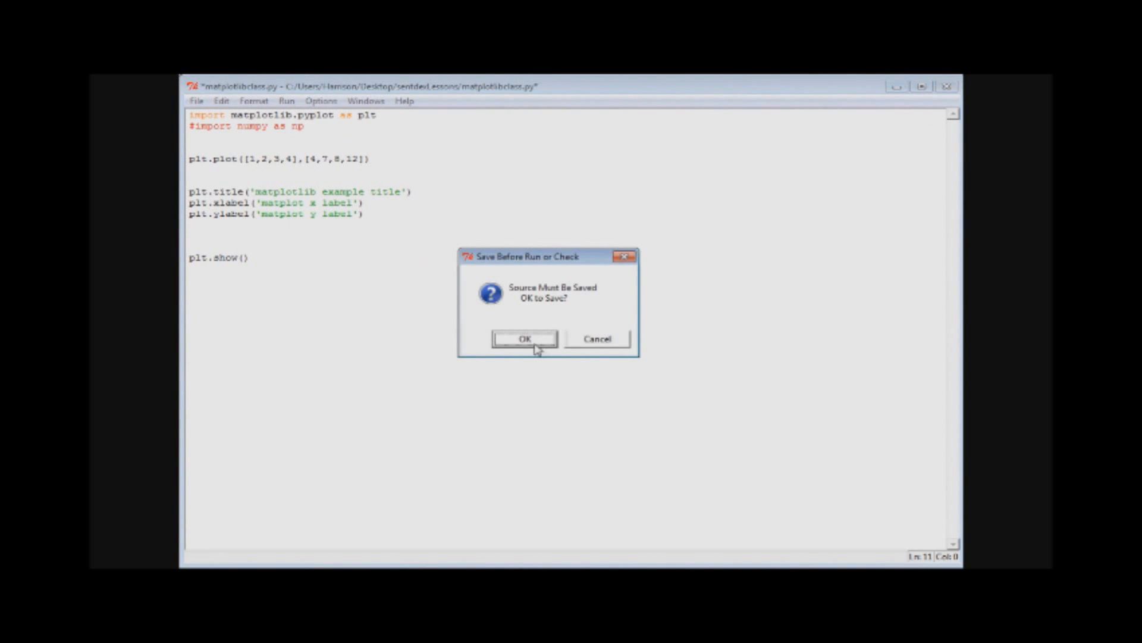
left_click(524, 338)
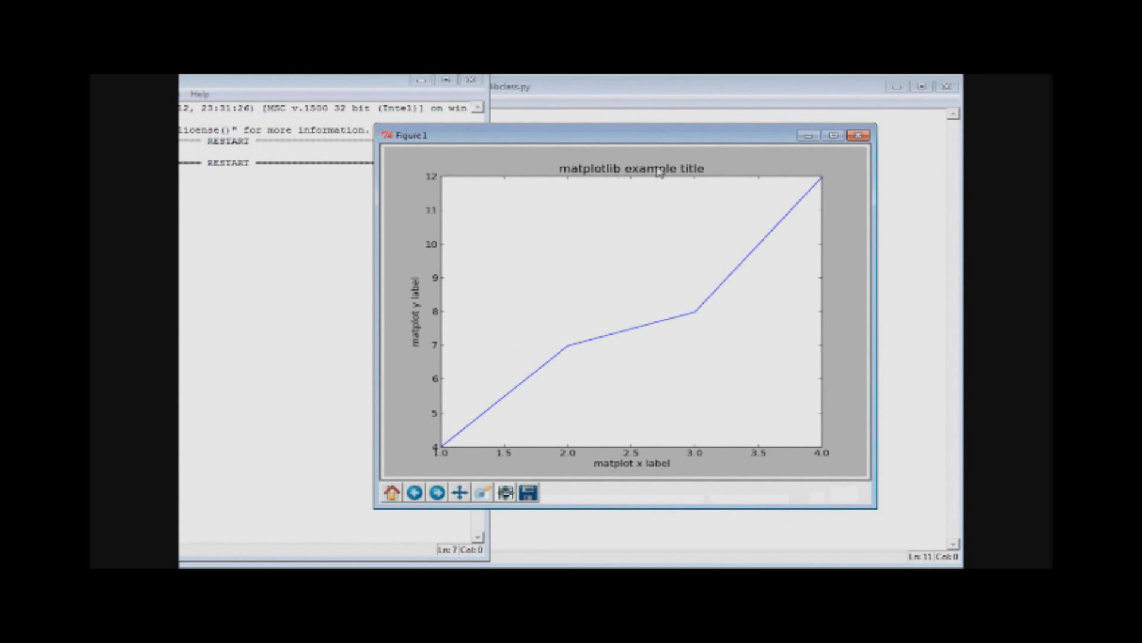
mouse_move(696, 408)
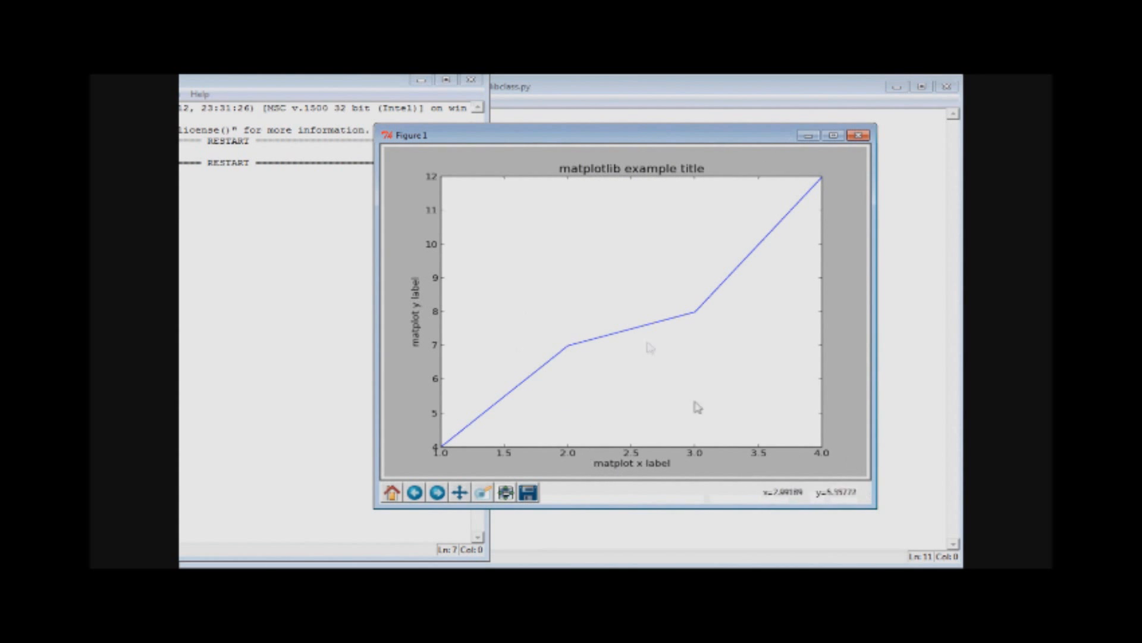
mouse_move(444, 336)
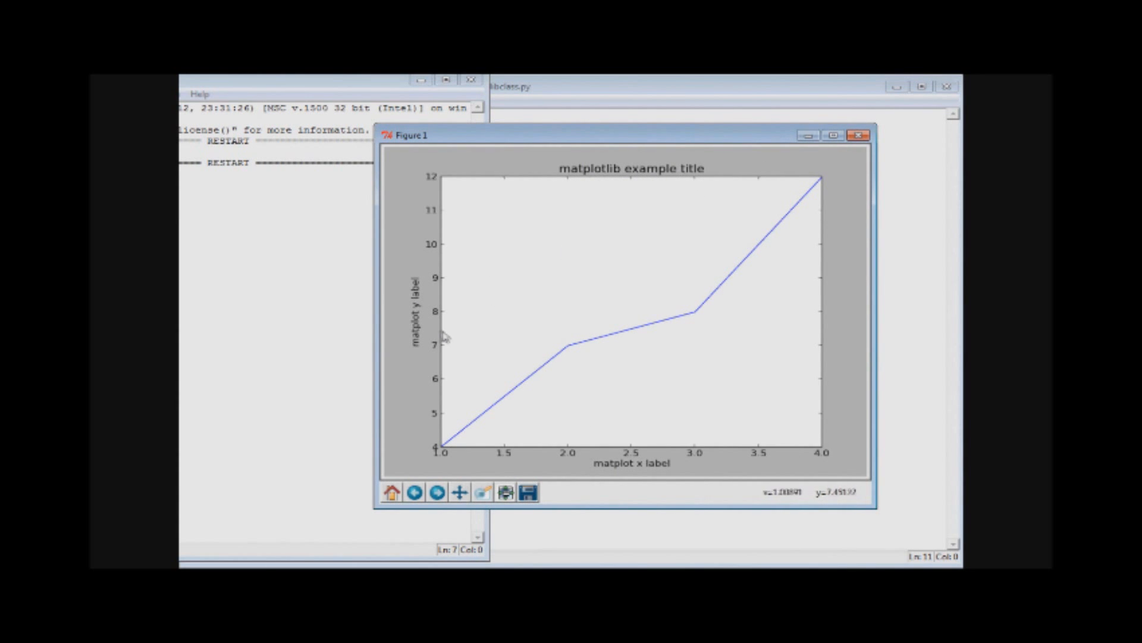
mouse_move(514, 232)
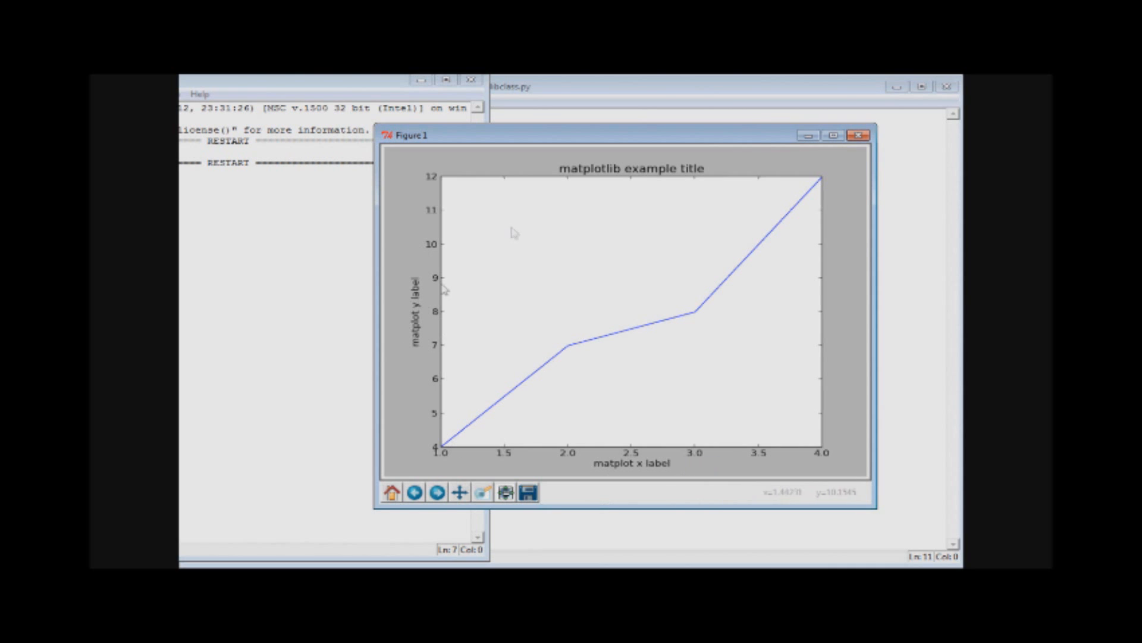
mouse_move(447, 518)
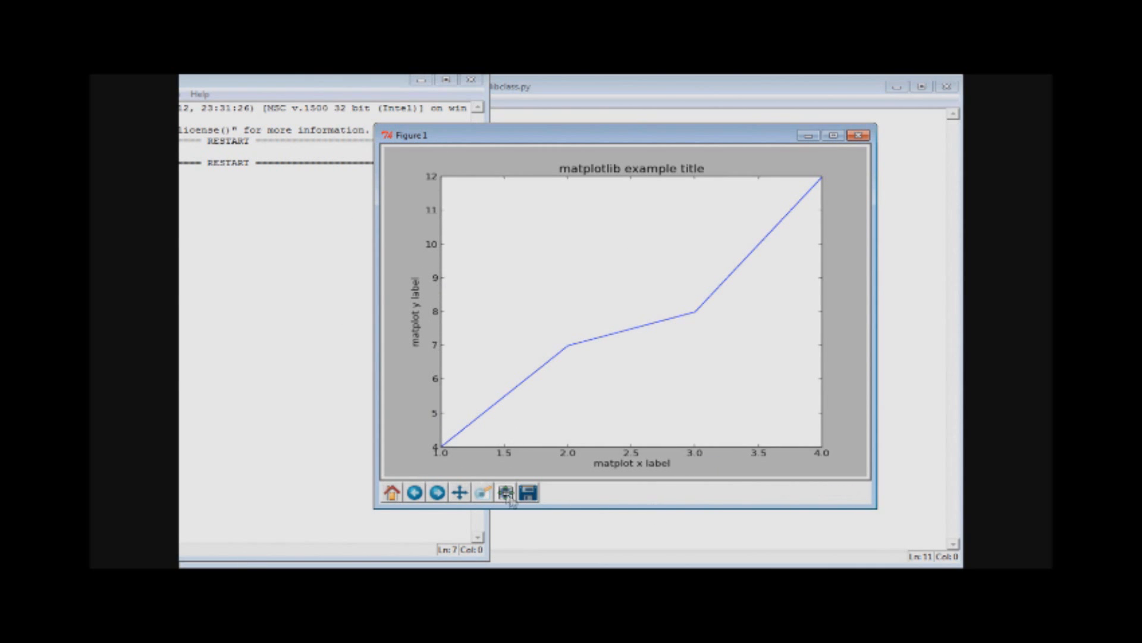
mouse_move(711, 474)
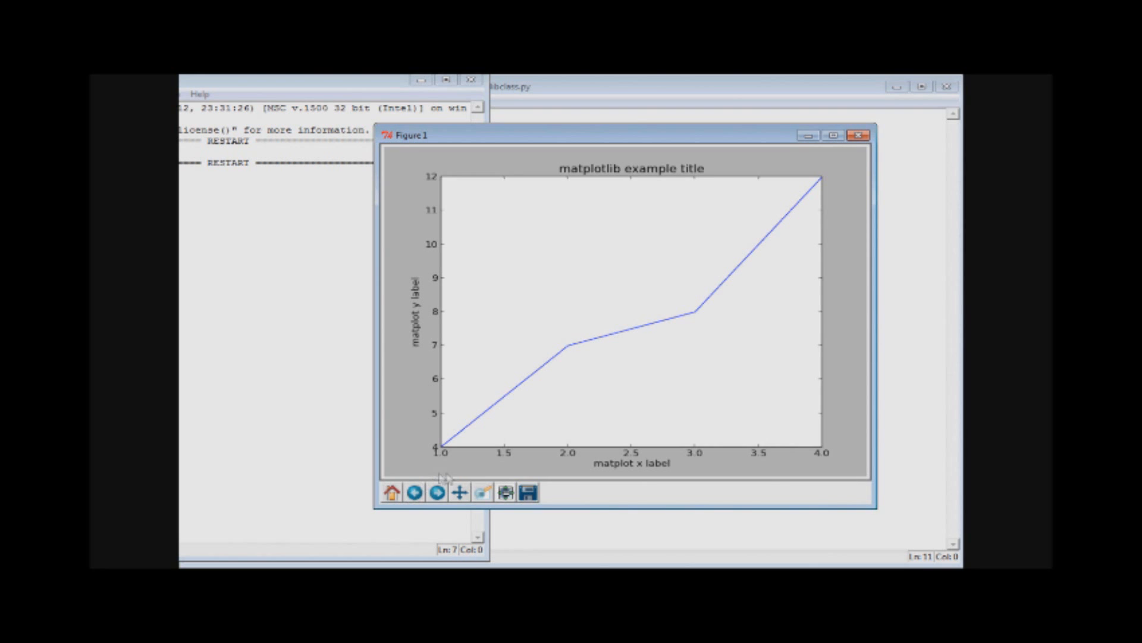
mouse_move(805, 195)
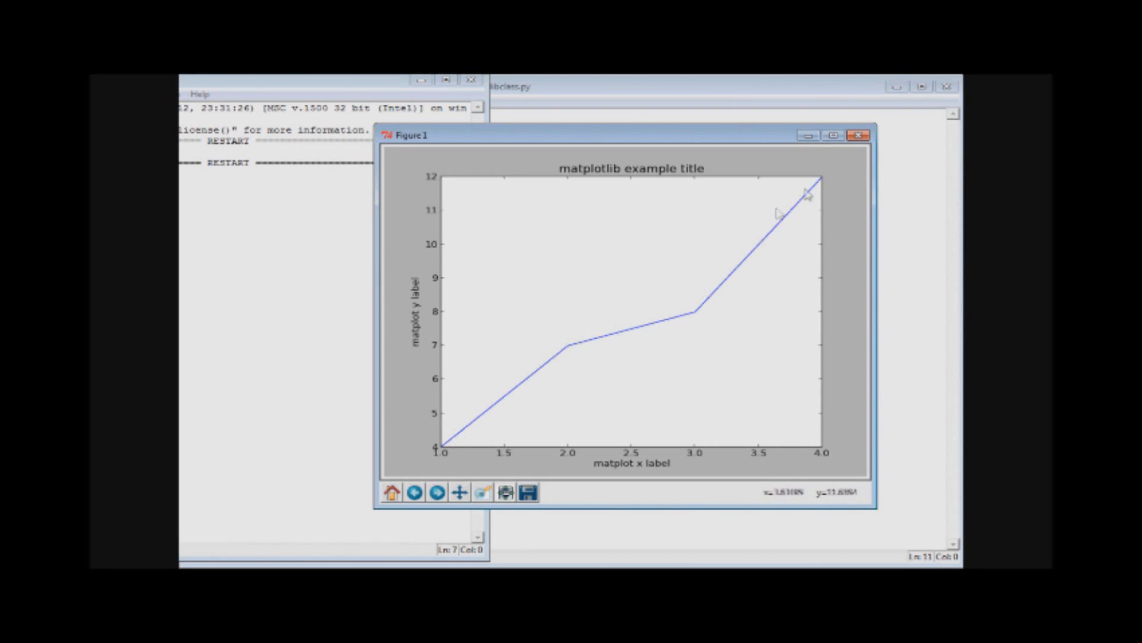
mouse_move(394, 463)
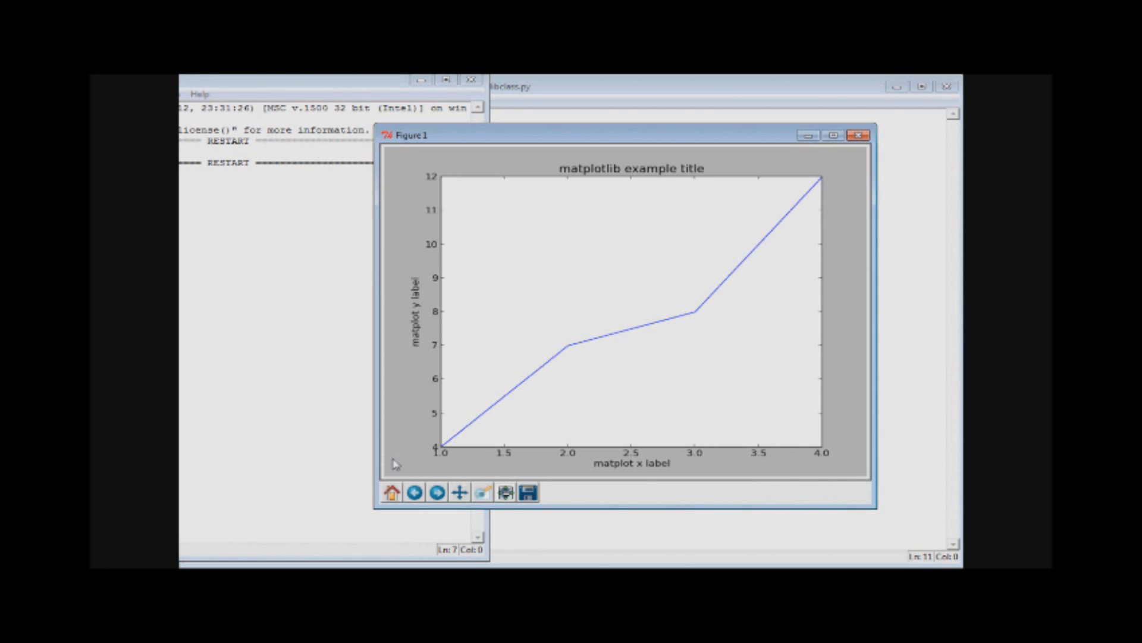
mouse_move(494, 254)
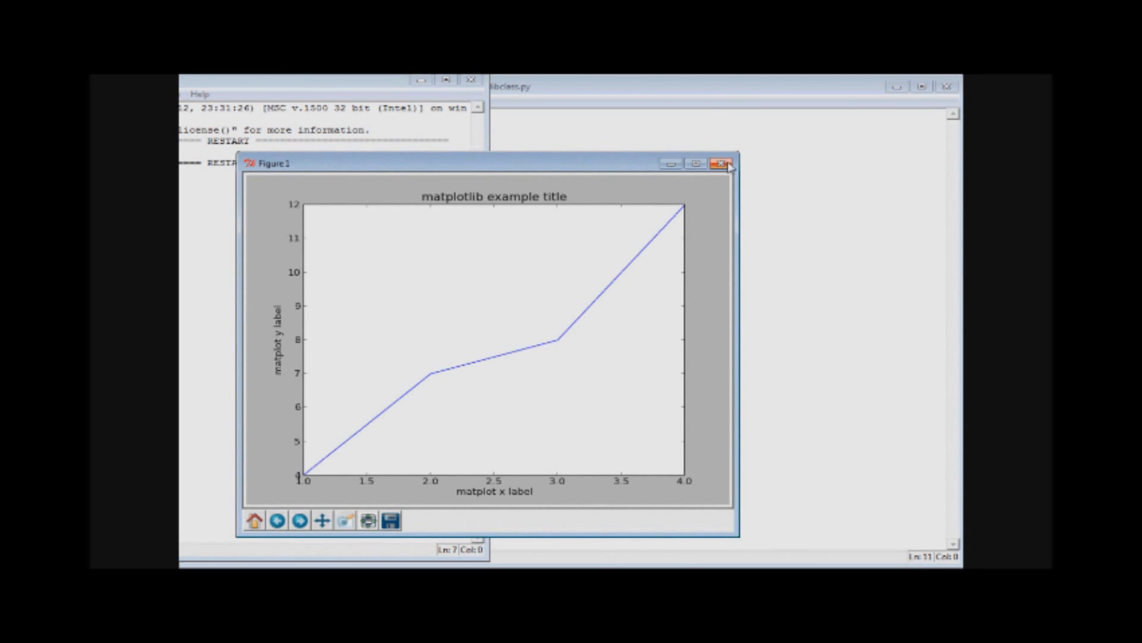
mouse_move(573, 176)
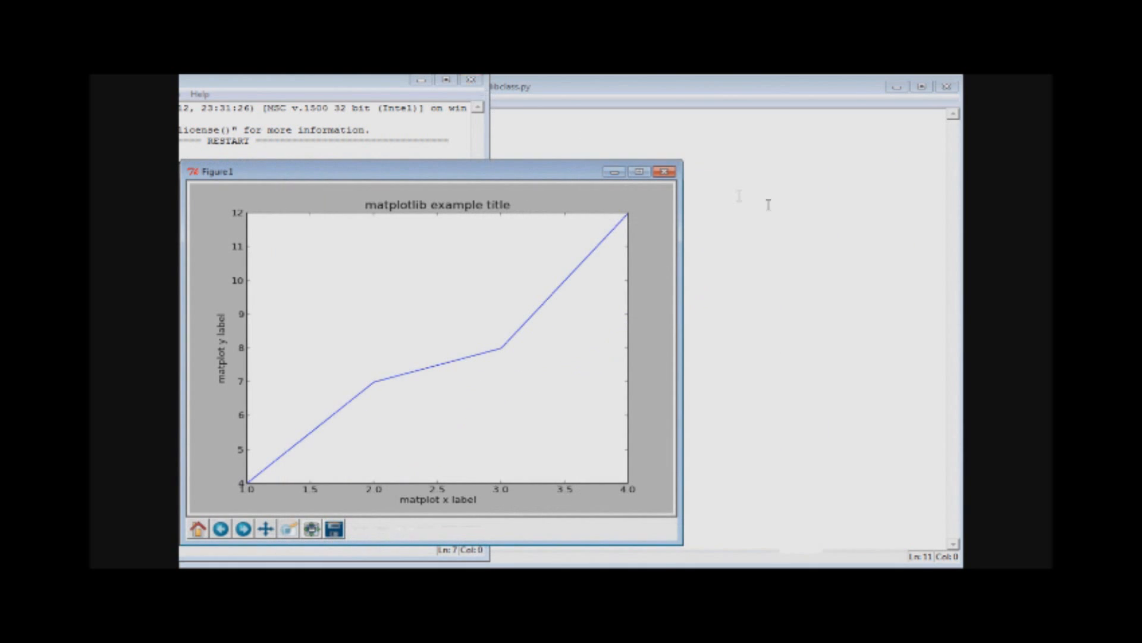
Close the Figure 1 window and bring the matplotlibclass.py editor back in front.
left_click(663, 171)
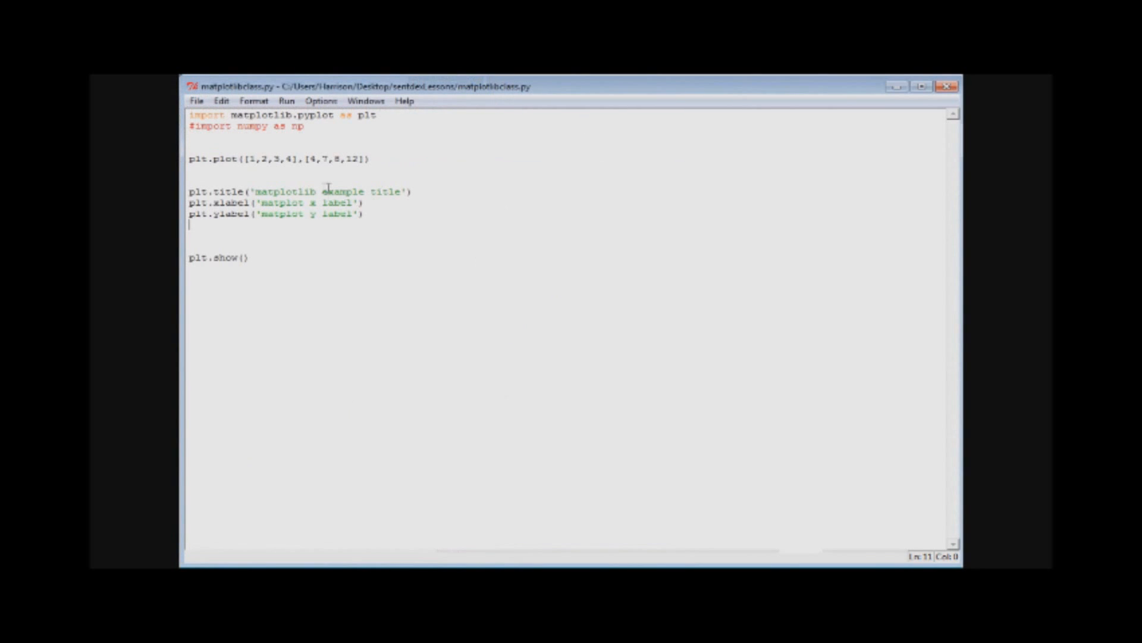
left_click(602, 169)
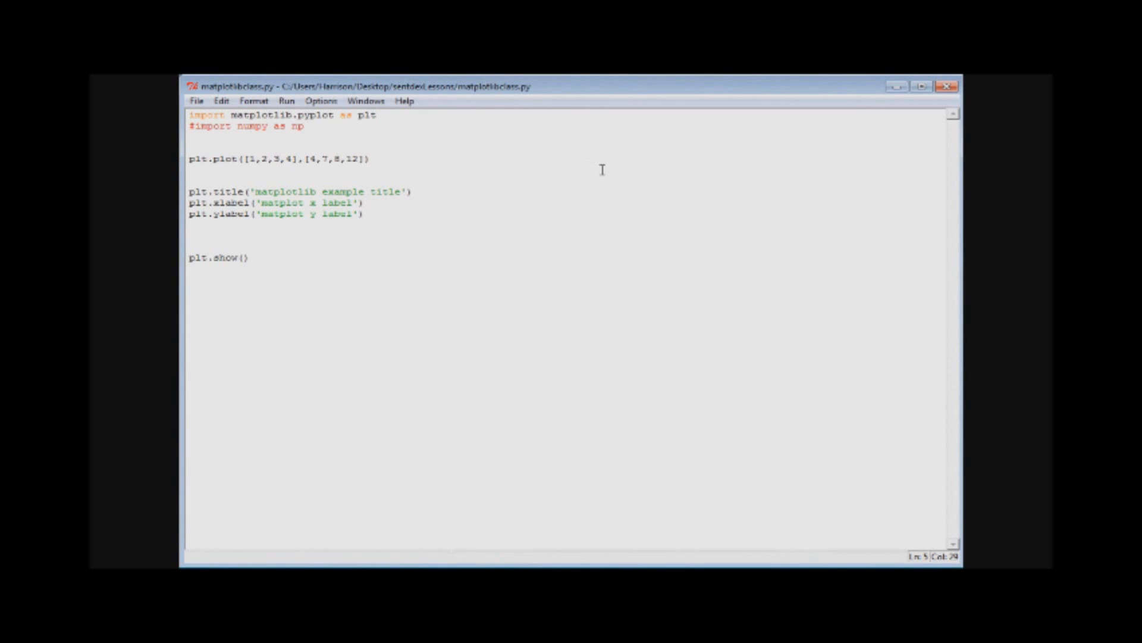
left_click(365, 158)
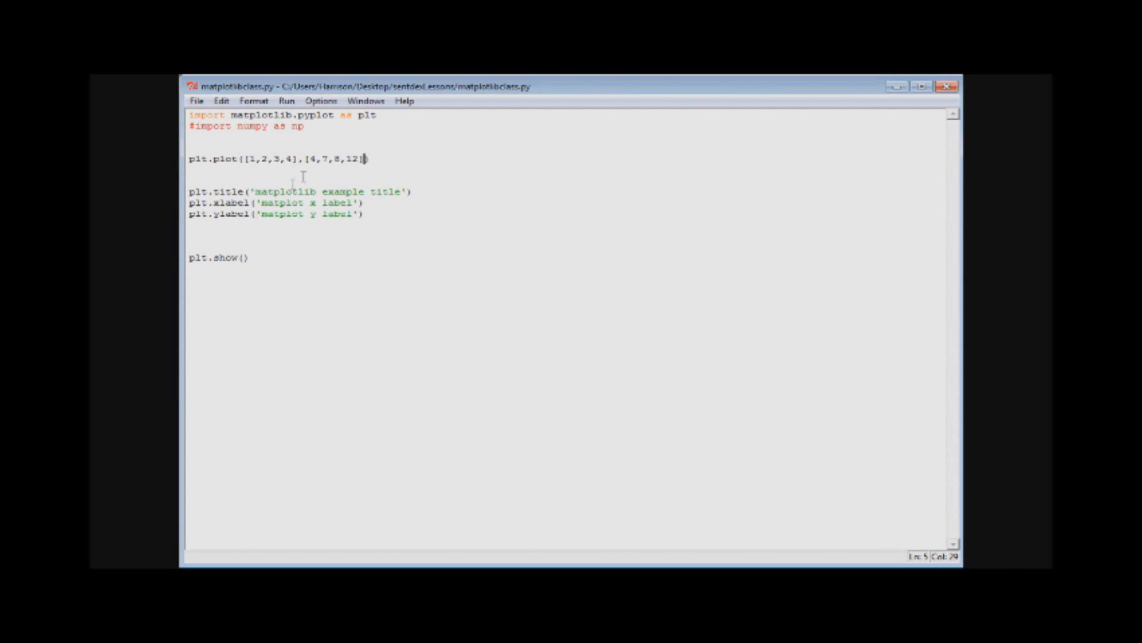
left_click(326, 271)
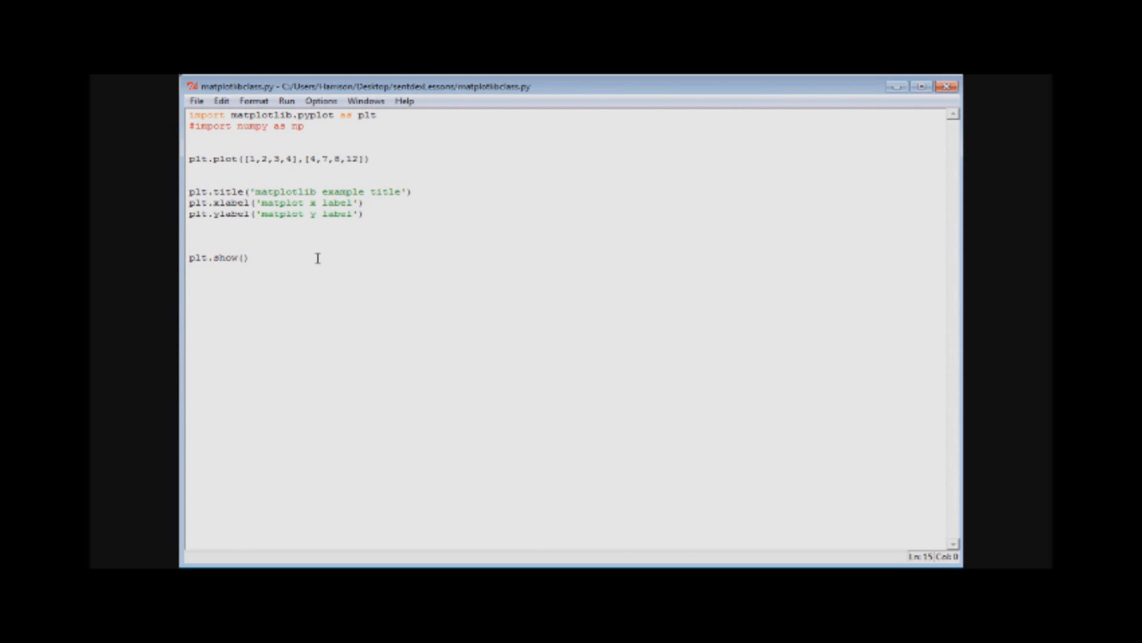
mouse_move(461, 215)
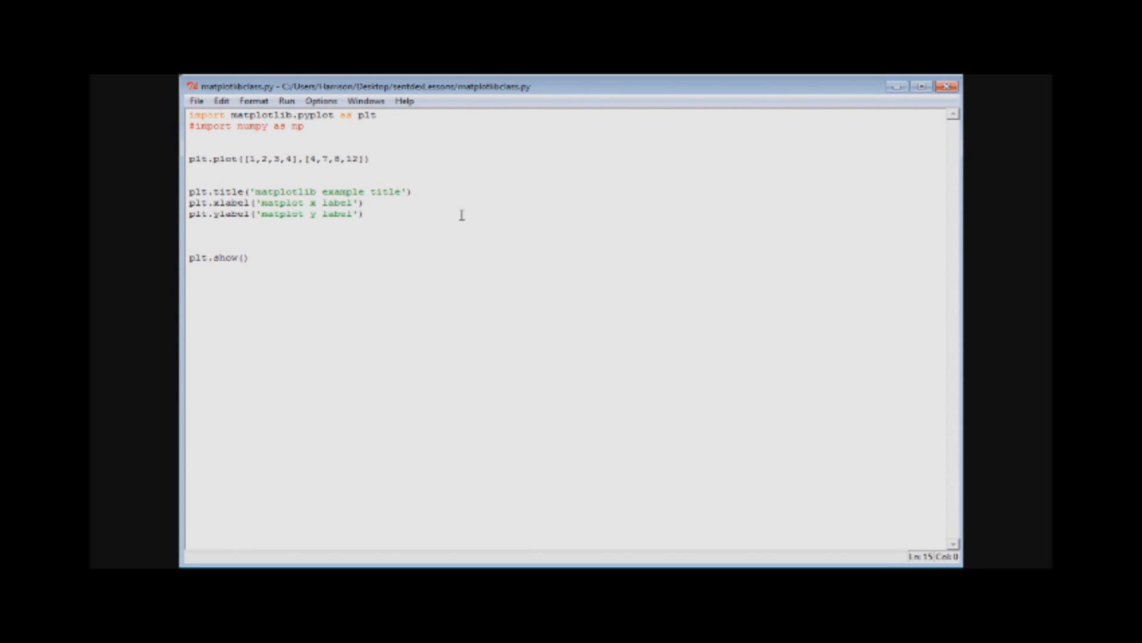